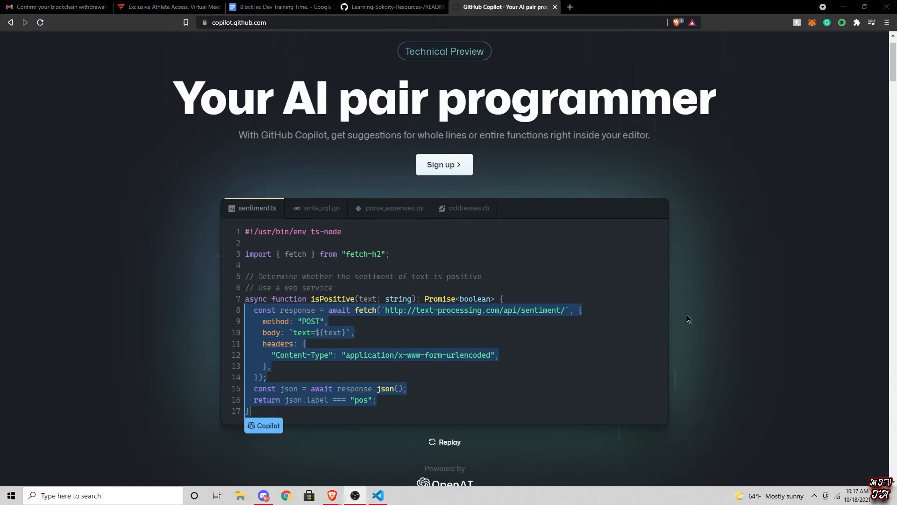
pyautogui.moveTo(353, 169)
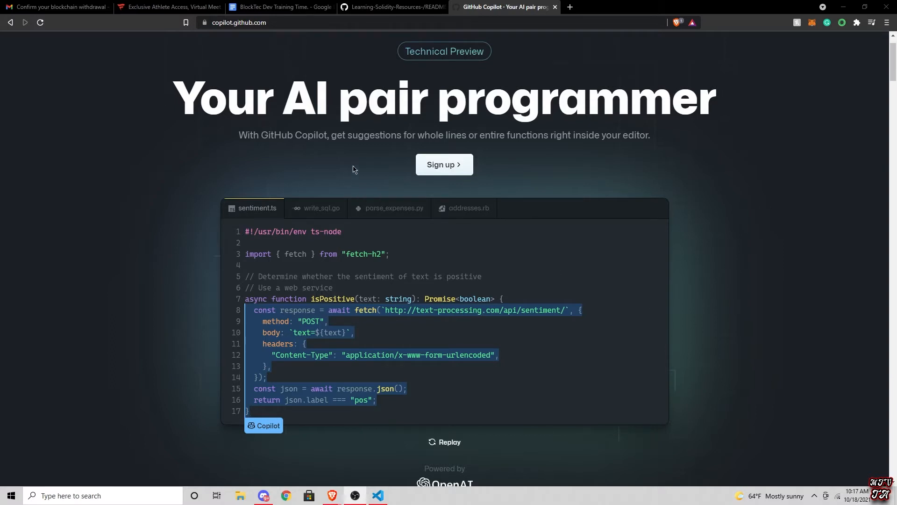
pyautogui.moveTo(464, 170)
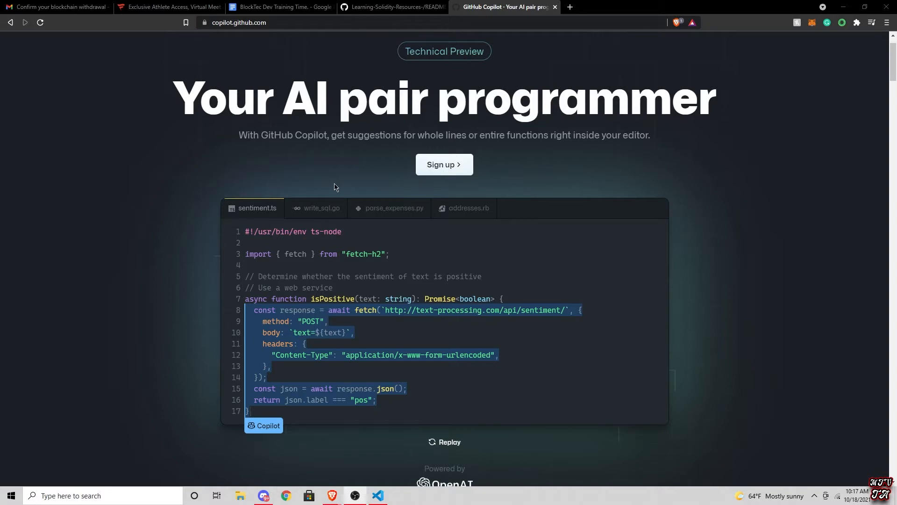
pyautogui.moveTo(372, 243)
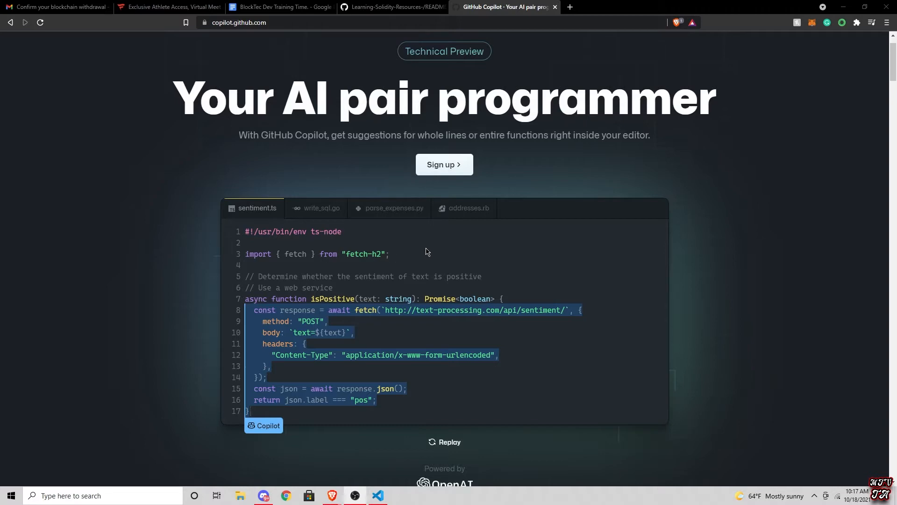
# Step: Review the Copilot extension page and reveal the solidity-auction project's file tree beside it
pyautogui.scroll(-3)
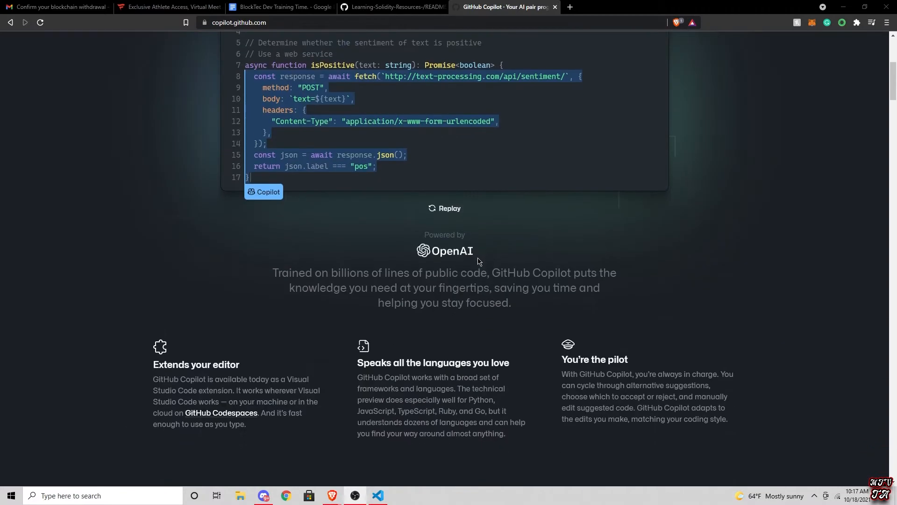
pyautogui.moveTo(479, 260)
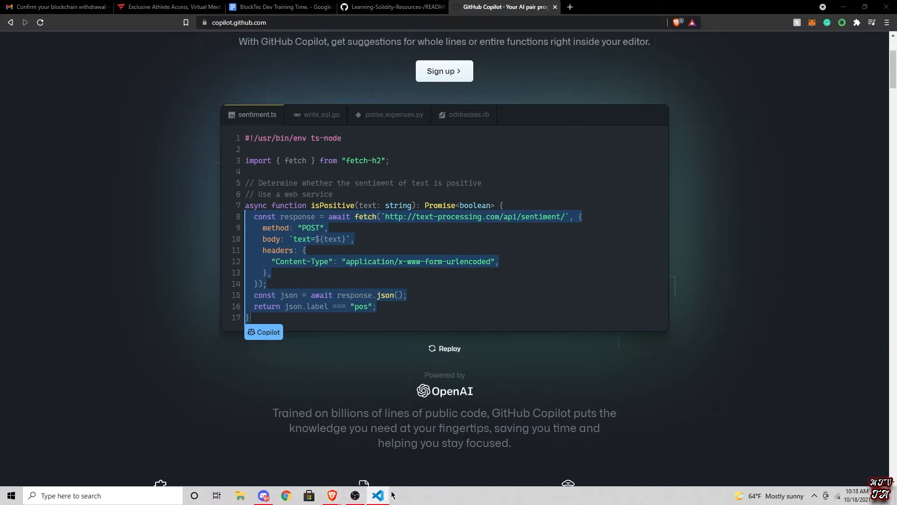
pyautogui.moveTo(373, 488)
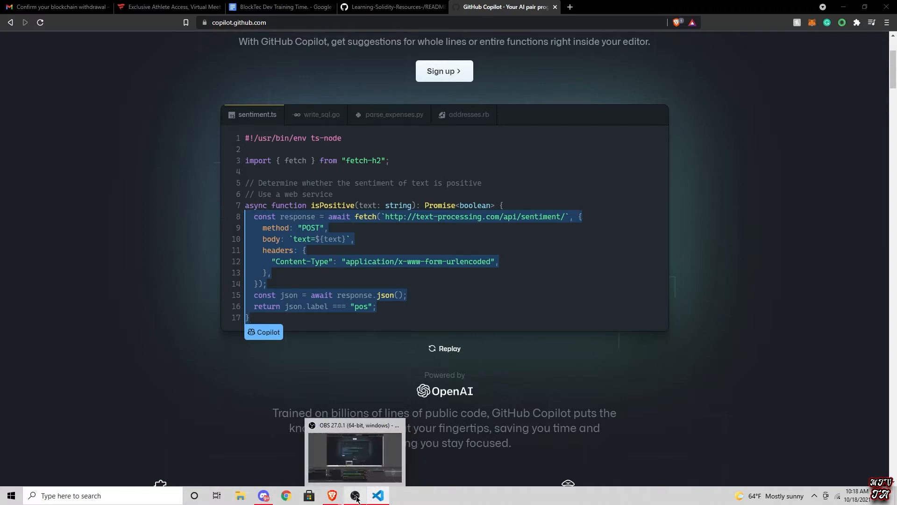
pyautogui.moveTo(503, 386)
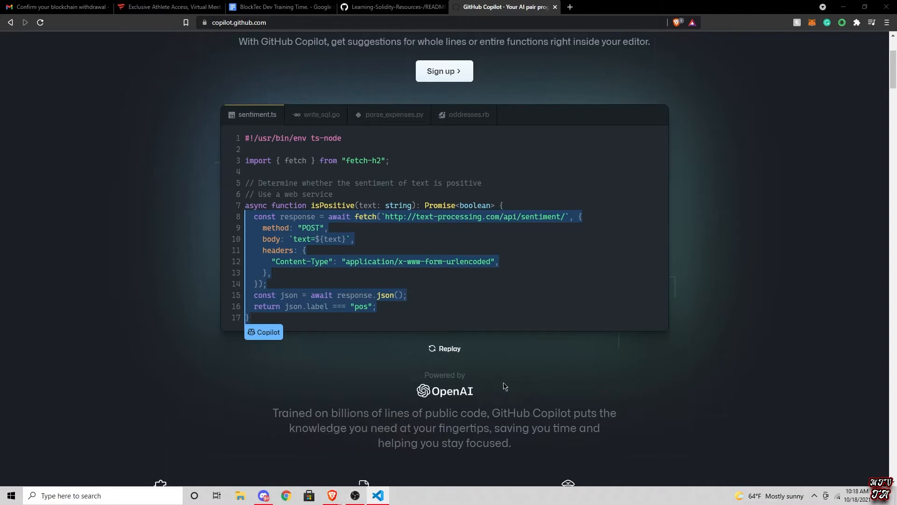
pyautogui.moveTo(621, 406)
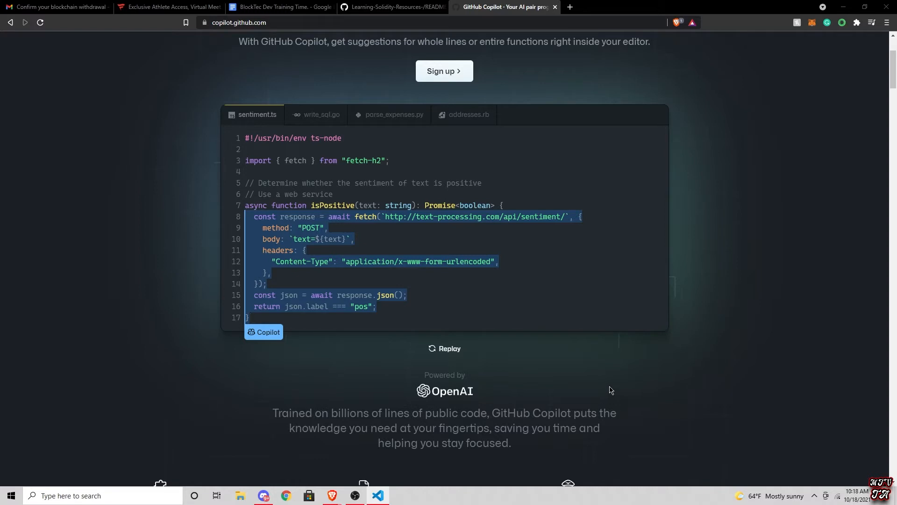
pyautogui.moveTo(618, 380)
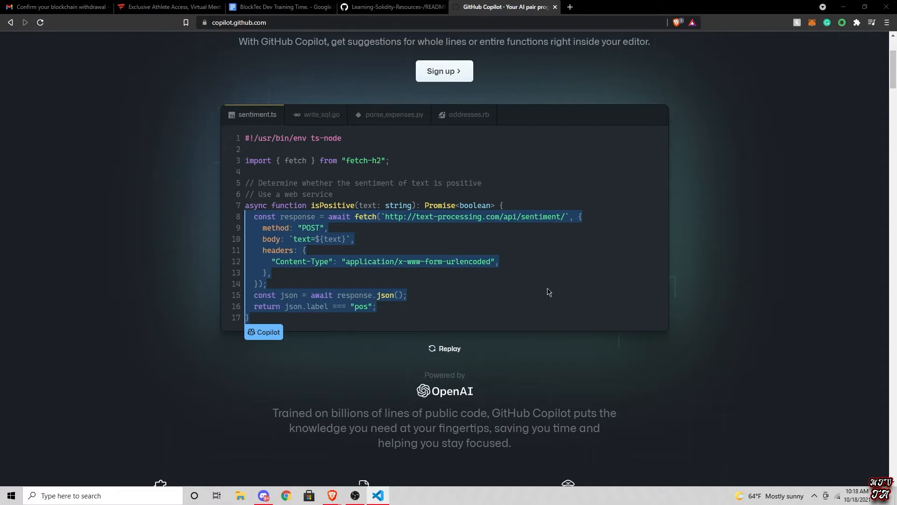
pyautogui.moveTo(452, 353)
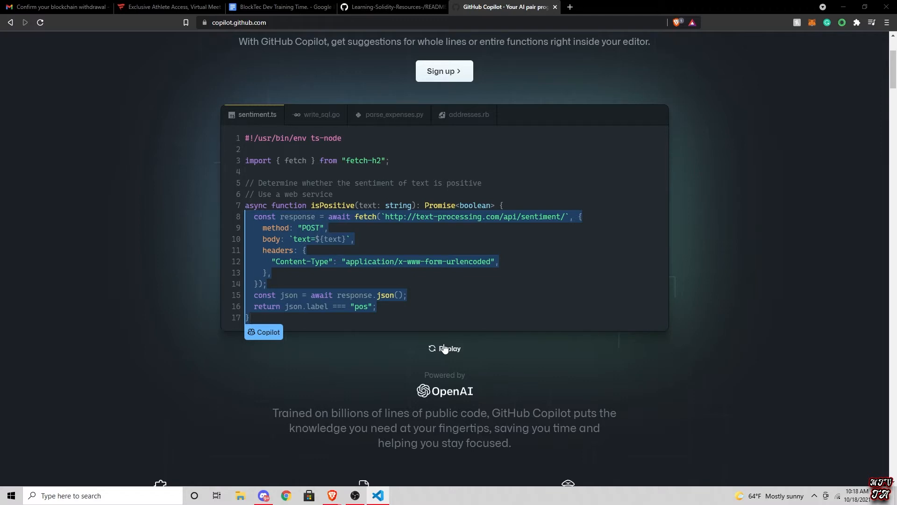
pyautogui.moveTo(417, 357)
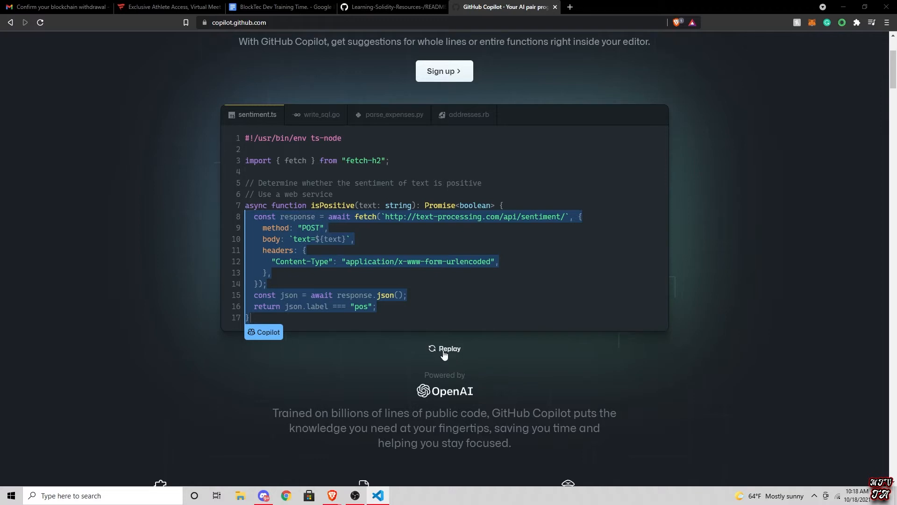
pyautogui.click(377, 499)
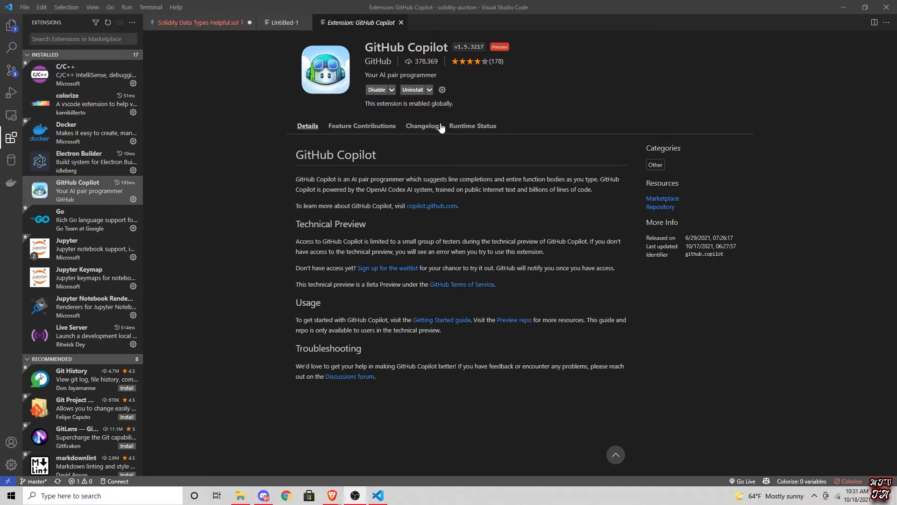
pyautogui.moveTo(422, 127)
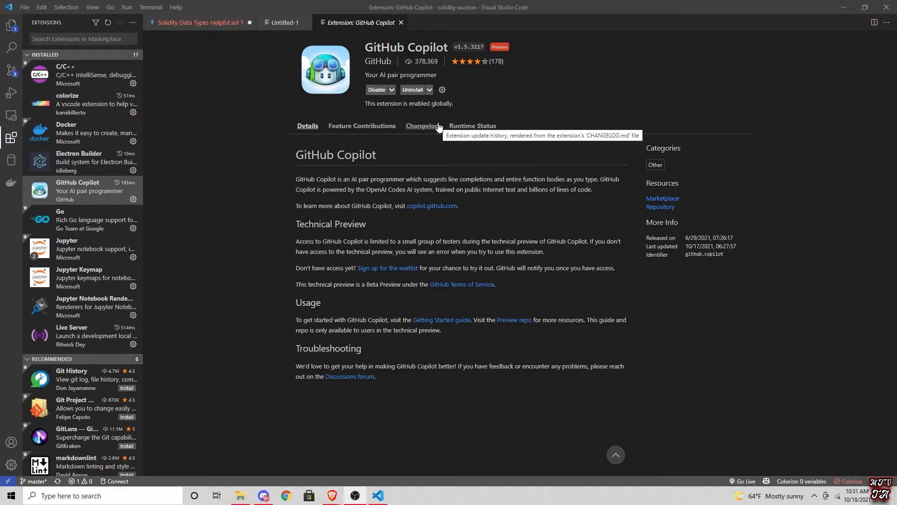
pyautogui.moveTo(513, 317)
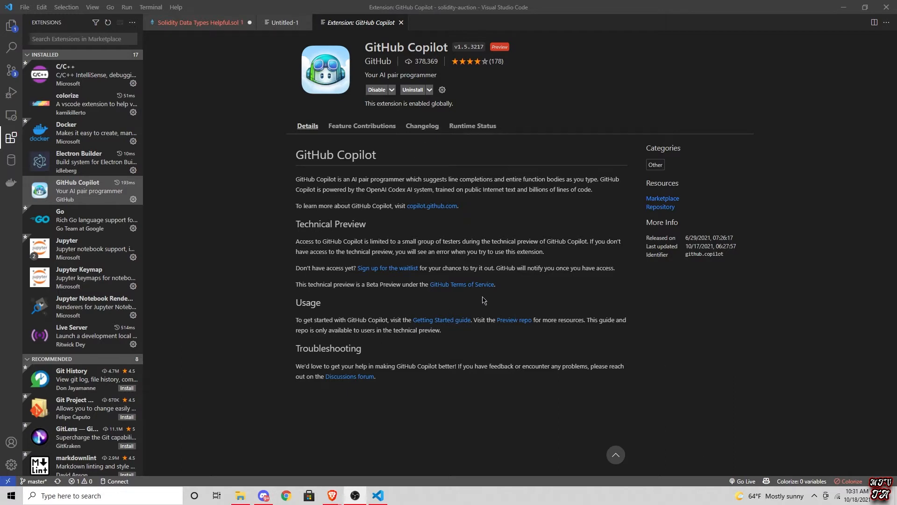
pyautogui.moveTo(274, 268)
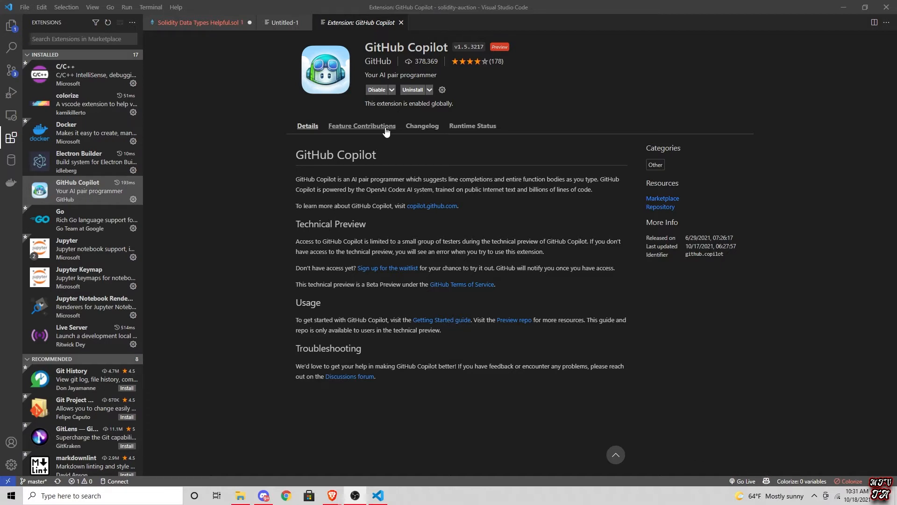
pyautogui.moveTo(423, 127)
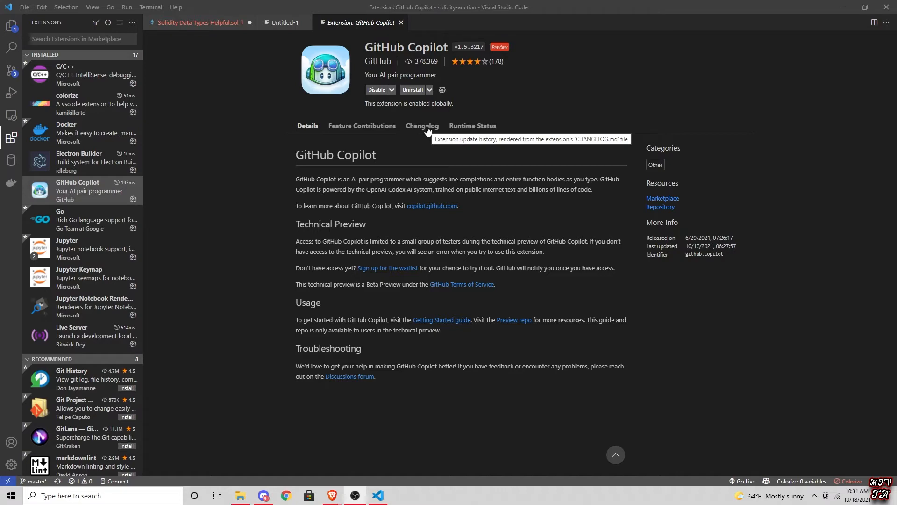
pyautogui.moveTo(33, 61)
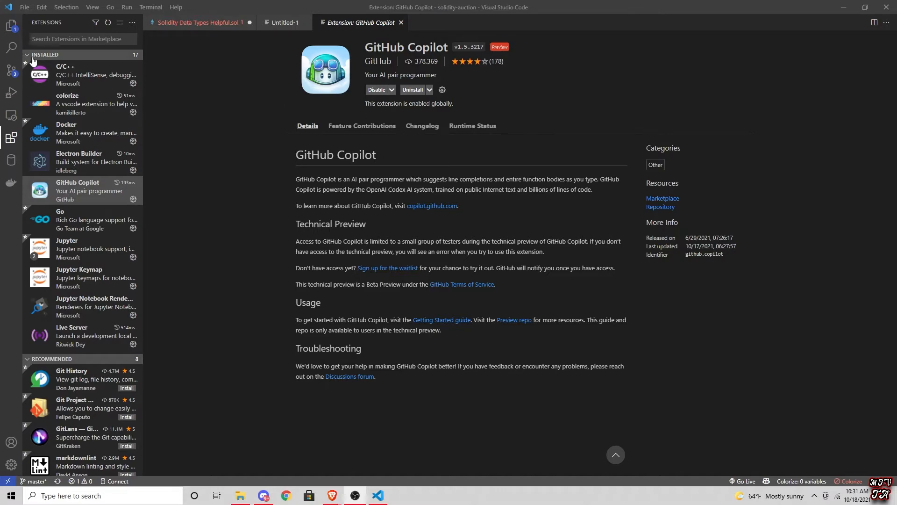
pyautogui.click(46, 54)
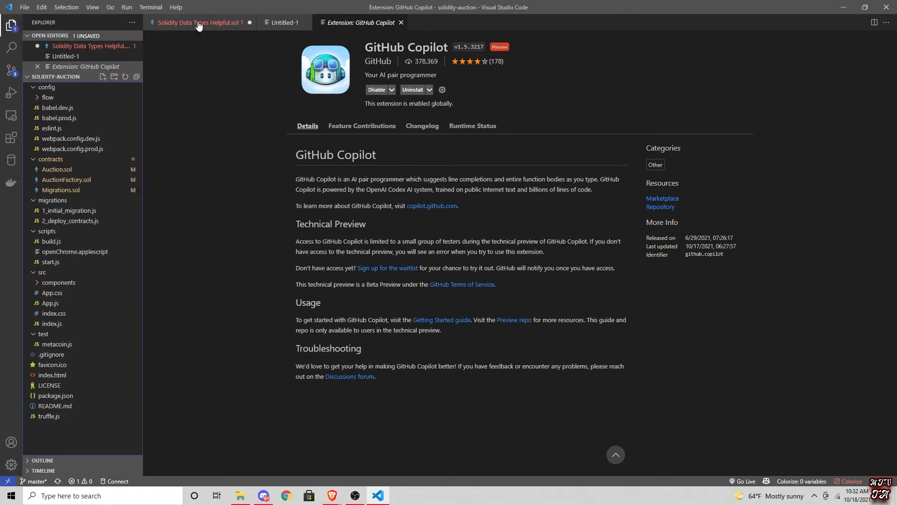
# Step: Begin the untitled file with the line 'pragma solidity ^0.4.0;' using autocomplete
pyautogui.click(283, 22)
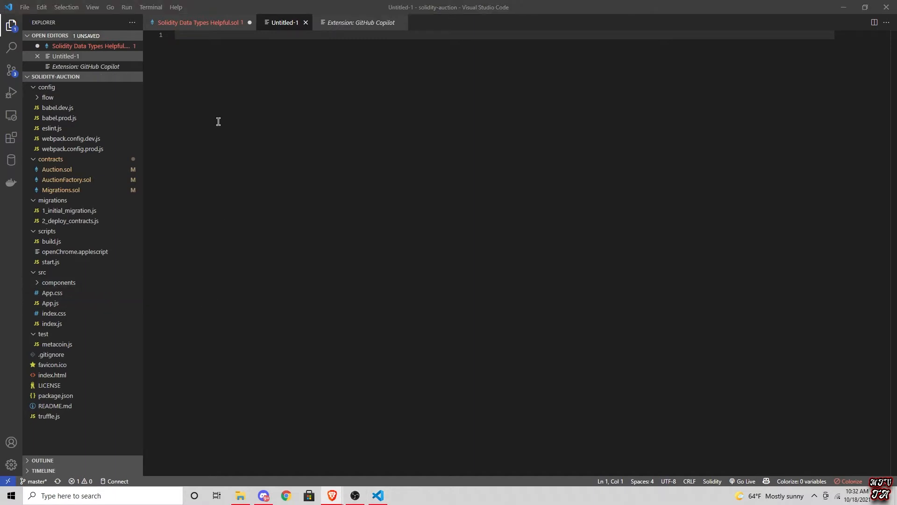
pyautogui.write('p')
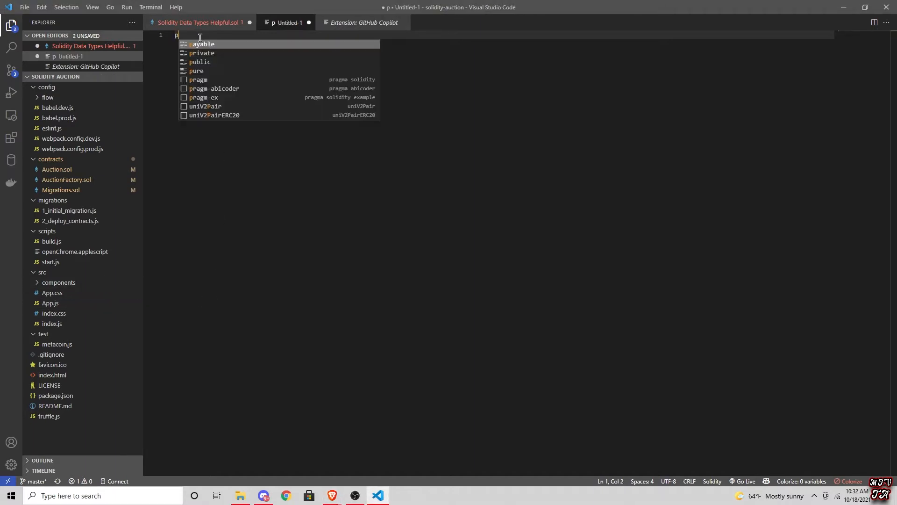
pyautogui.write('ragma solidi')
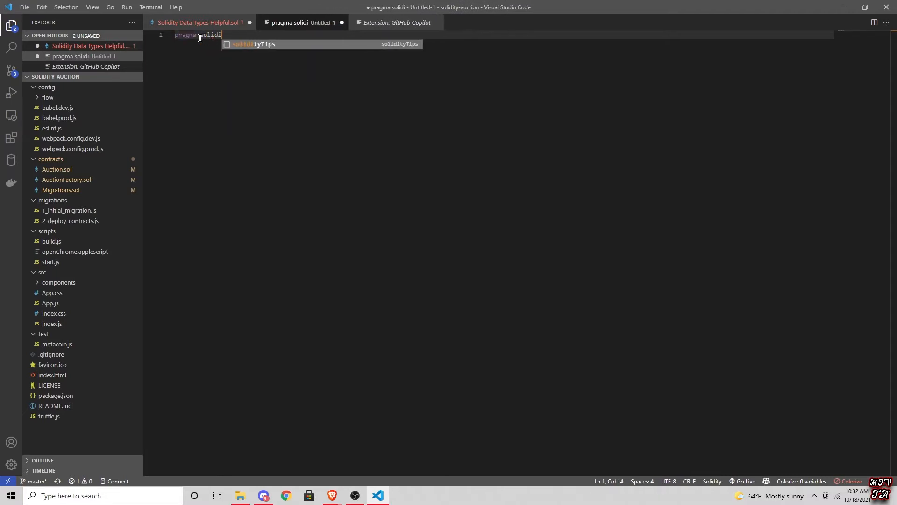
pyautogui.press('Backspace')
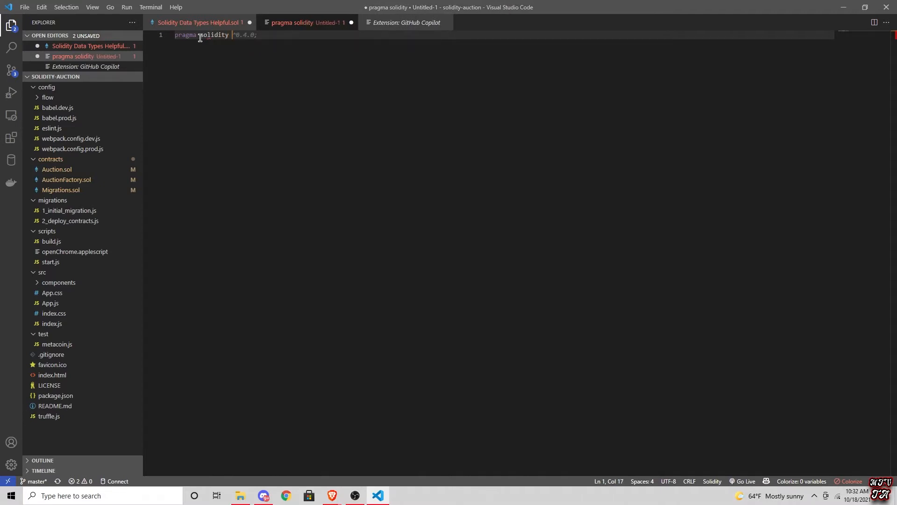
pyautogui.write('^0.4.0')
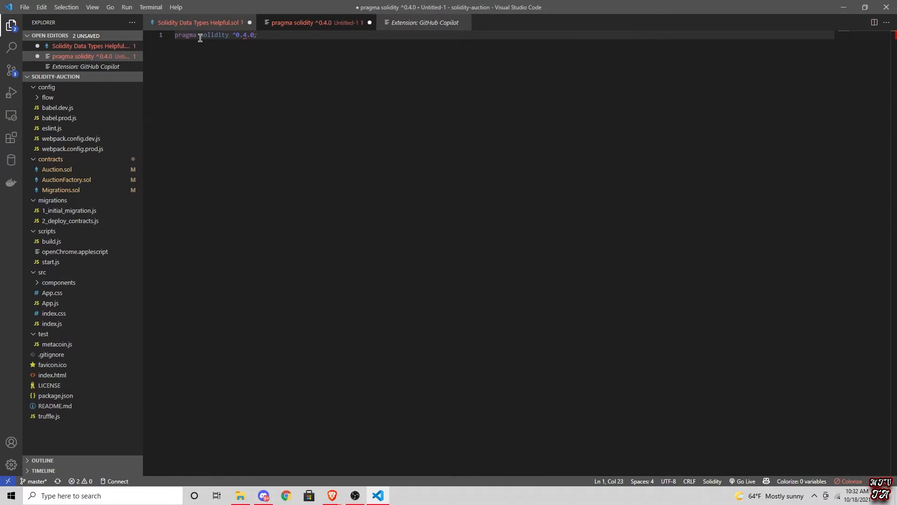
pyautogui.write(';')
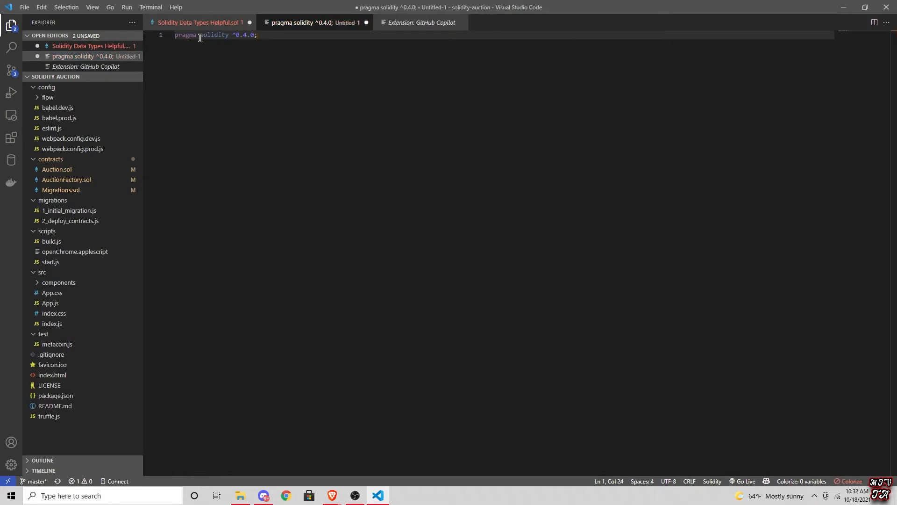
# Step: Add a 'contract Mycontract' declaration under the pragma line
pyautogui.write('contract')
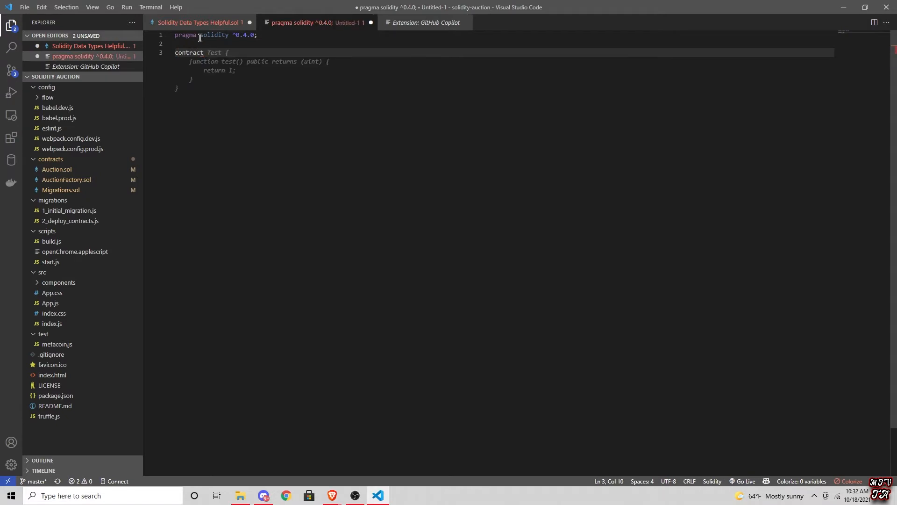
pyautogui.write('Mycontr')
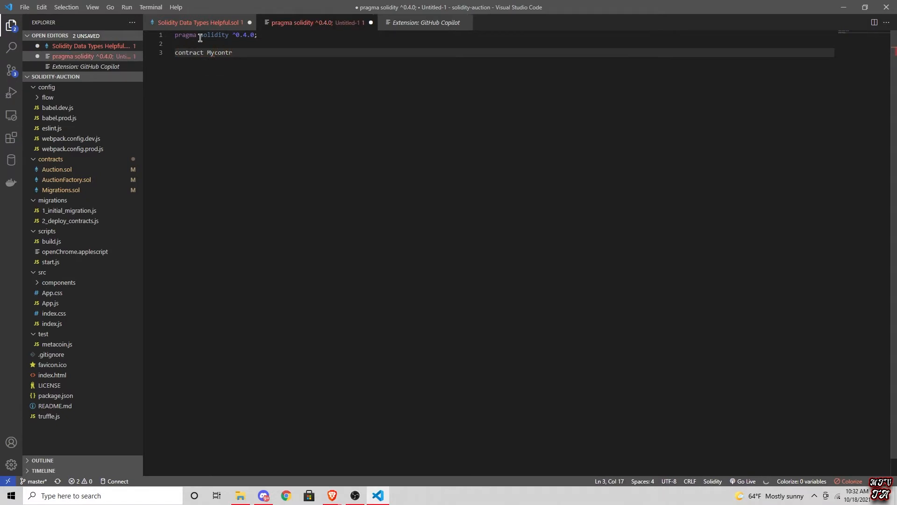
pyautogui.write('act2')
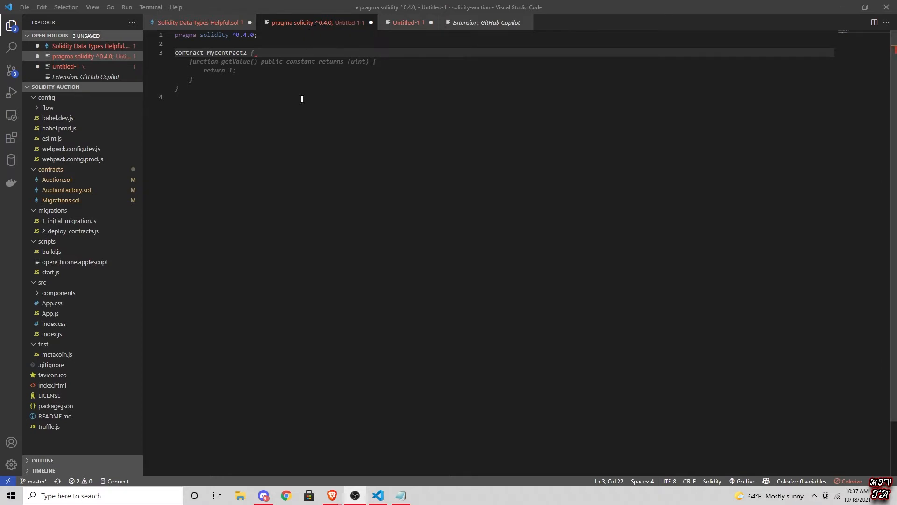
pyautogui.moveTo(331, 75)
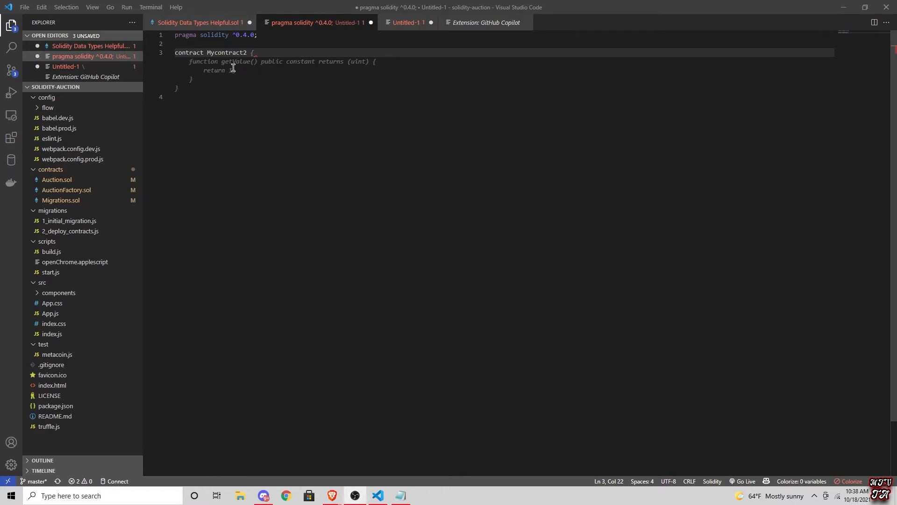
# Step: Keep Copilot's getValue function returning 1 pending inside the contract body
pyautogui.write('1;')
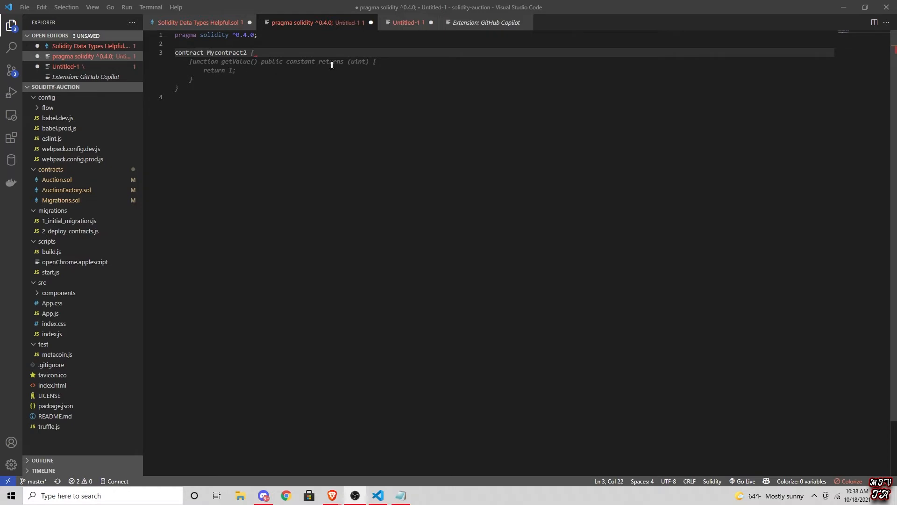
pyautogui.moveTo(269, 63)
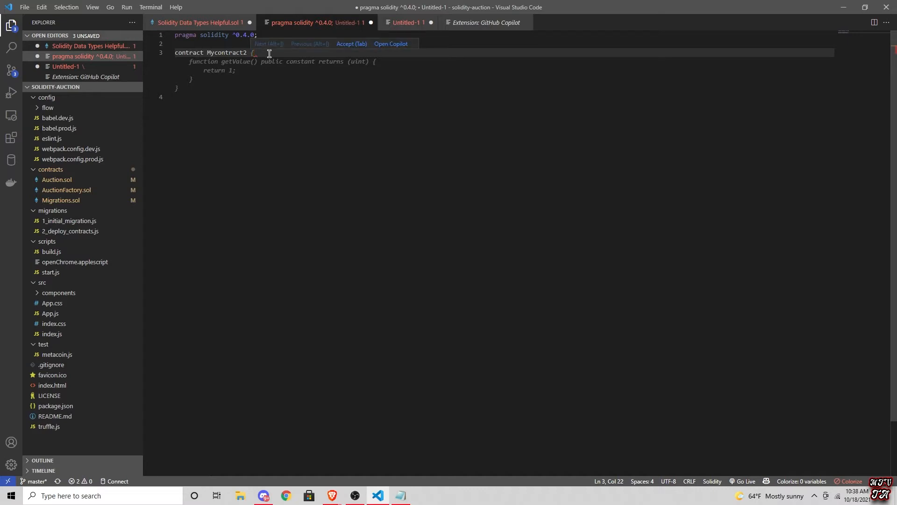
pyautogui.moveTo(352, 44)
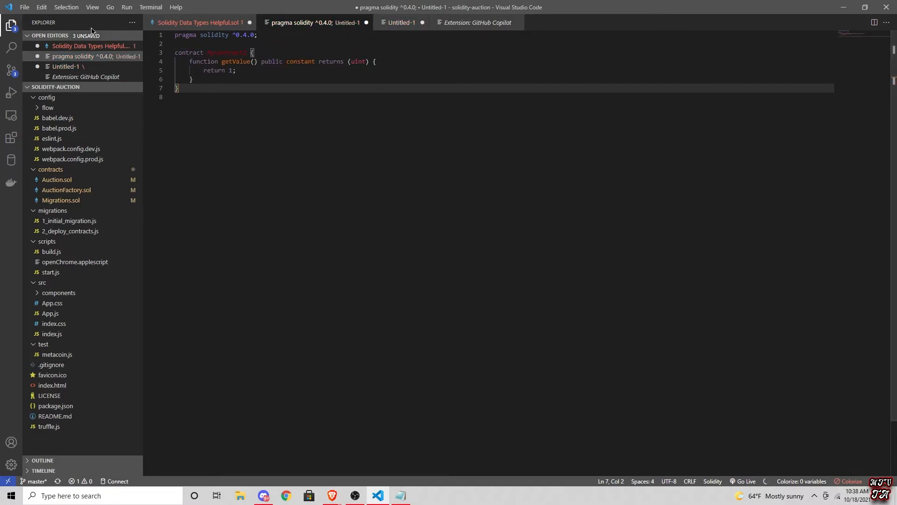
# Step: Declare contract Mycontract2 under the pragma line, prompting Copilot's getValue suggestion again
pyautogui.write('Mycontract2')
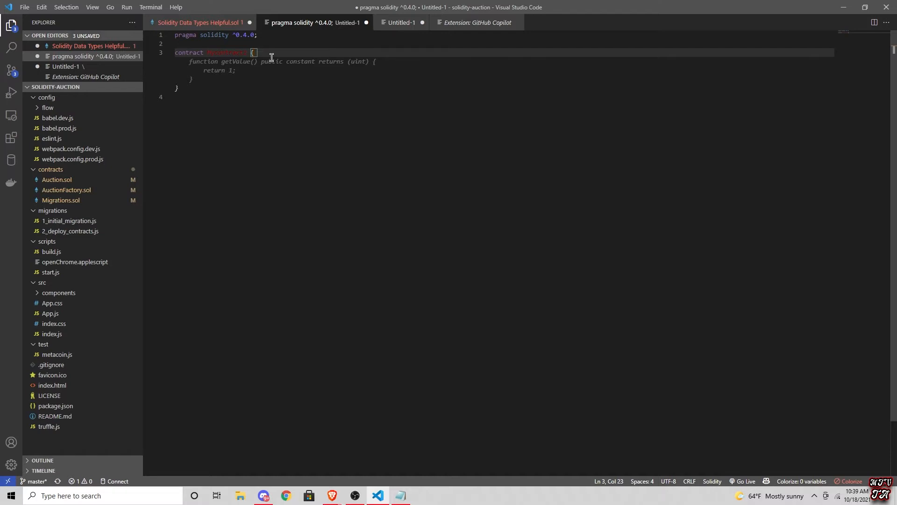
# Step: Declare a State enum of Waiting, Ready and Active, rejecting Copilot's Finished value
pyautogui.write('enum')
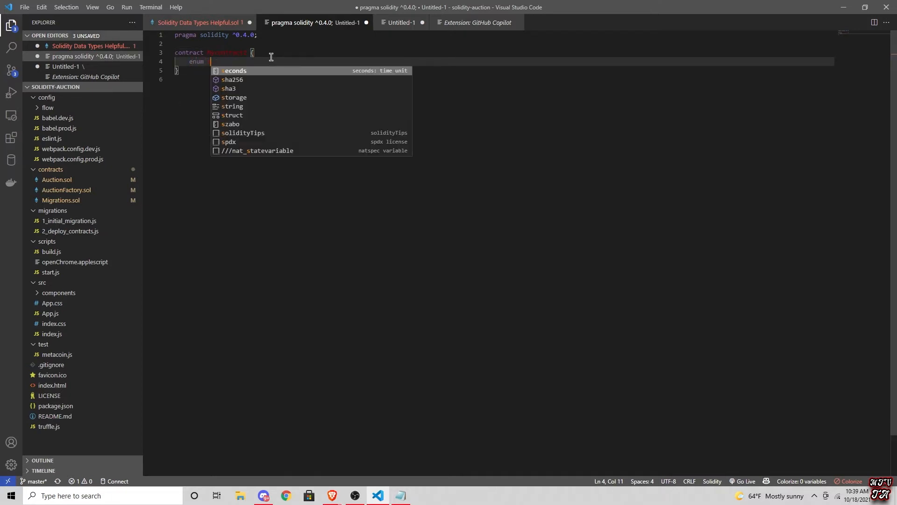
pyautogui.write('stat')
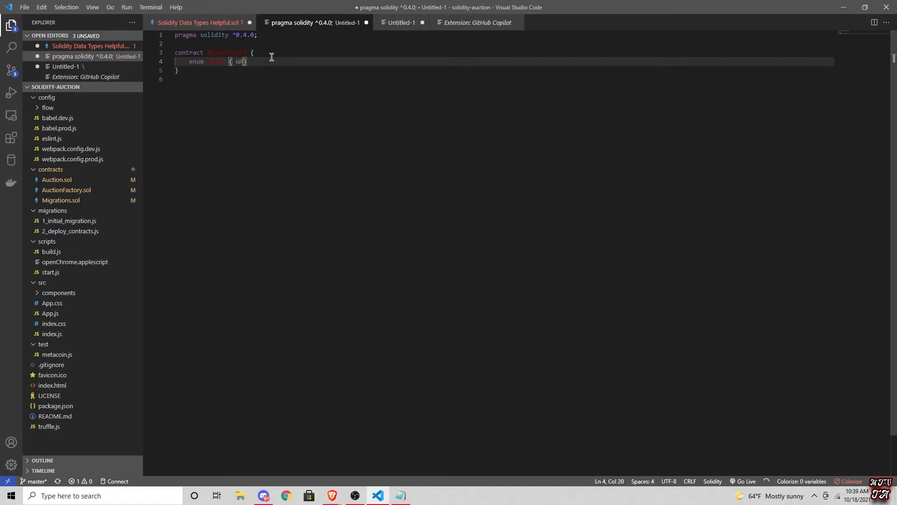
pyautogui.write('ai')
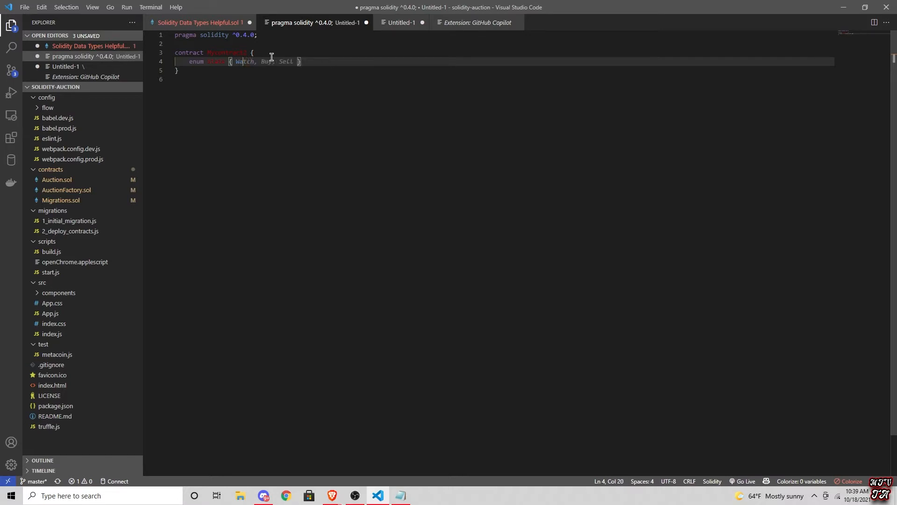
pyautogui.write('Waiting, Active, Finished')
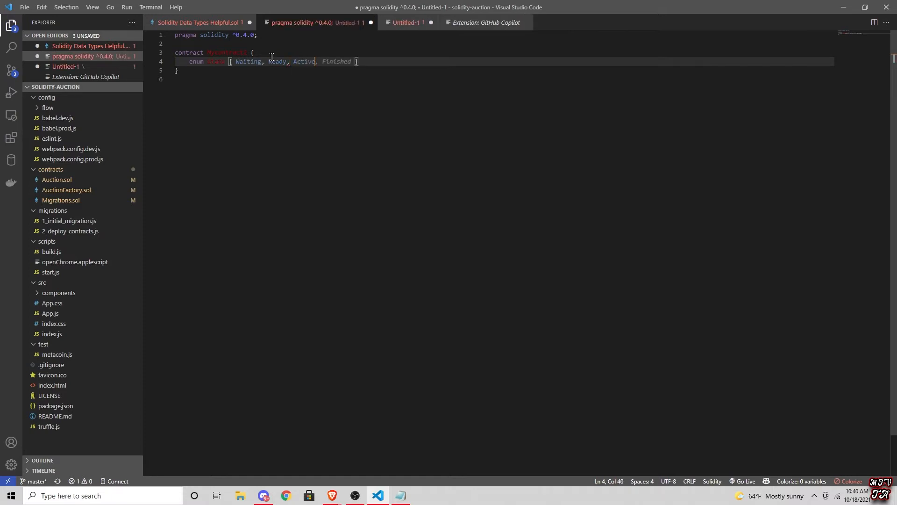
pyautogui.click(317, 22)
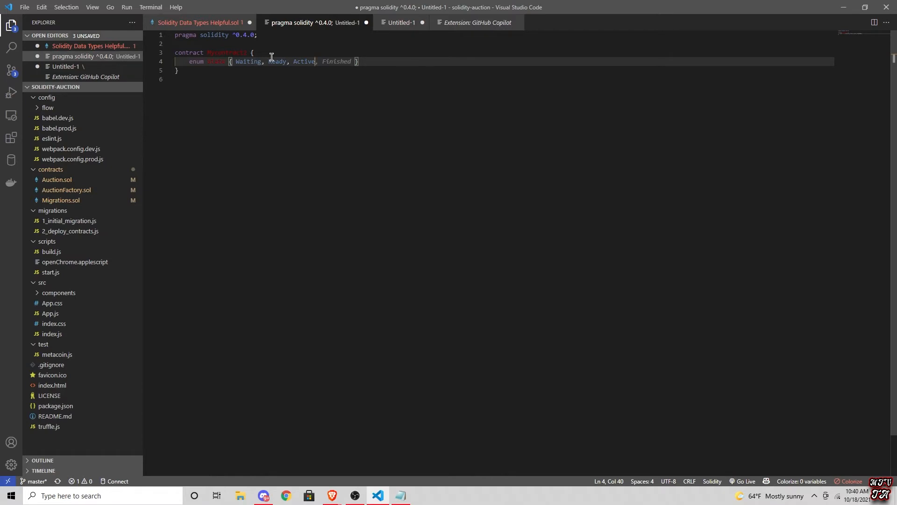
pyautogui.press('Backspace')
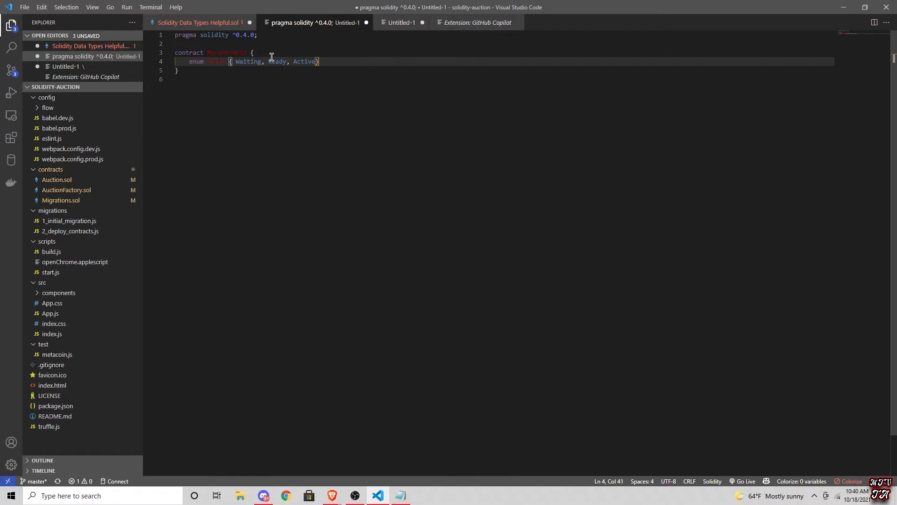
pyautogui.press('Enter')
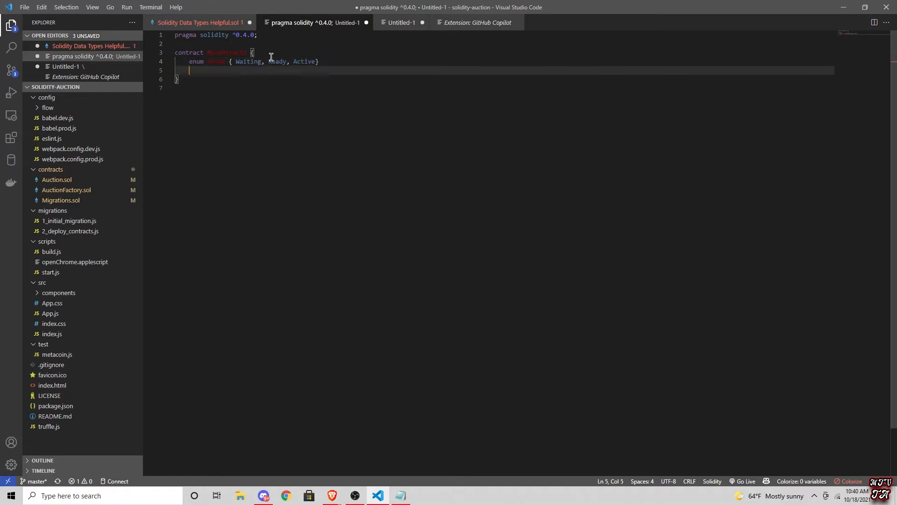
# Step: Add 'State public state;' and start the 'function Mycontract2() {' constructor
pyautogui.write('State state;')
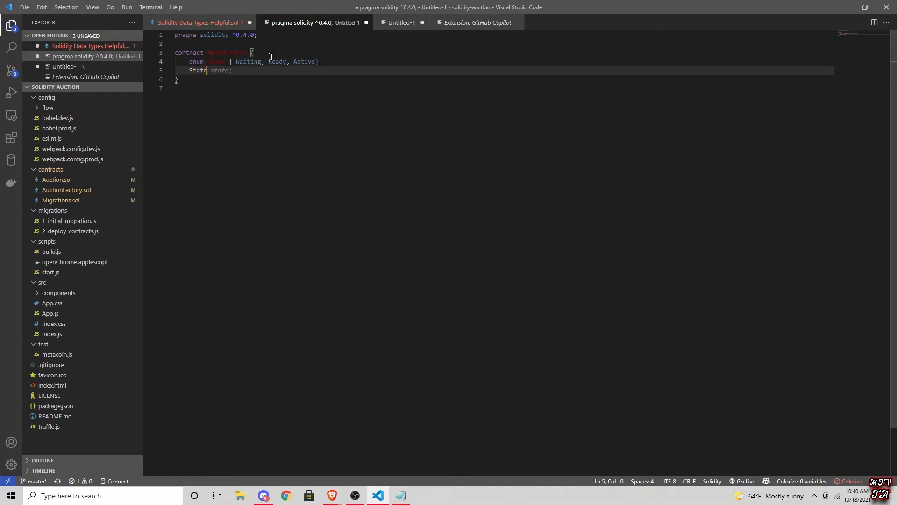
pyautogui.write('pu')
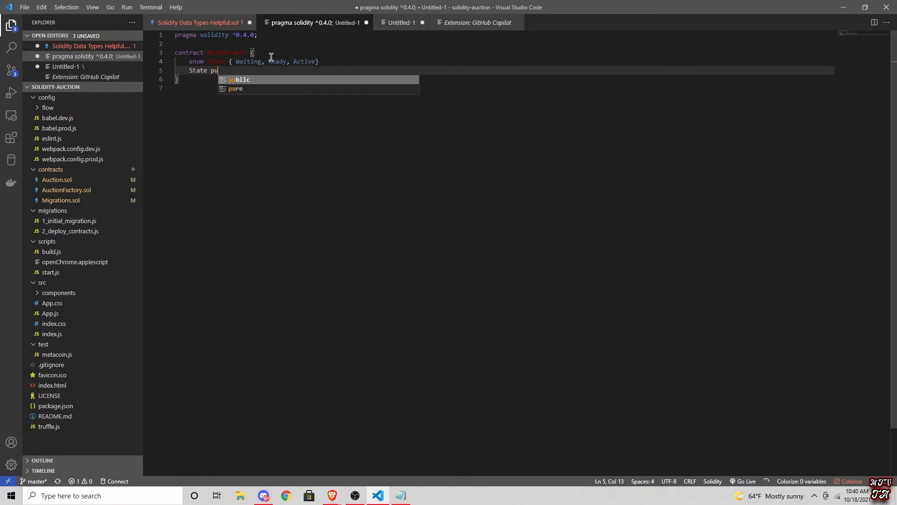
pyautogui.write('blic')
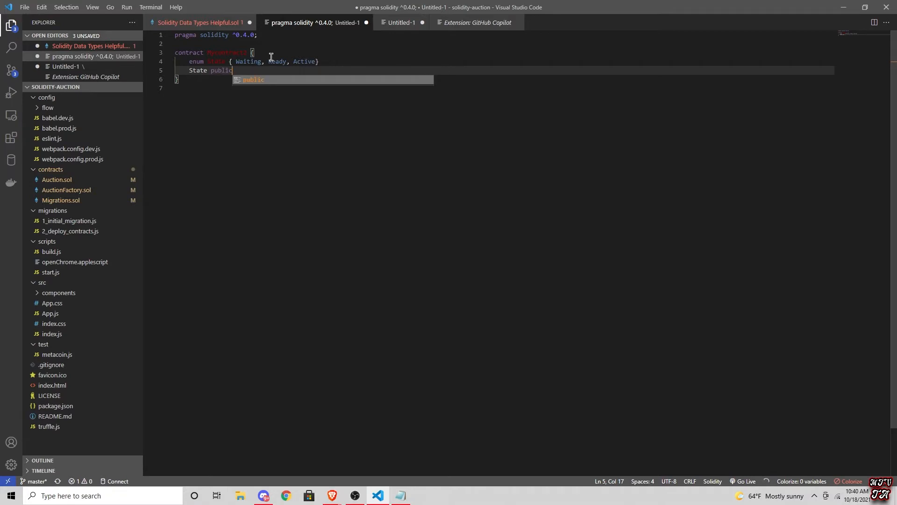
pyautogui.write('state;')
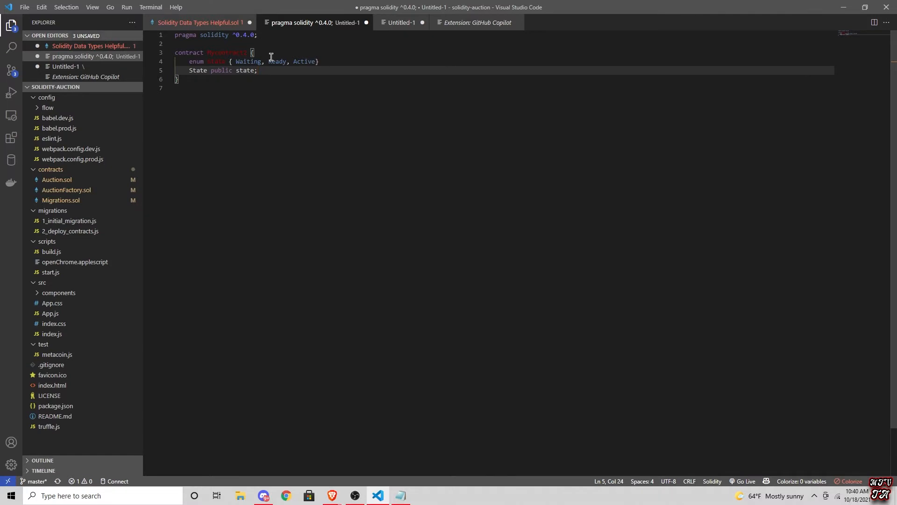
pyautogui.write('function Mycontract2() {')
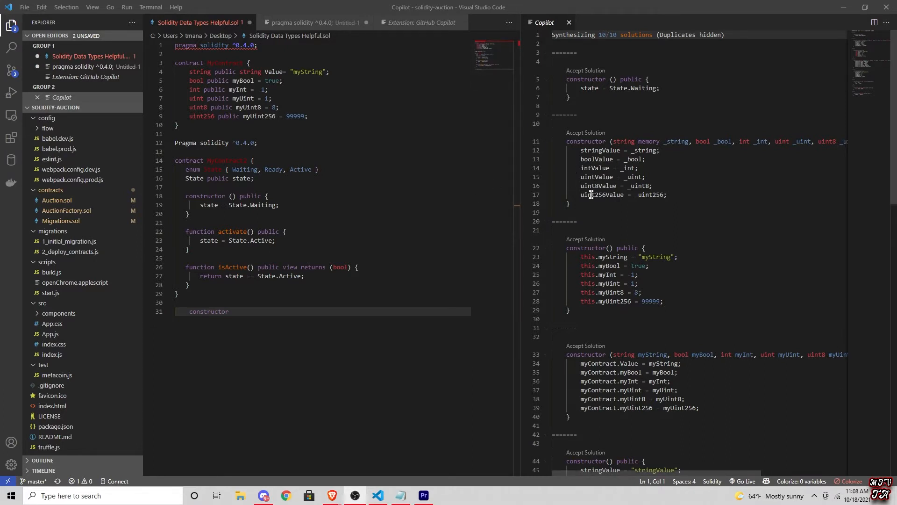
pyautogui.moveTo(611, 176)
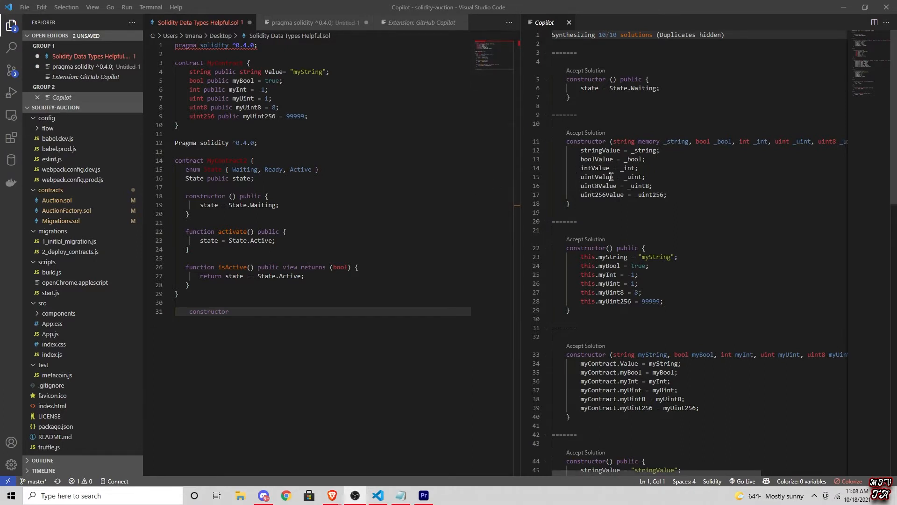
pyautogui.moveTo(591, 170)
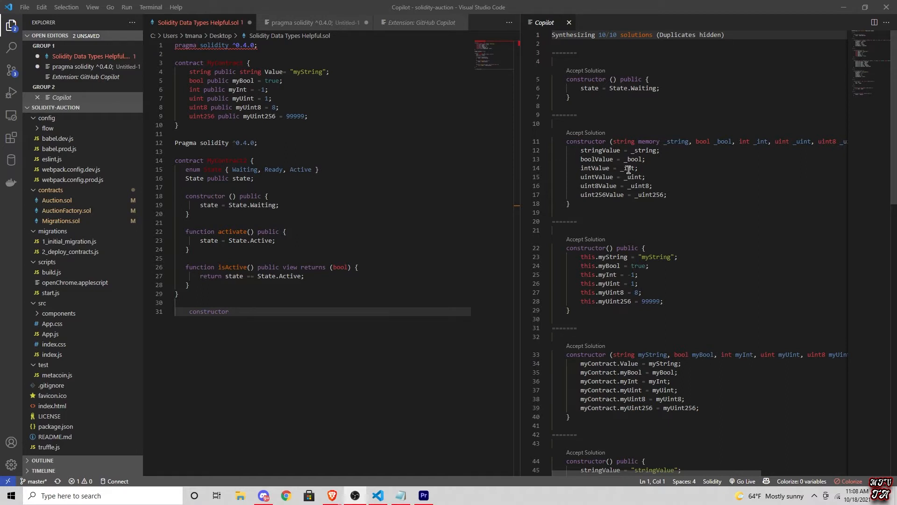
pyautogui.moveTo(702, 226)
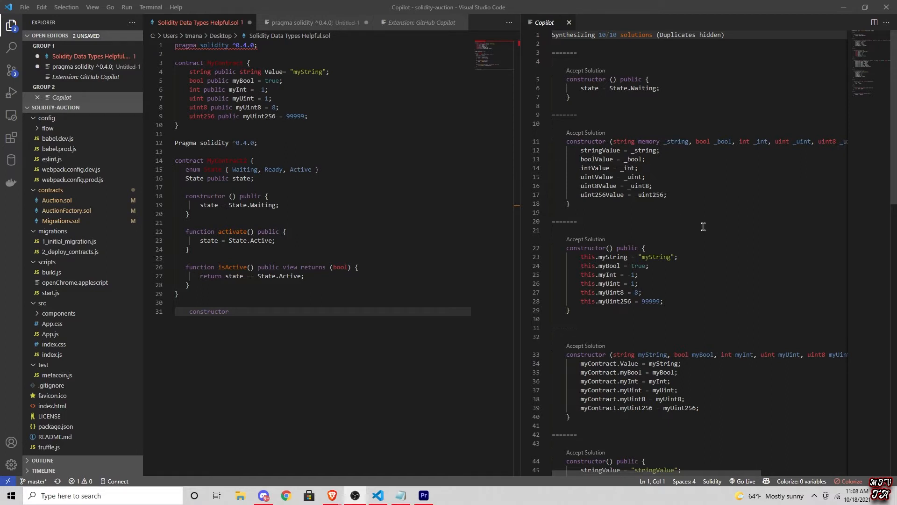
# Step: Scroll Copilot's solutions pane to reveal more constructor variants with stringValue, myString and _id/_name parameters
pyautogui.scroll(-3)
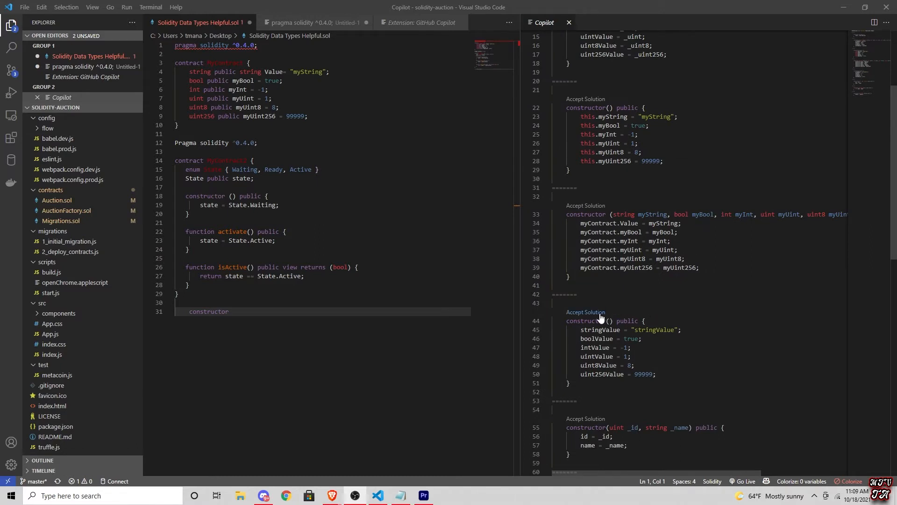
pyautogui.moveTo(600, 315)
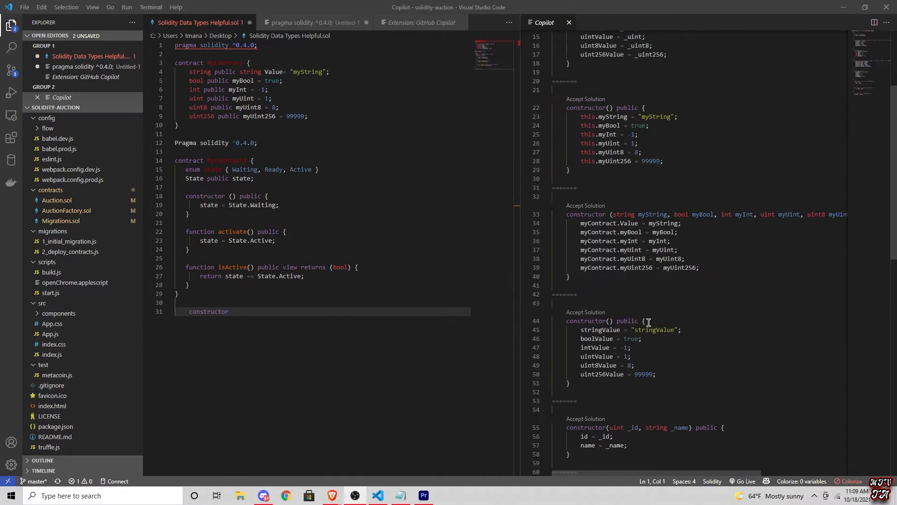
pyautogui.moveTo(648, 323)
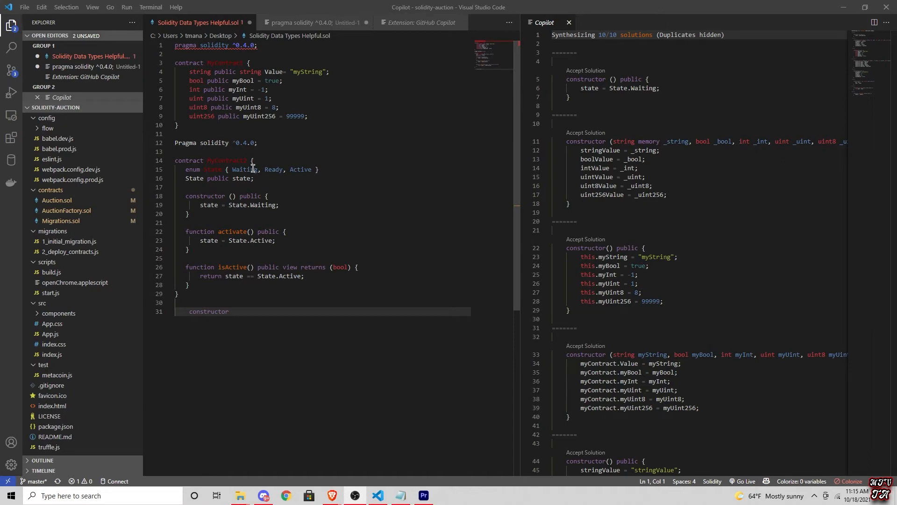
pyautogui.moveTo(255, 313)
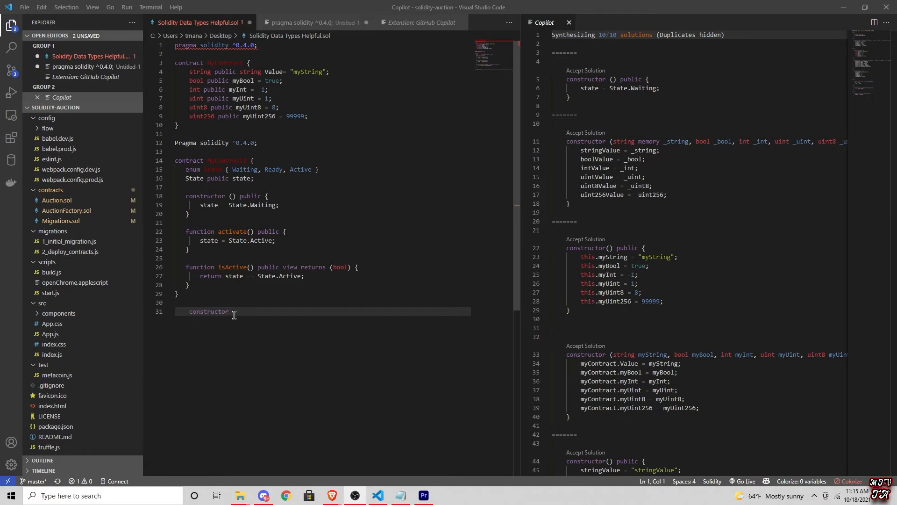
pyautogui.moveTo(234, 314)
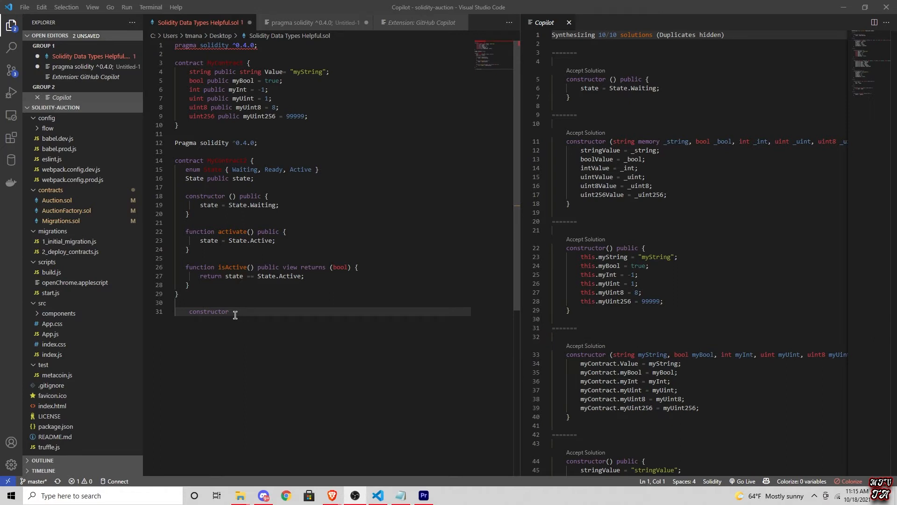
pyautogui.moveTo(235, 314)
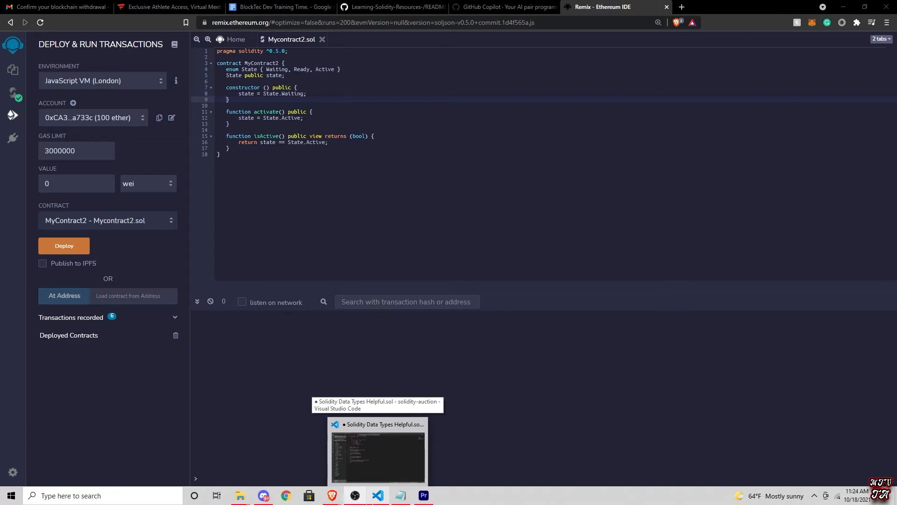
pyautogui.moveTo(291, 439)
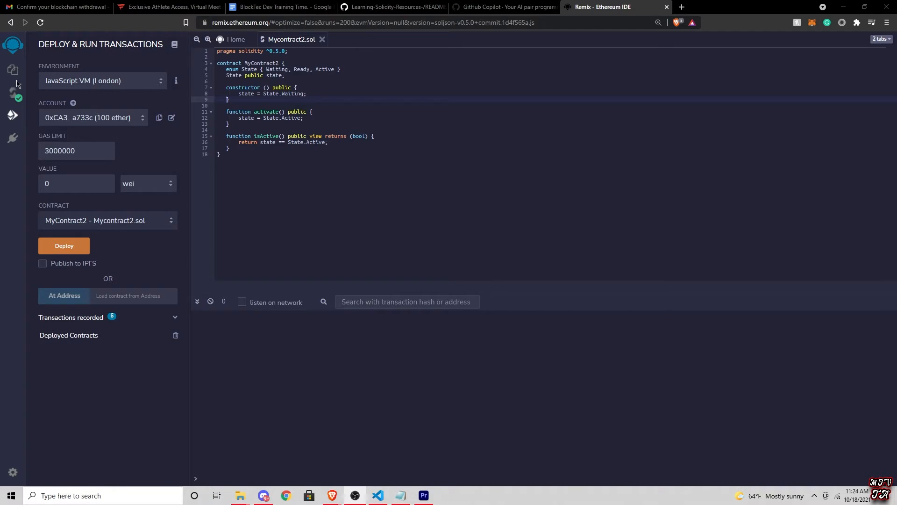
pyautogui.moveTo(17, 84)
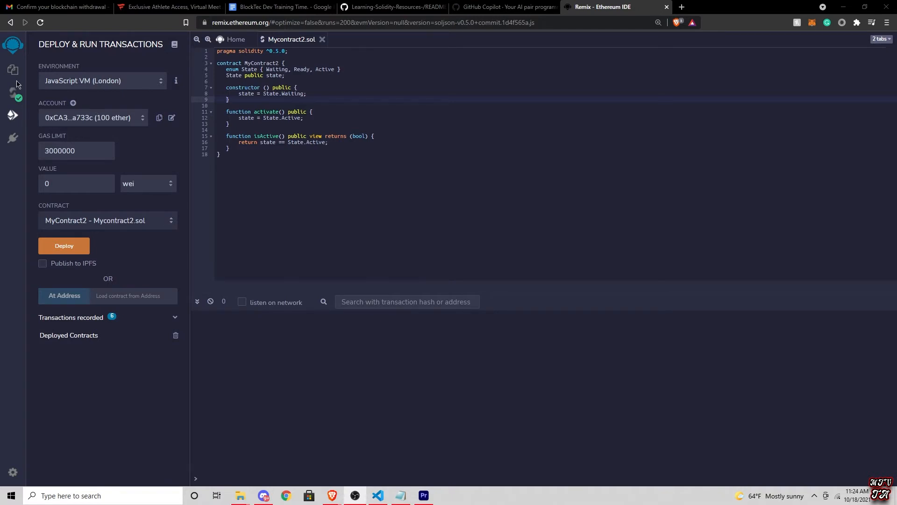
pyautogui.moveTo(77, 258)
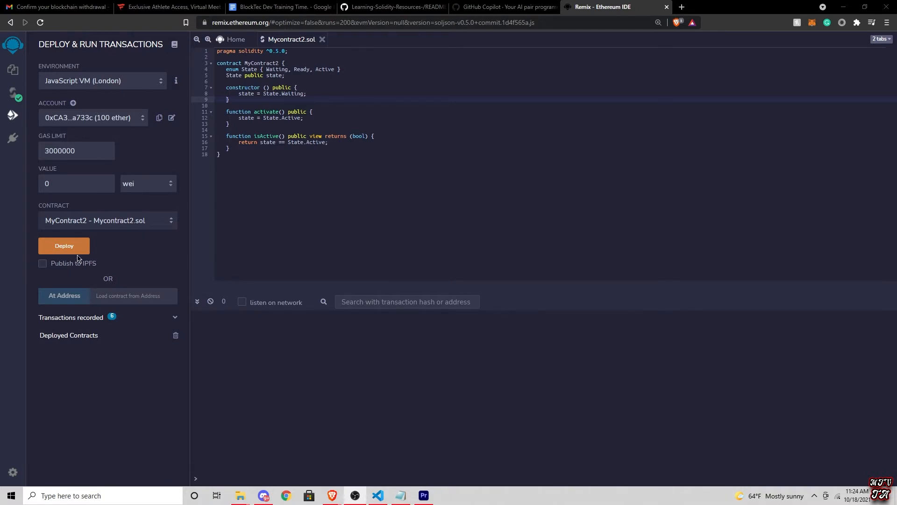
# Step: Deploy MyContract2 to the JavaScript VM, exposing activate, isActive and state
pyautogui.click(63, 246)
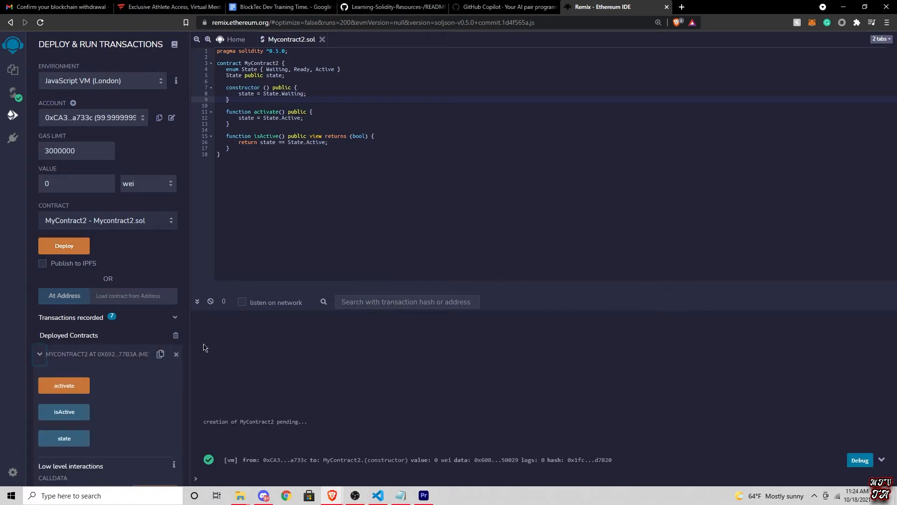
pyautogui.moveTo(52, 439)
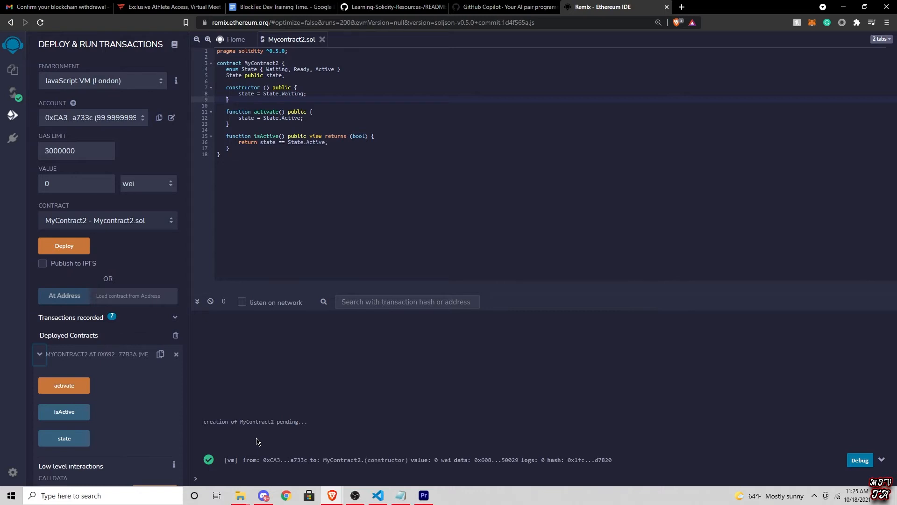
pyautogui.moveTo(340, 330)
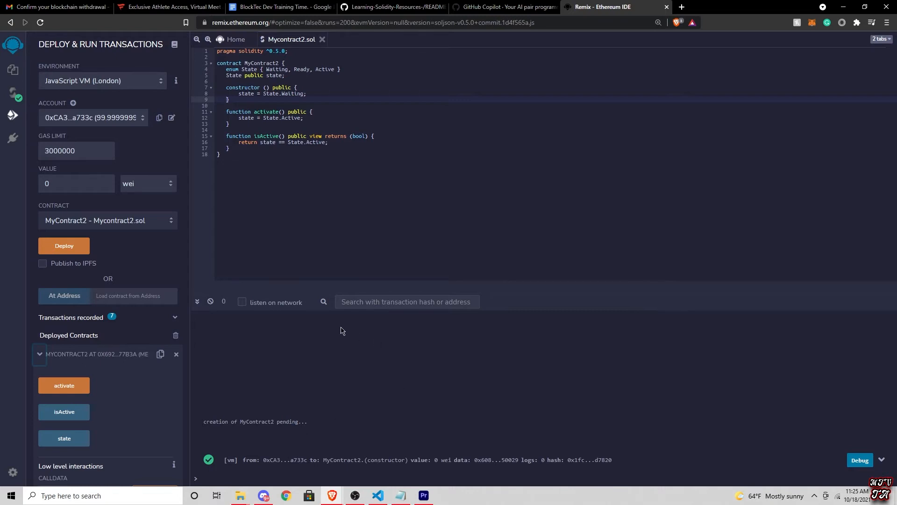
pyautogui.moveTo(340, 330)
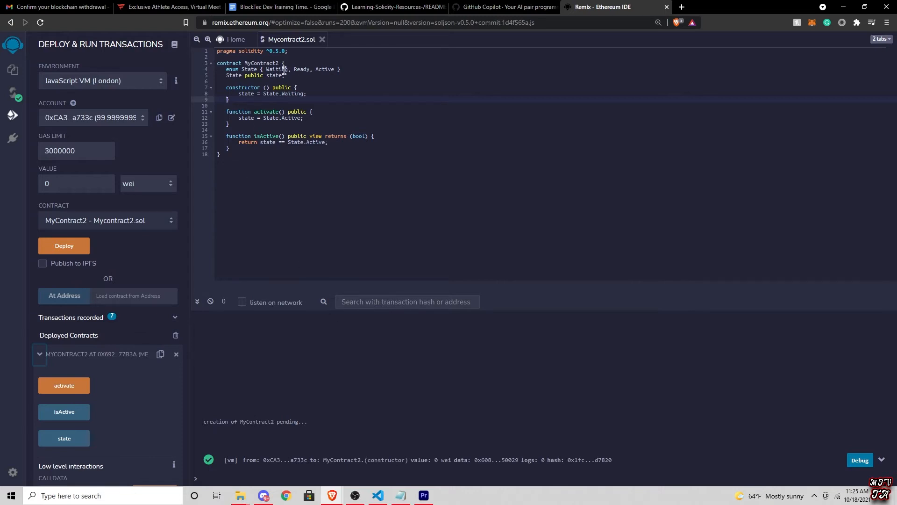
pyautogui.moveTo(282, 50)
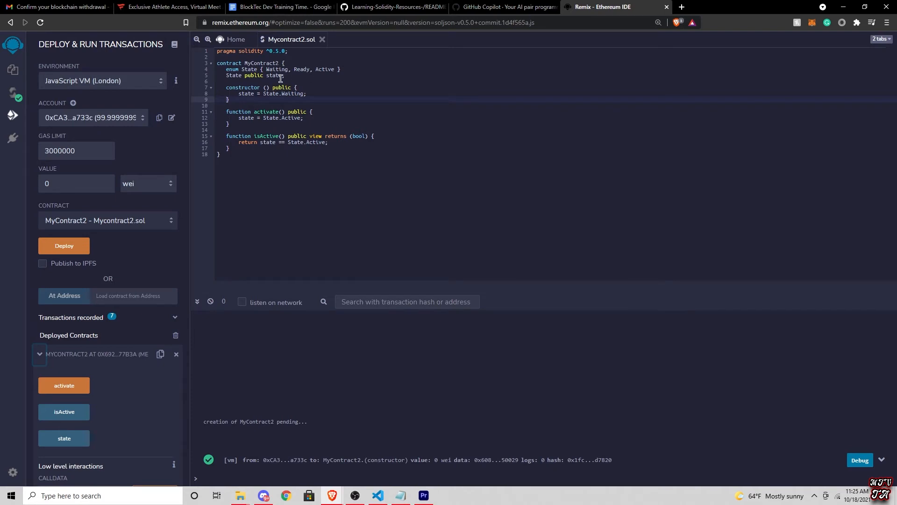
pyautogui.moveTo(312, 71)
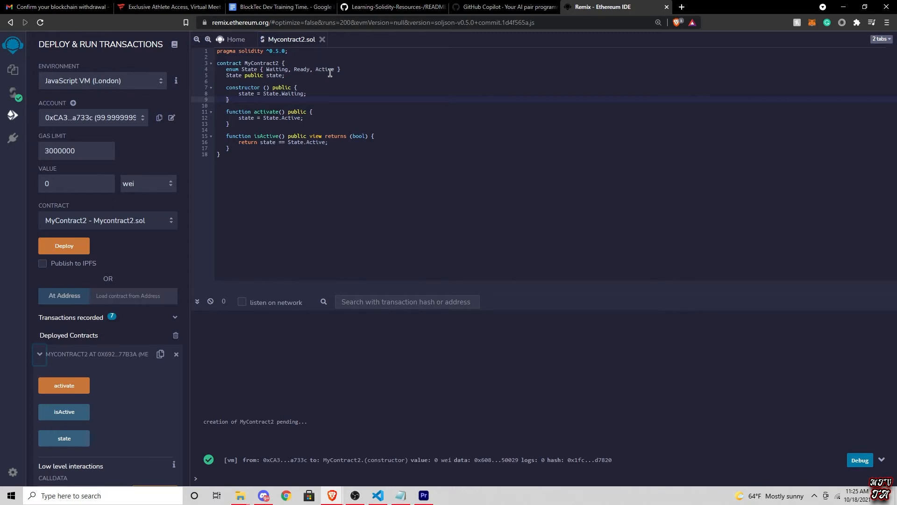
pyautogui.moveTo(149, 359)
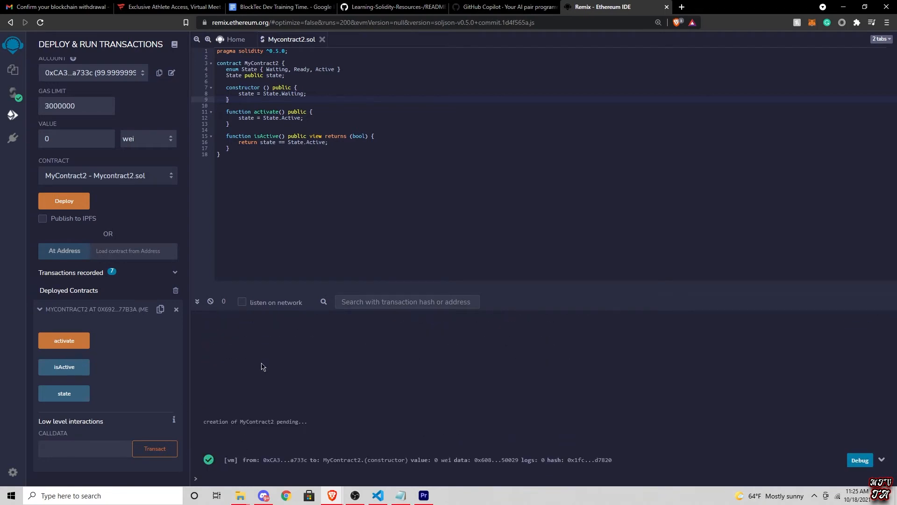
pyautogui.moveTo(103, 386)
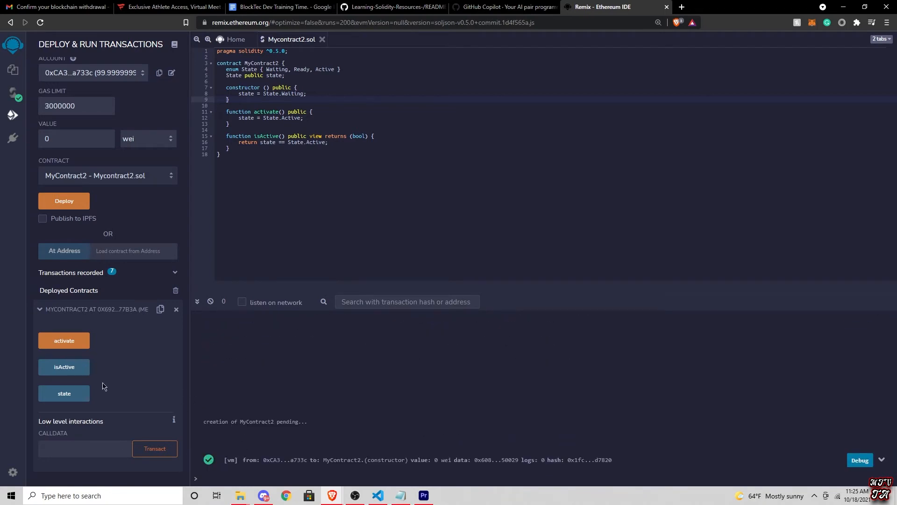
# Step: Read isActive (false) and state (0), transact activate, then confirm isActive returns true
pyautogui.click(63, 366)
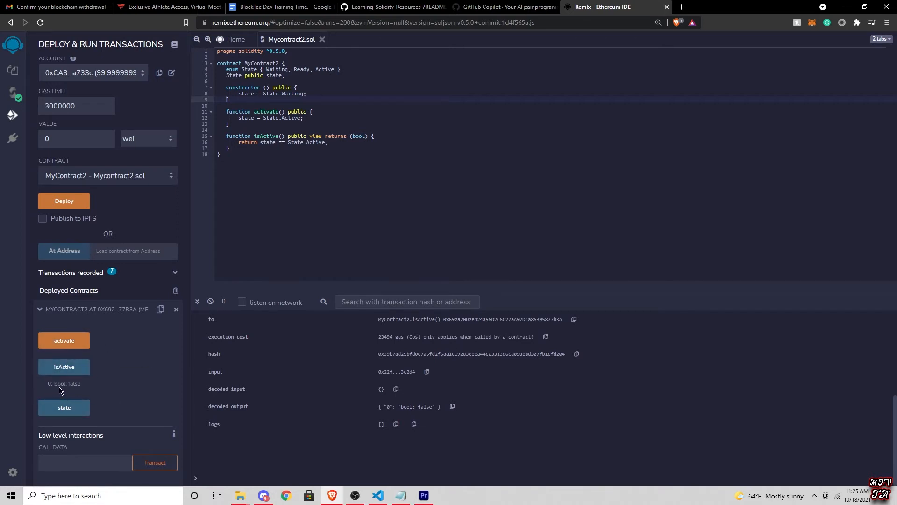
pyautogui.moveTo(65, 406)
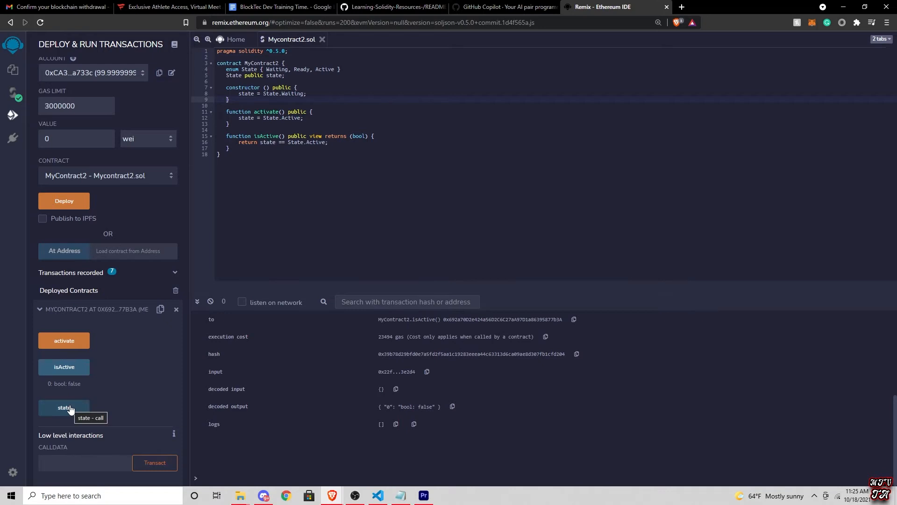
pyautogui.click(64, 407)
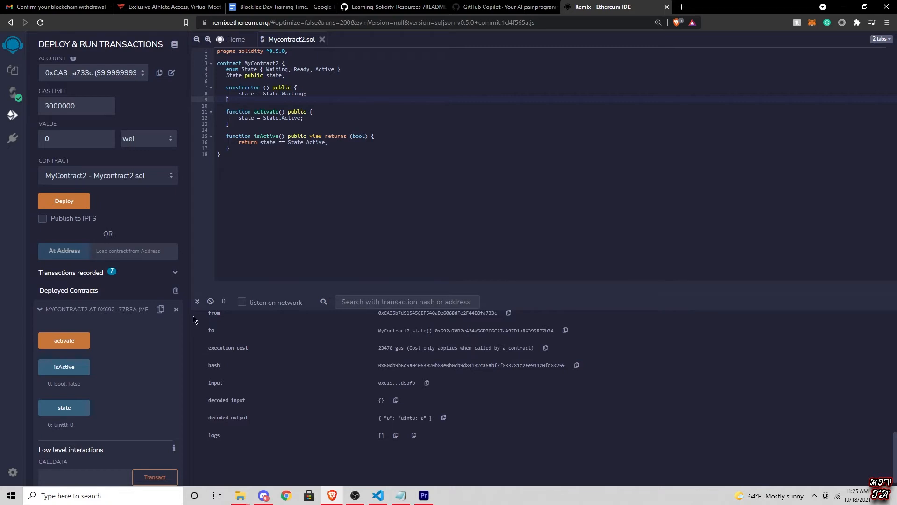
pyautogui.moveTo(321, 428)
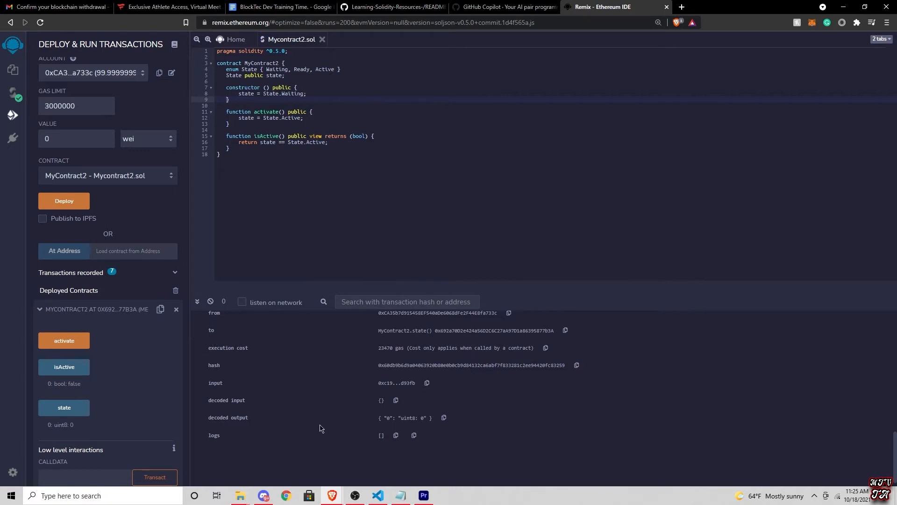
pyautogui.click(64, 340)
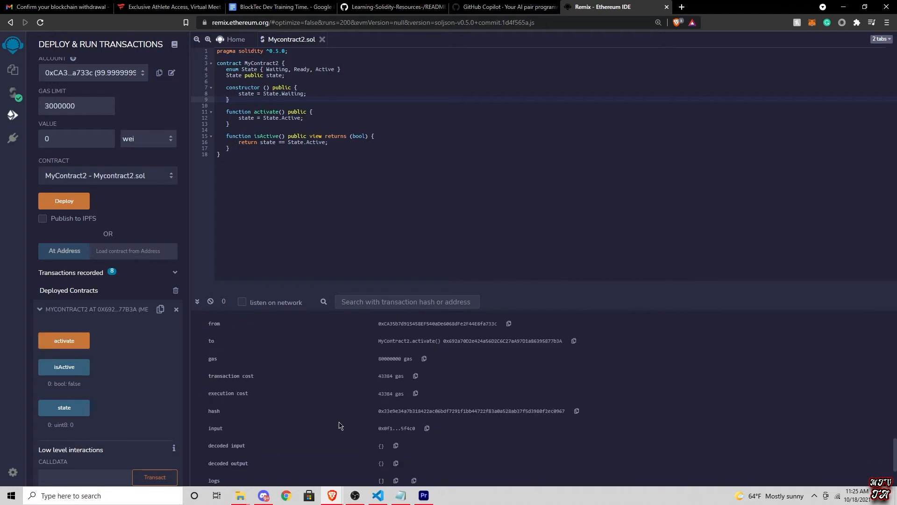
pyautogui.scroll(-3)
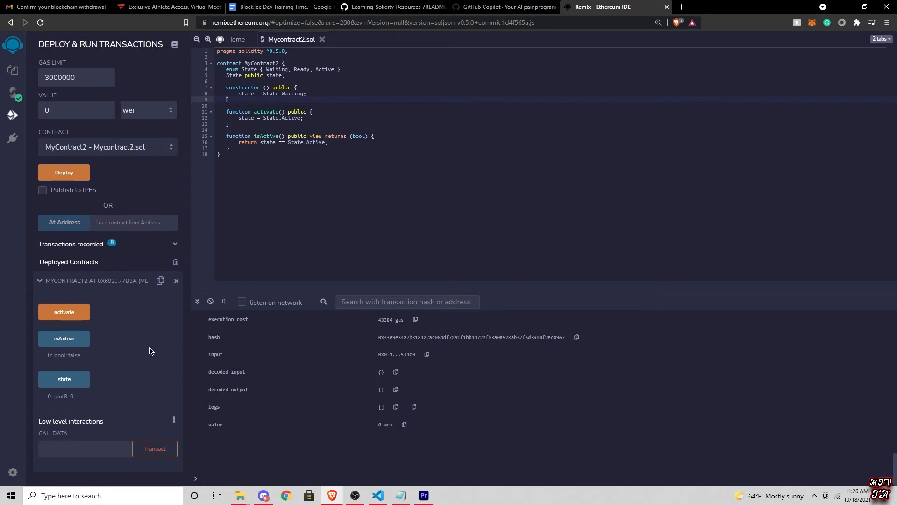
pyautogui.click(64, 338)
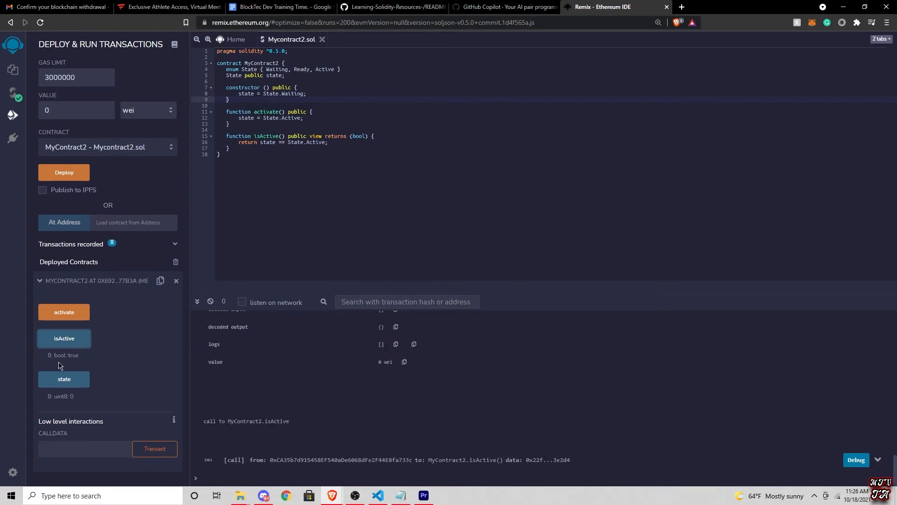
pyautogui.moveTo(345, 388)
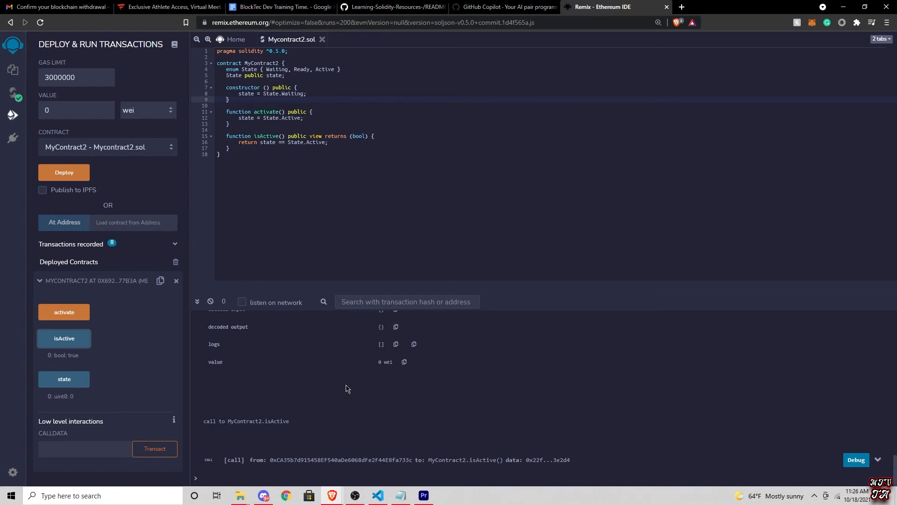
pyautogui.moveTo(350, 385)
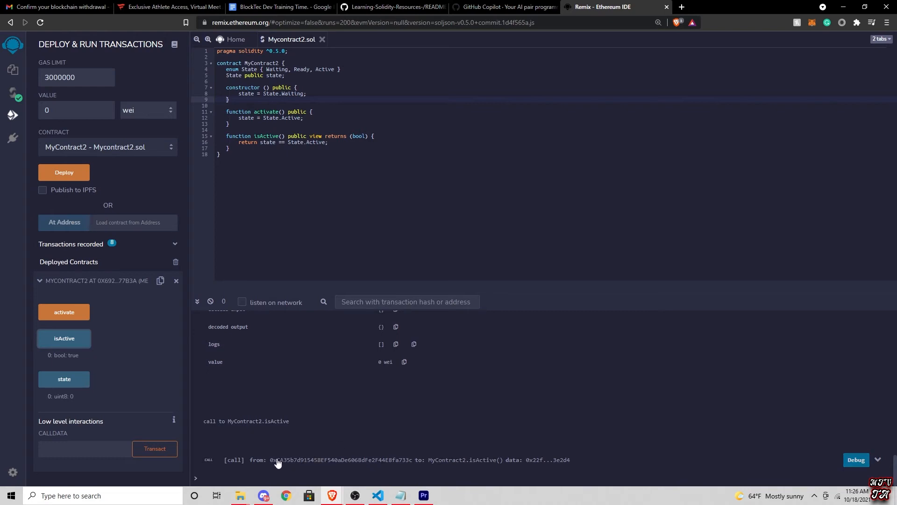
pyautogui.moveTo(230, 414)
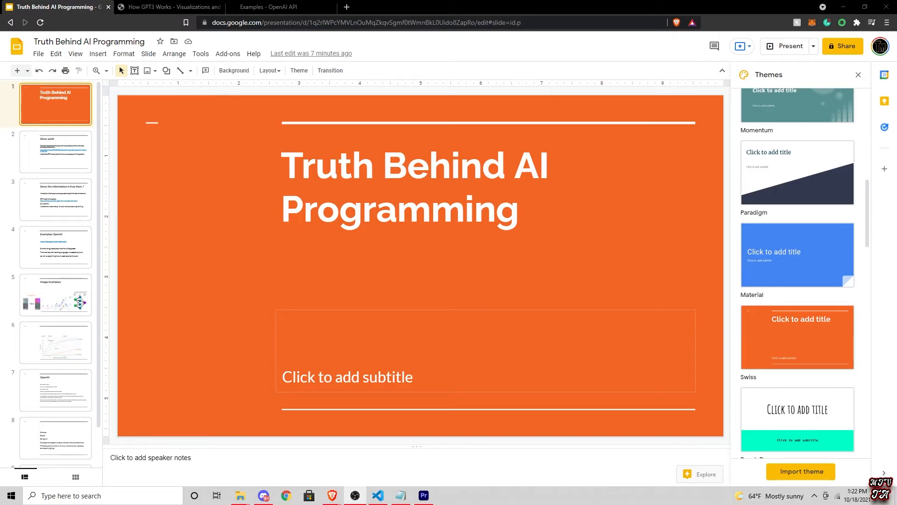
pyautogui.moveTo(244, 289)
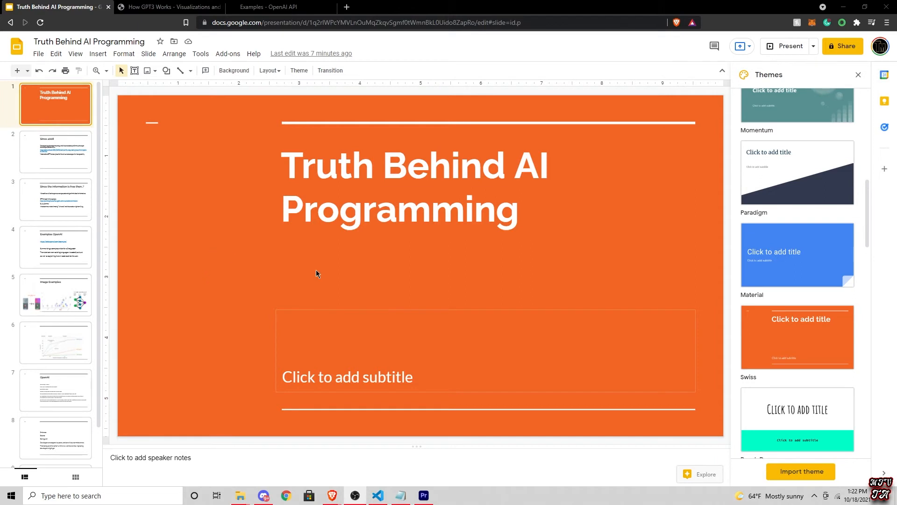
pyautogui.moveTo(292, 254)
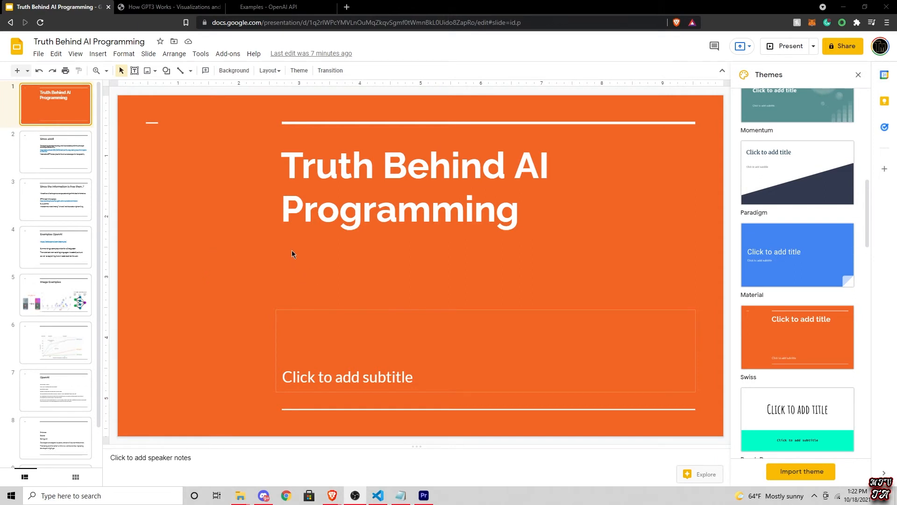
pyautogui.moveTo(289, 253)
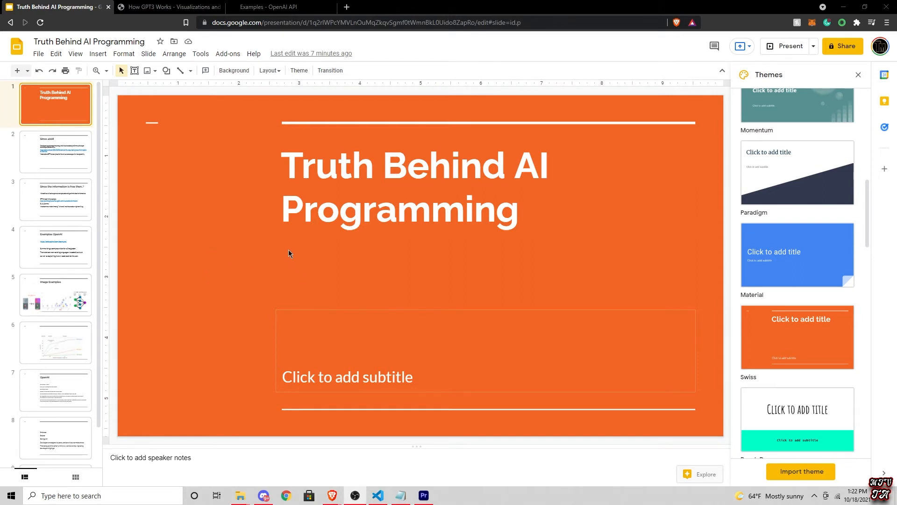
pyautogui.moveTo(320, 293)
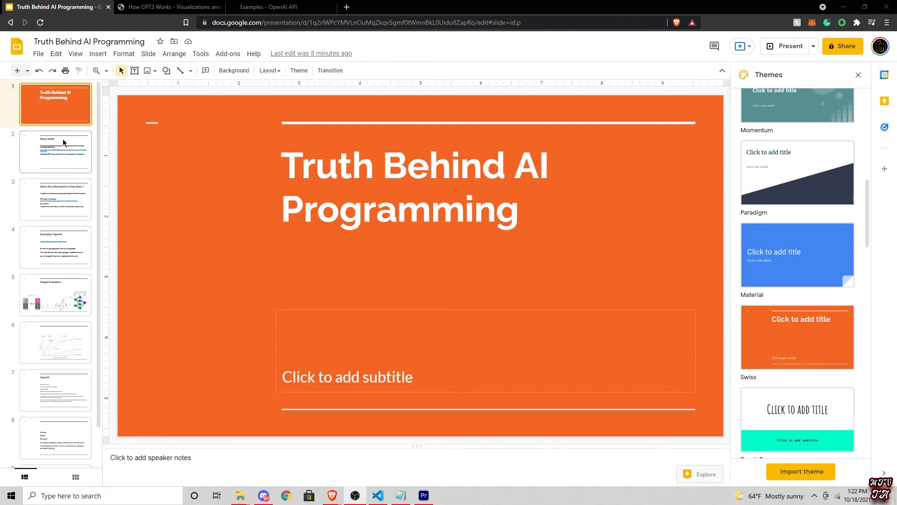
# Step: Advance from the title slide through Since 2008 to the free-information slide
pyautogui.click(55, 151)
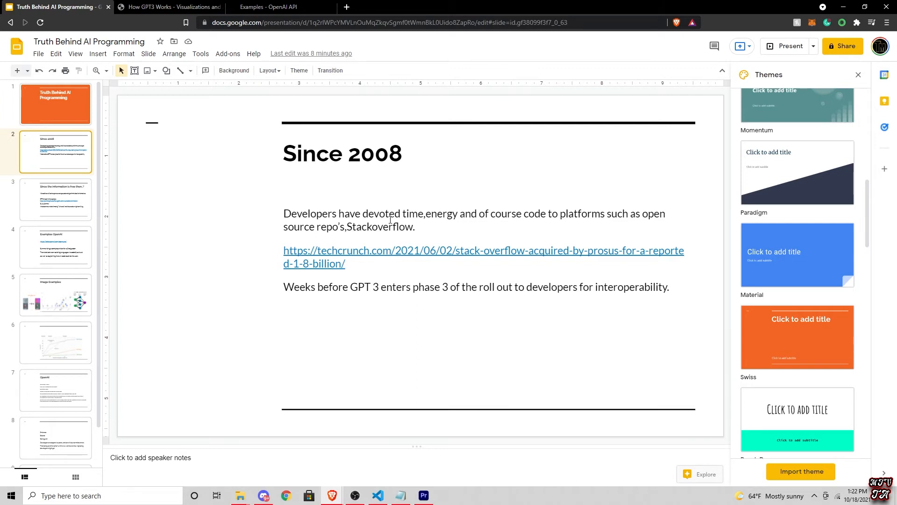
pyautogui.moveTo(330, 251)
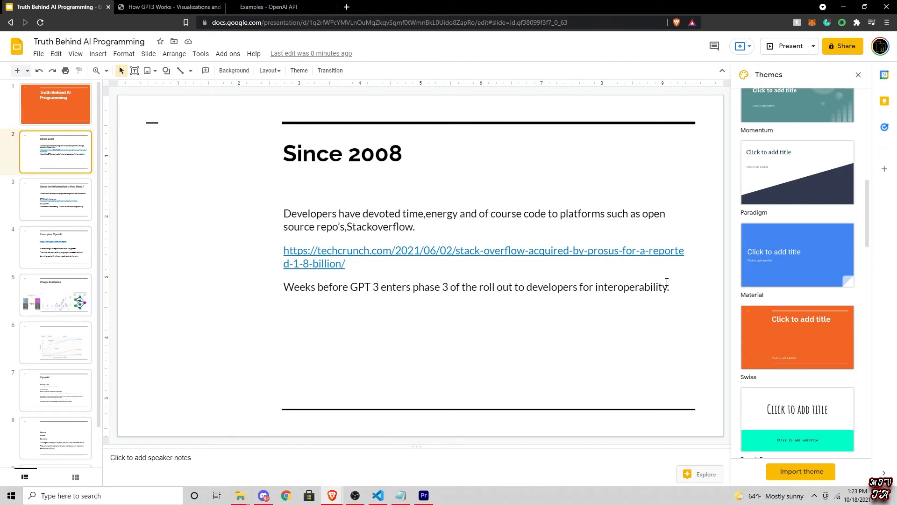
pyautogui.moveTo(671, 285)
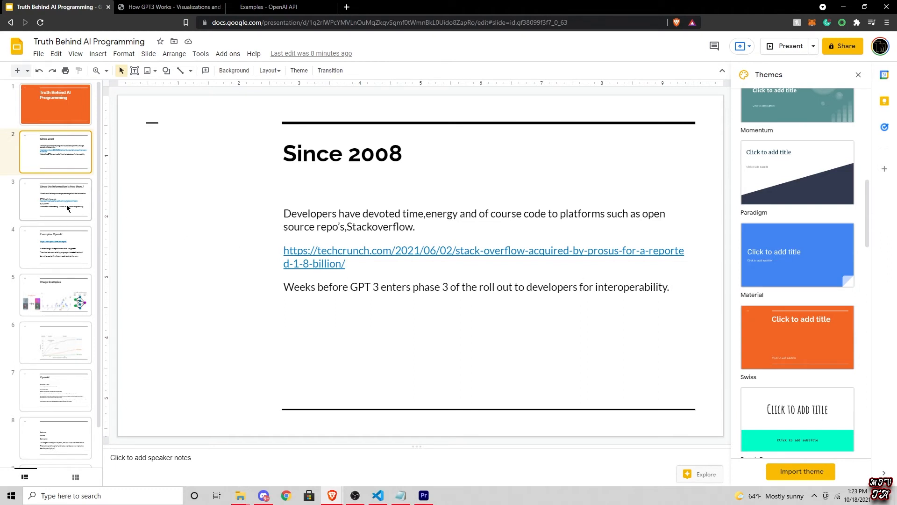
pyautogui.moveTo(67, 208)
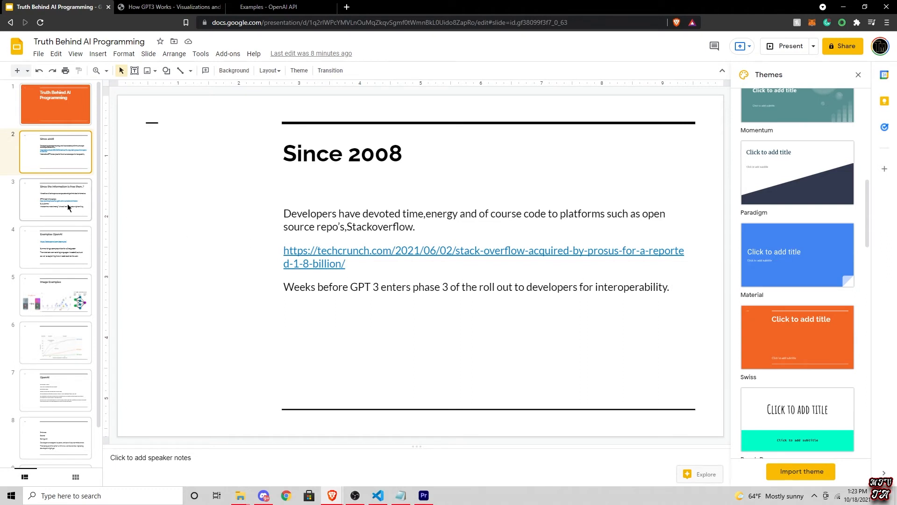
pyautogui.moveTo(71, 207)
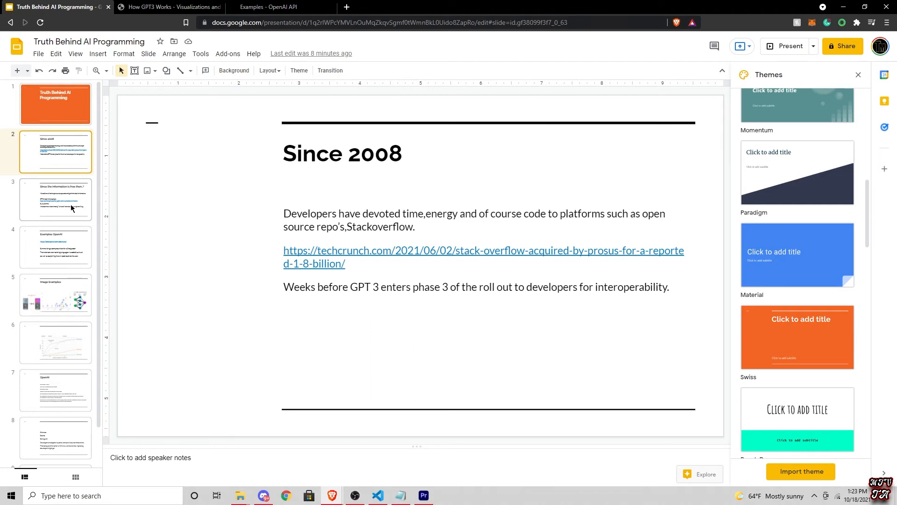
pyautogui.click(55, 199)
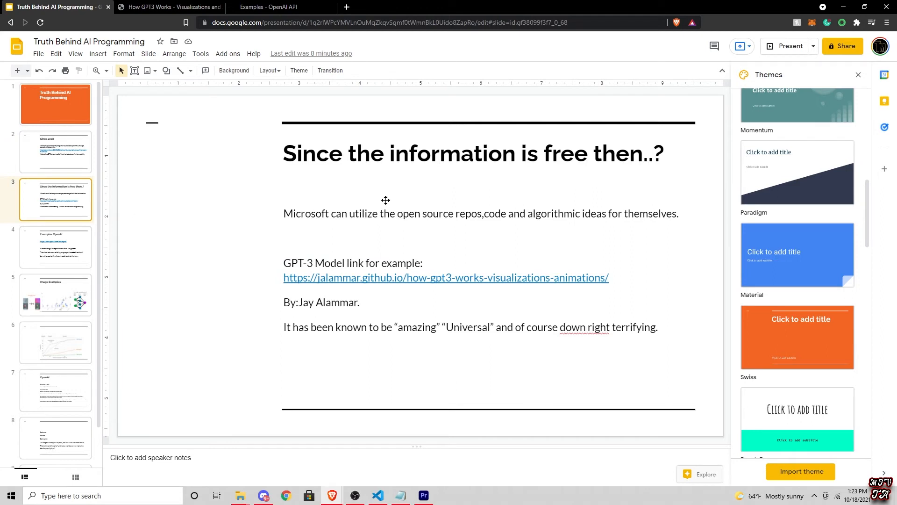
pyautogui.moveTo(406, 194)
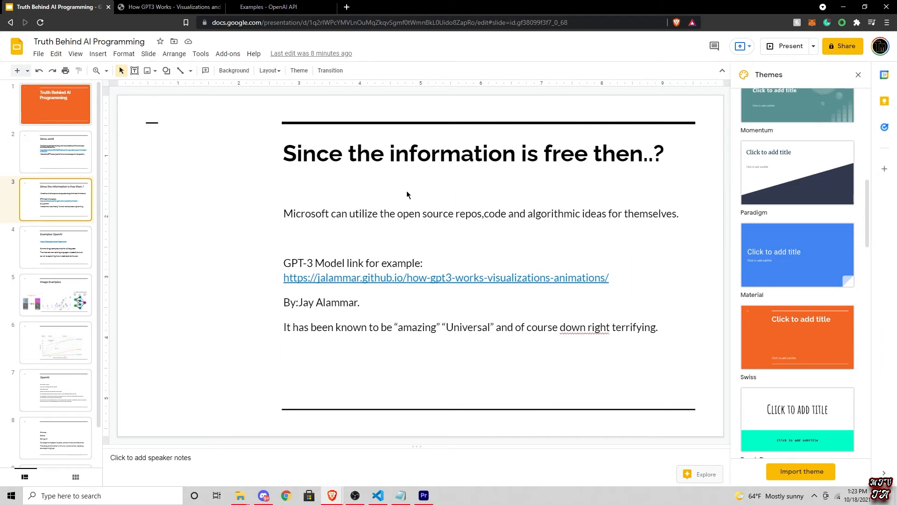
pyautogui.moveTo(467, 230)
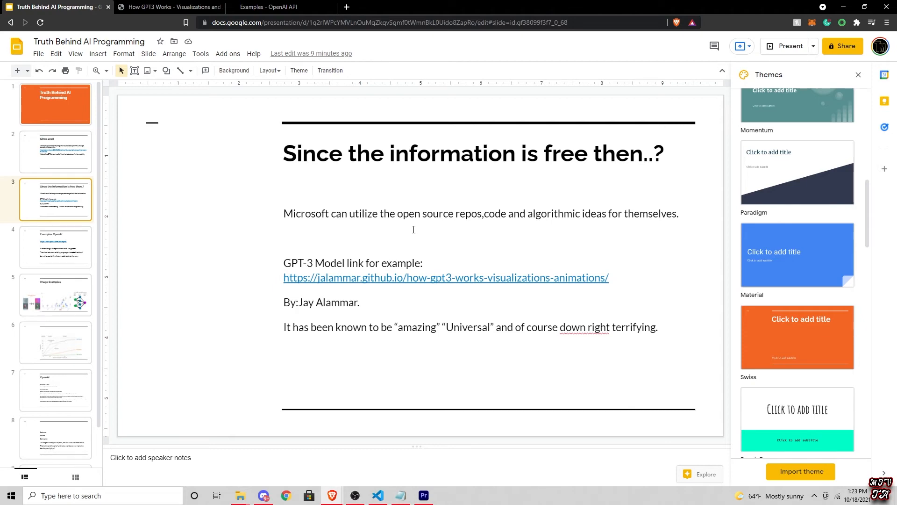
pyautogui.moveTo(186, 108)
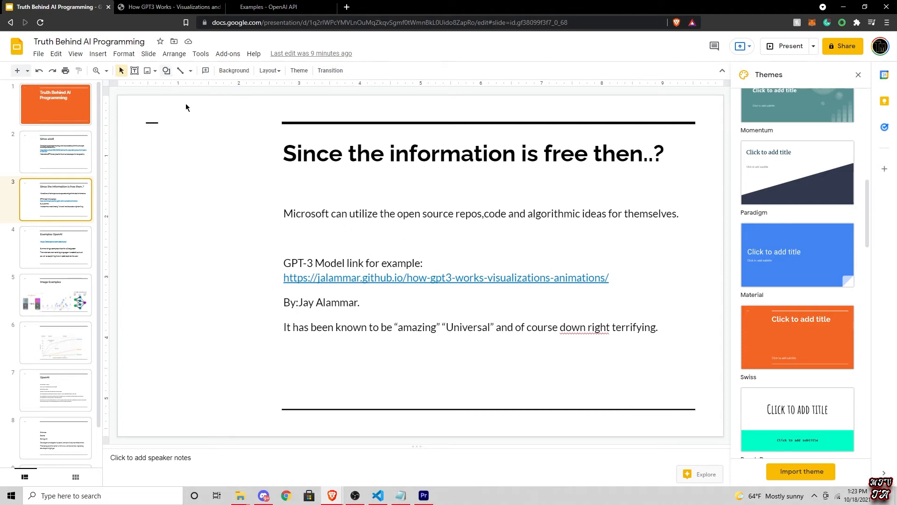
# Step: Switch from the slide to the How GPT3 Works article by Jay Alammar
pyautogui.click(170, 7)
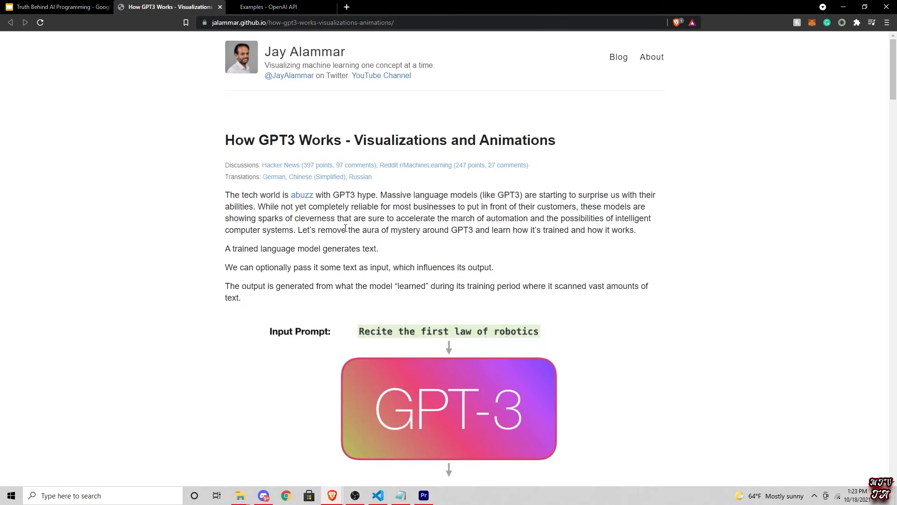
# Step: Scroll the How GPT3 Works article down to the 175B-parameter untrained-vs-trained diagram, then return to the deck
pyautogui.scroll(-3)
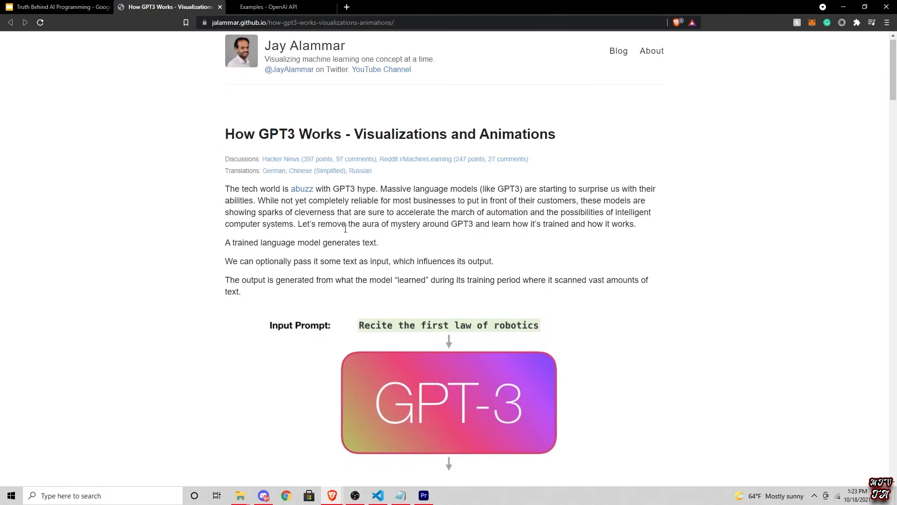
pyautogui.scroll(-3)
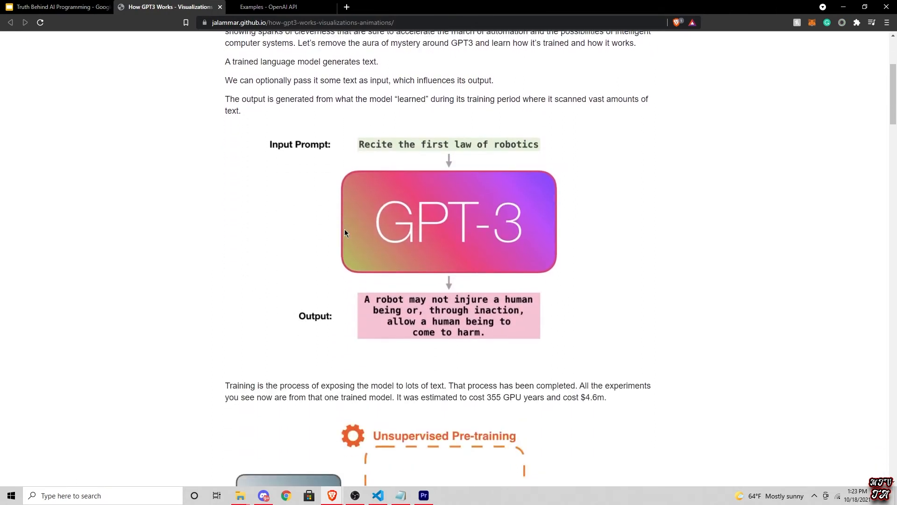
pyautogui.scroll(-3)
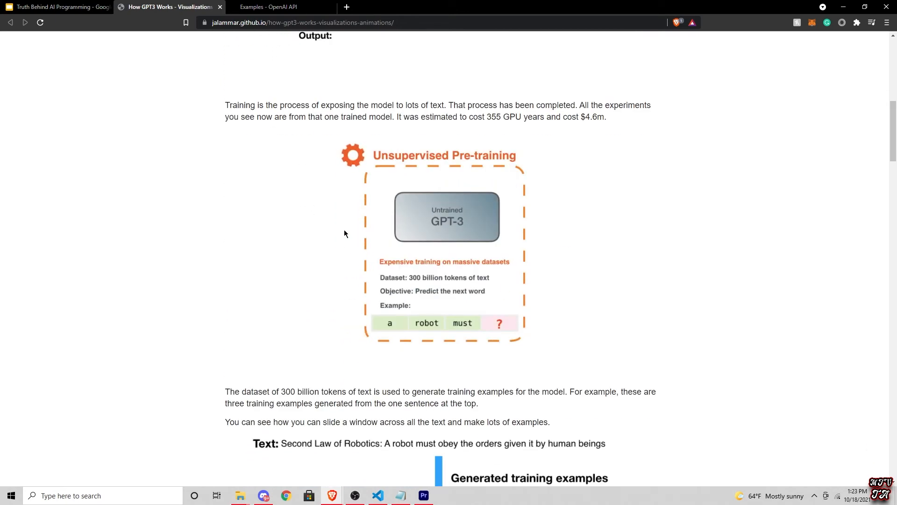
pyautogui.scroll(-3)
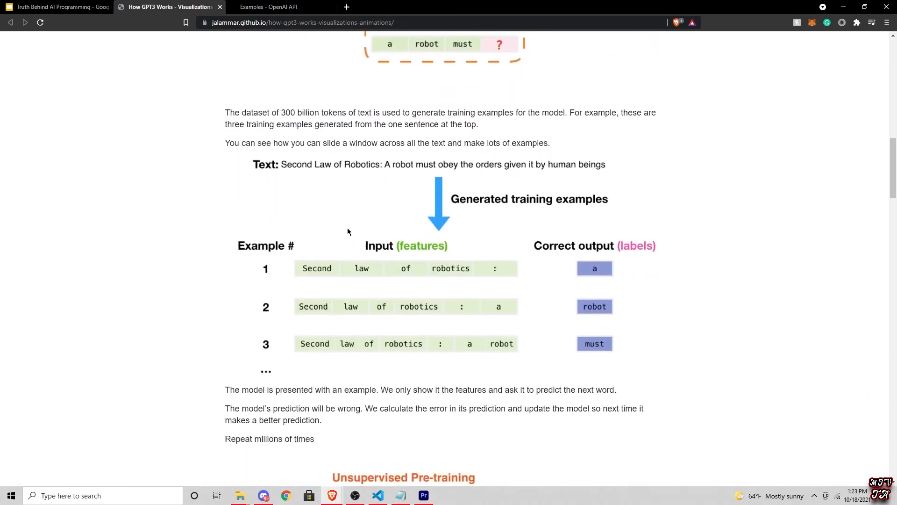
pyautogui.scroll(-3)
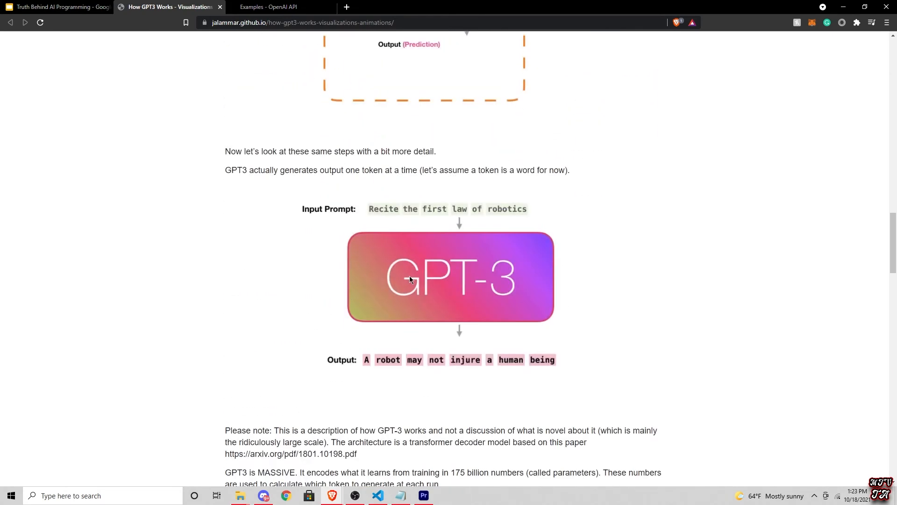
pyautogui.scroll(-3)
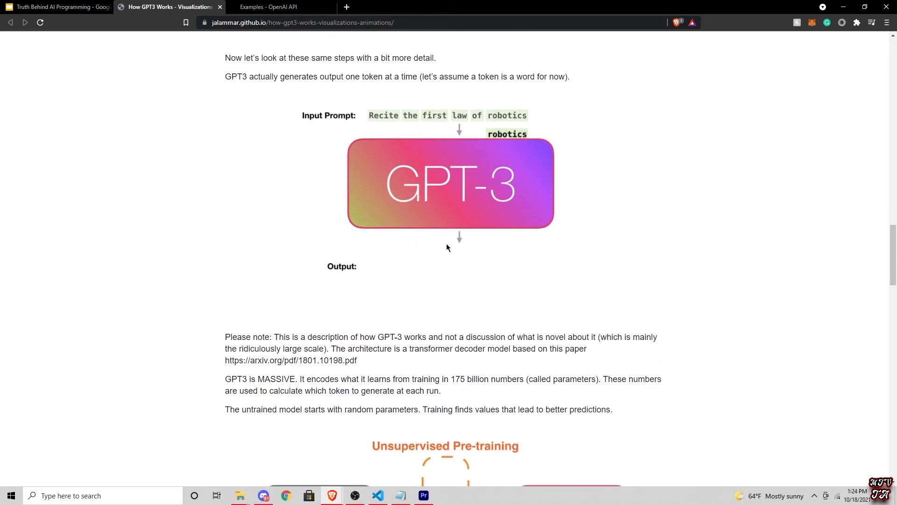
pyautogui.scroll(-3)
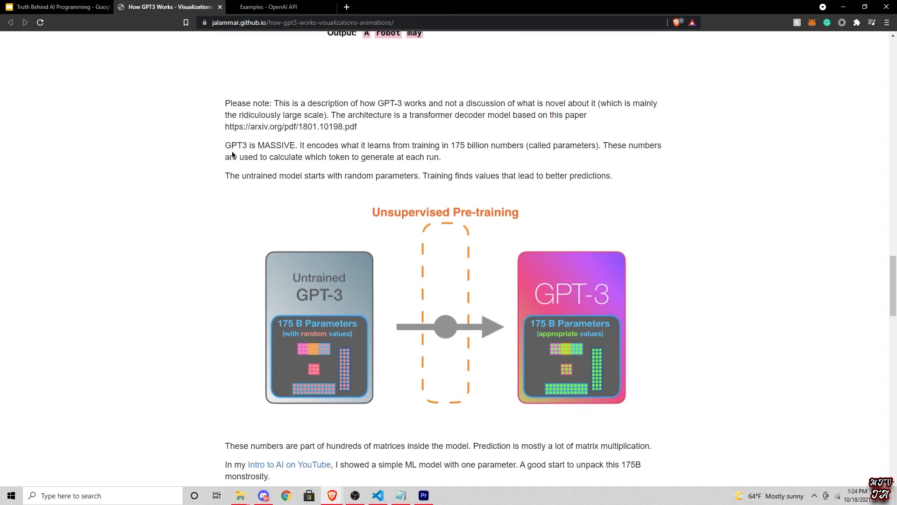
pyautogui.click(57, 7)
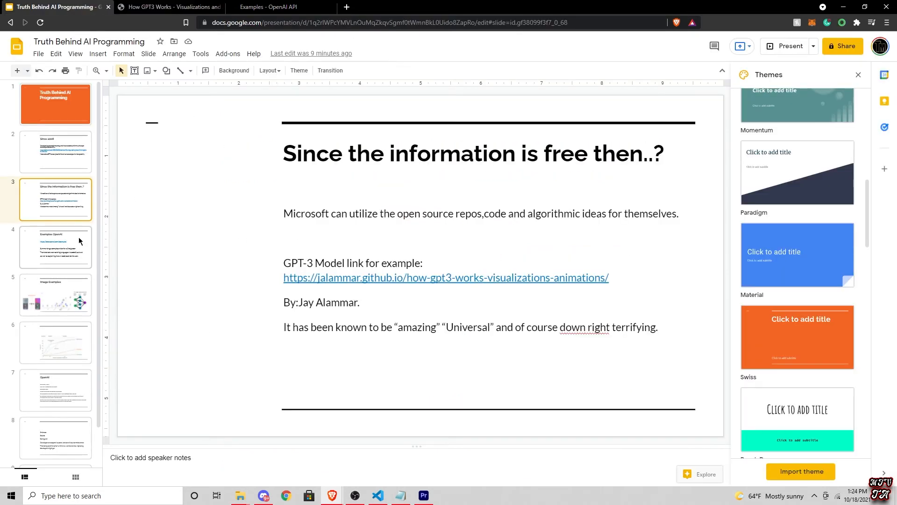
# Step: Show the Examples OpenAI slide, then switch to the OpenAI API examples page
pyautogui.click(55, 247)
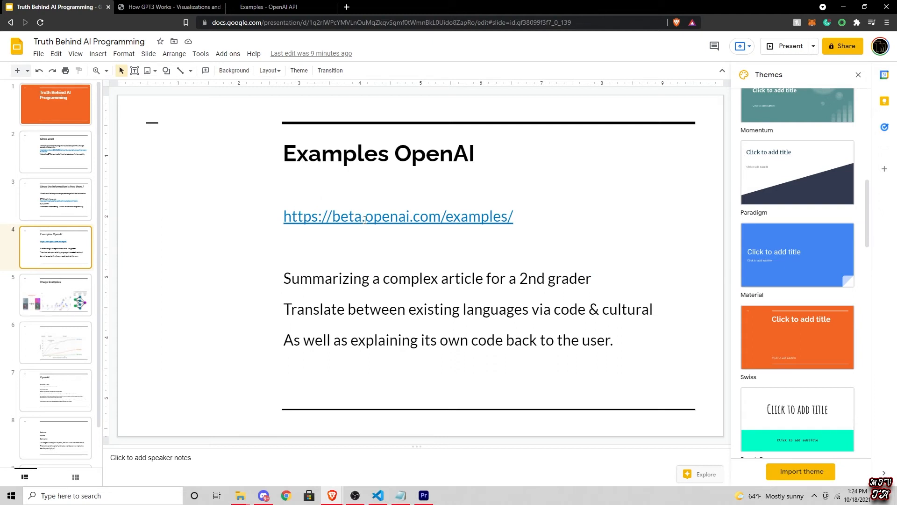
pyautogui.moveTo(413, 146)
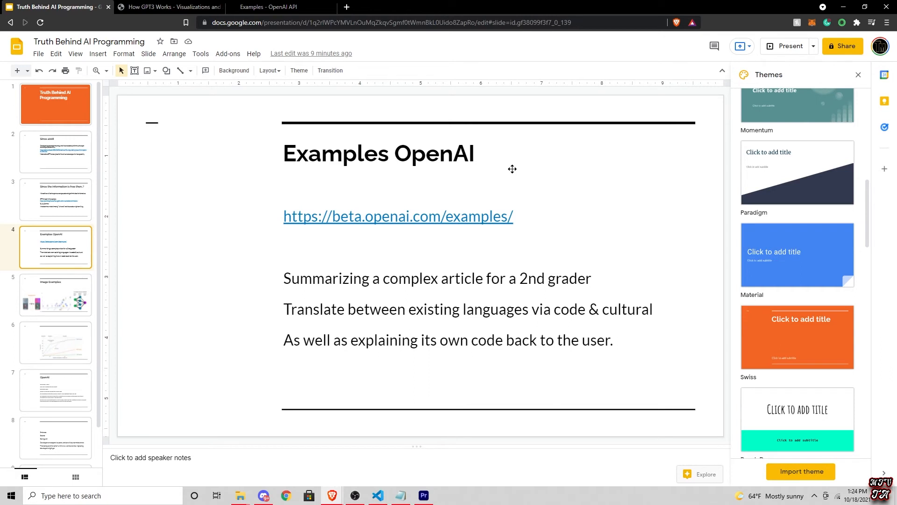
pyautogui.moveTo(409, 298)
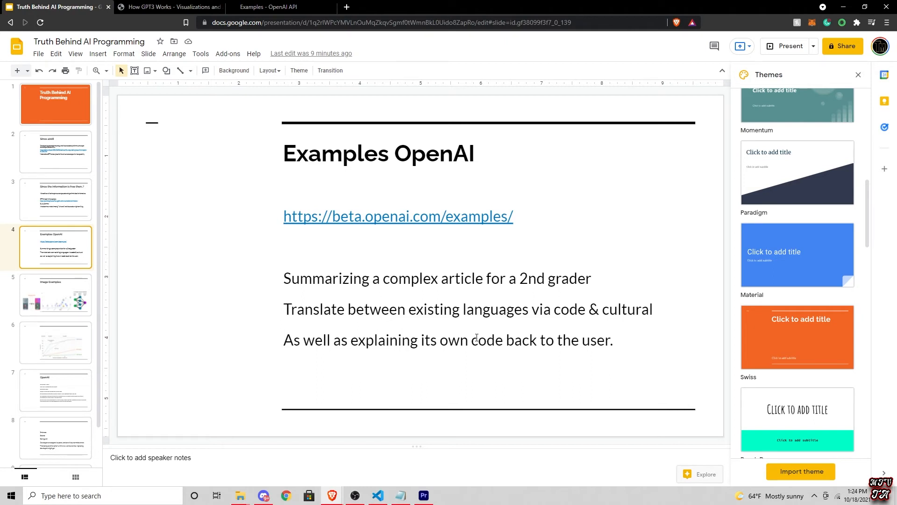
pyautogui.moveTo(393, 338)
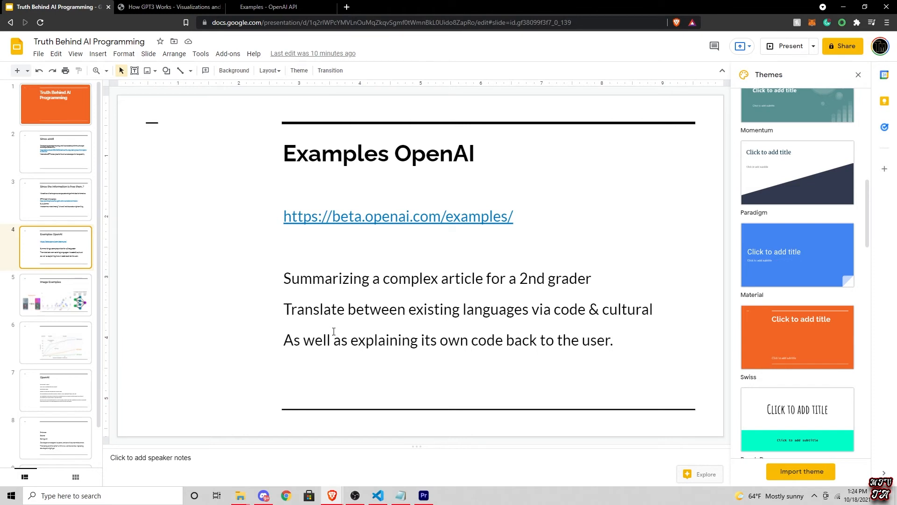
pyautogui.moveTo(470, 333)
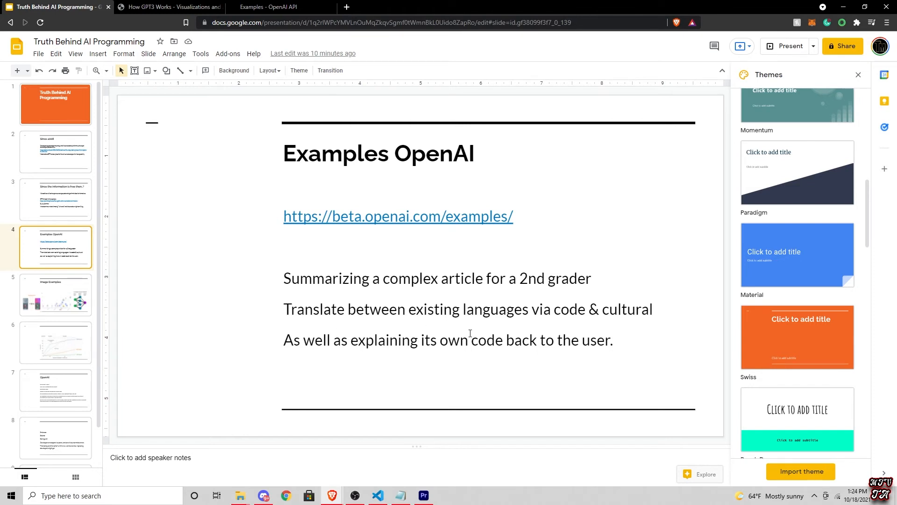
pyautogui.moveTo(484, 323)
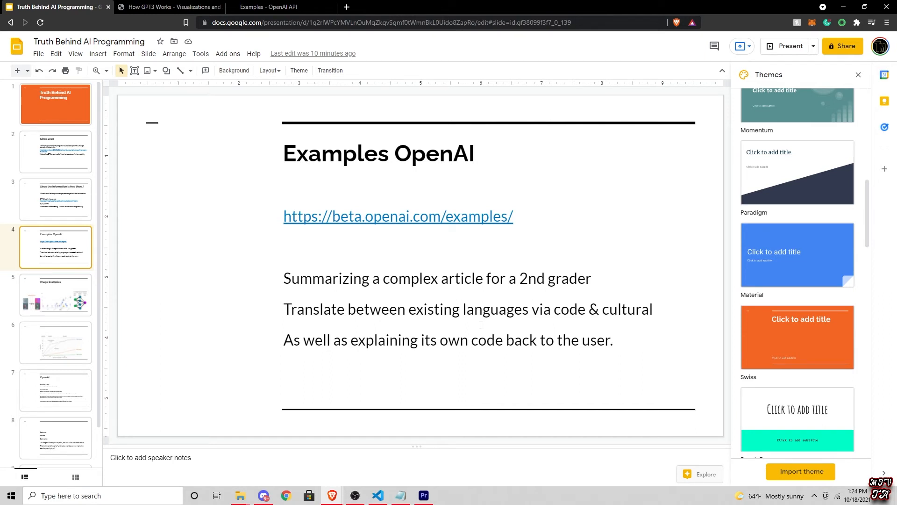
pyautogui.moveTo(401, 253)
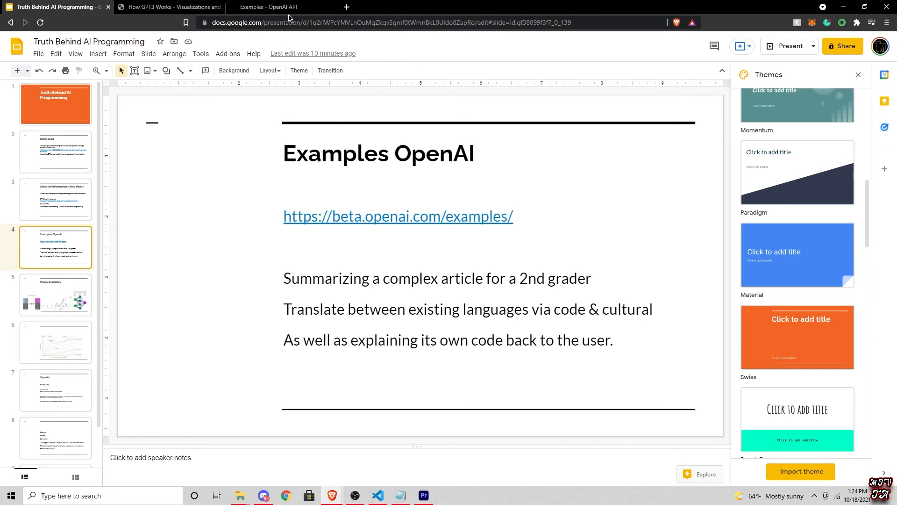
pyautogui.click(278, 7)
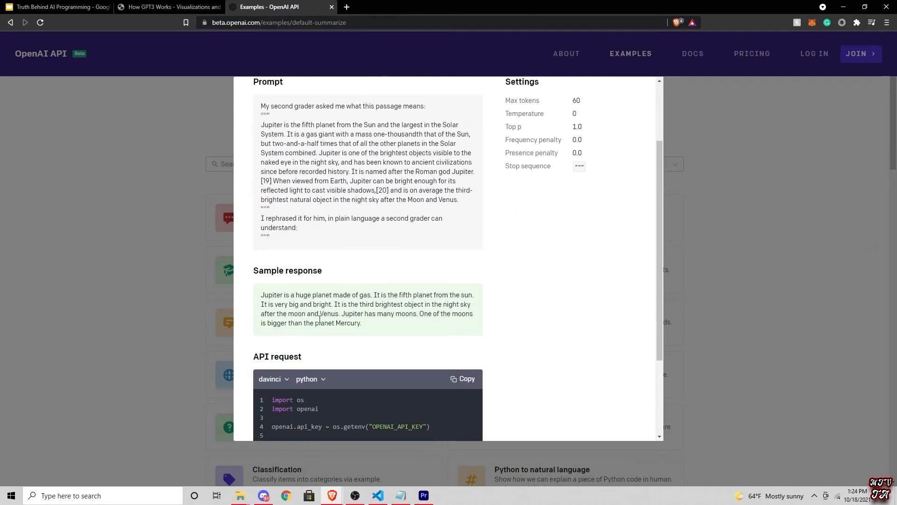
# Step: Scroll through the second-grader summarization prompt, Jupiter response and API request code
pyautogui.scroll(-3)
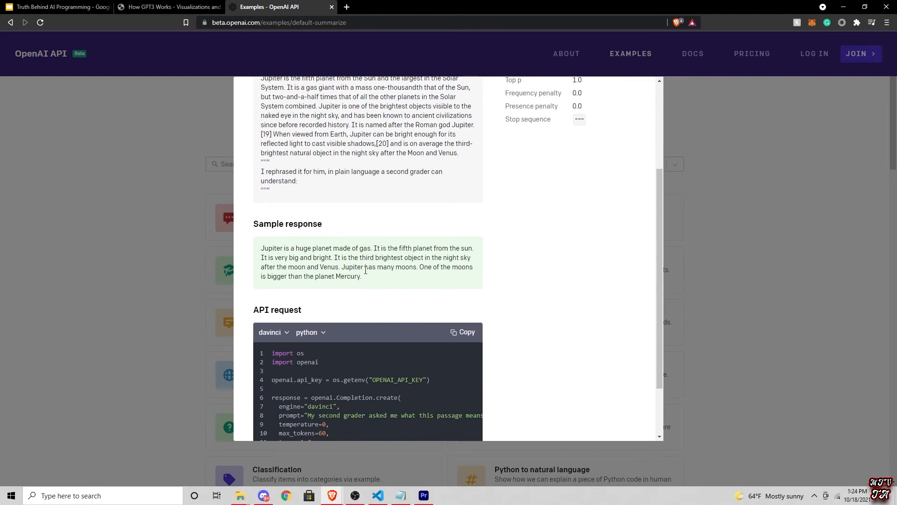
pyautogui.scroll(-3)
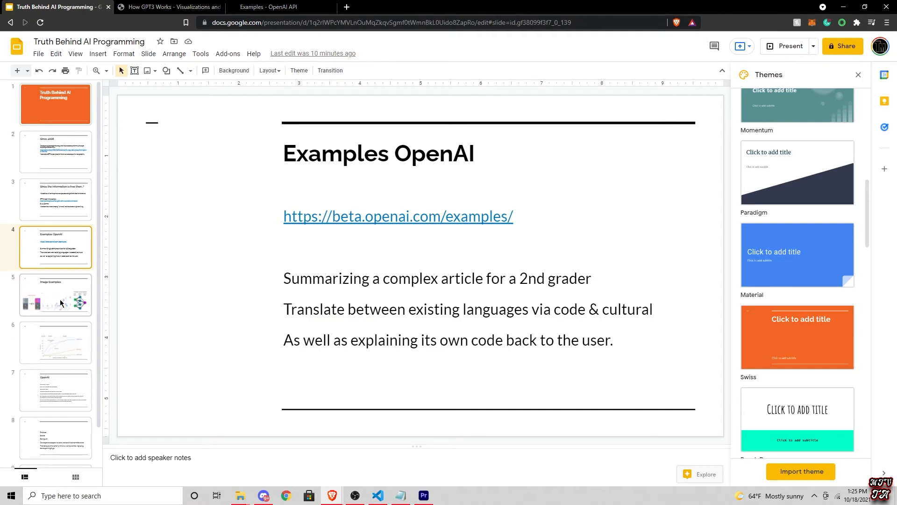
# Step: Show the Image Examples slide with the GPT-3 pre-training, model chart and neural network pictures
pyautogui.click(55, 294)
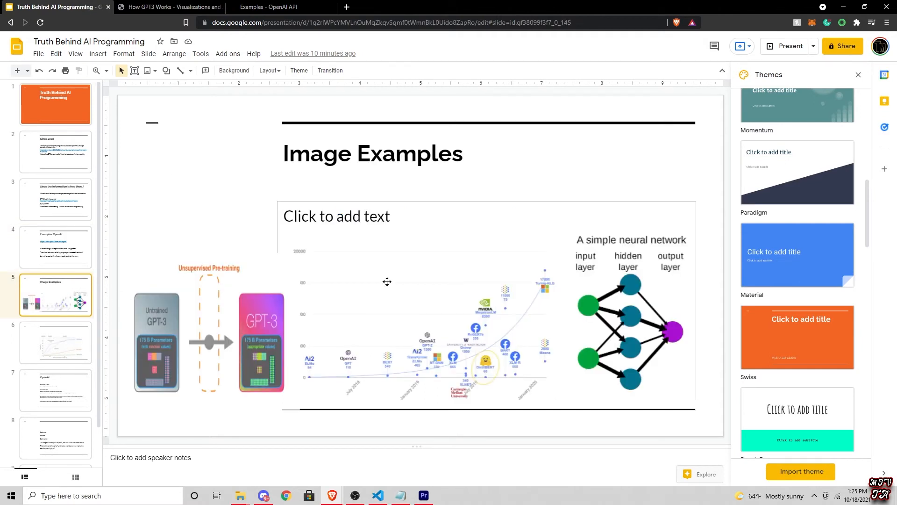
pyautogui.moveTo(573, 300)
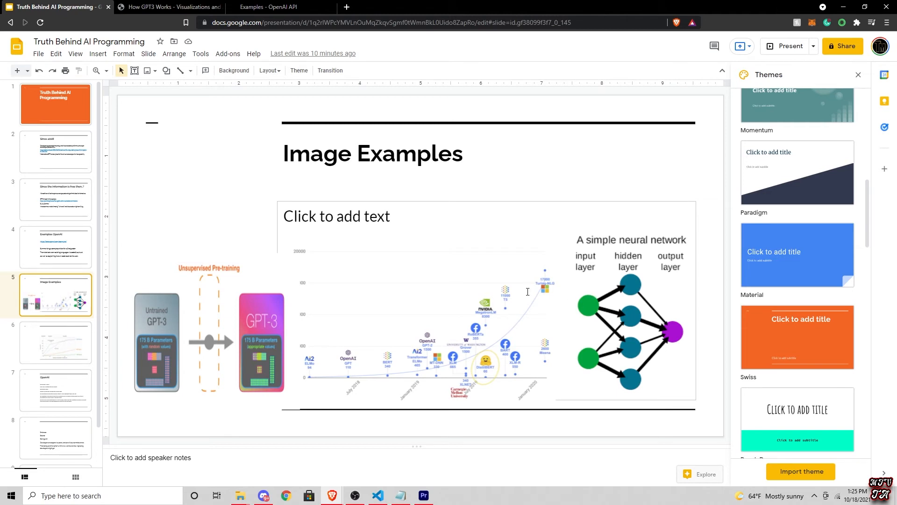
pyautogui.moveTo(205, 347)
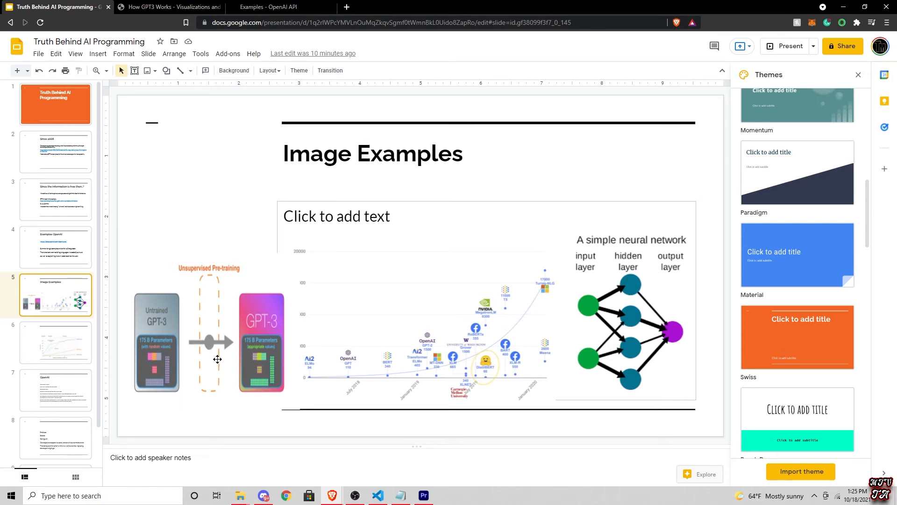
pyautogui.moveTo(318, 344)
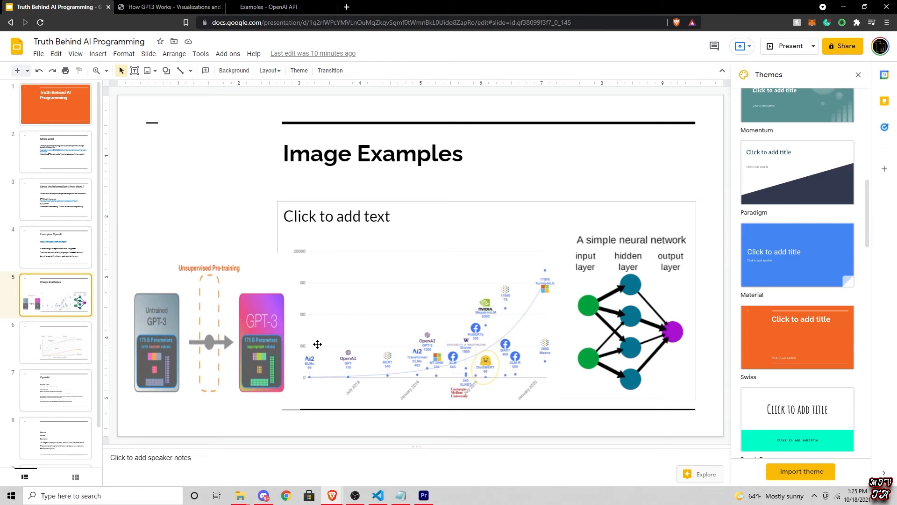
pyautogui.moveTo(254, 310)
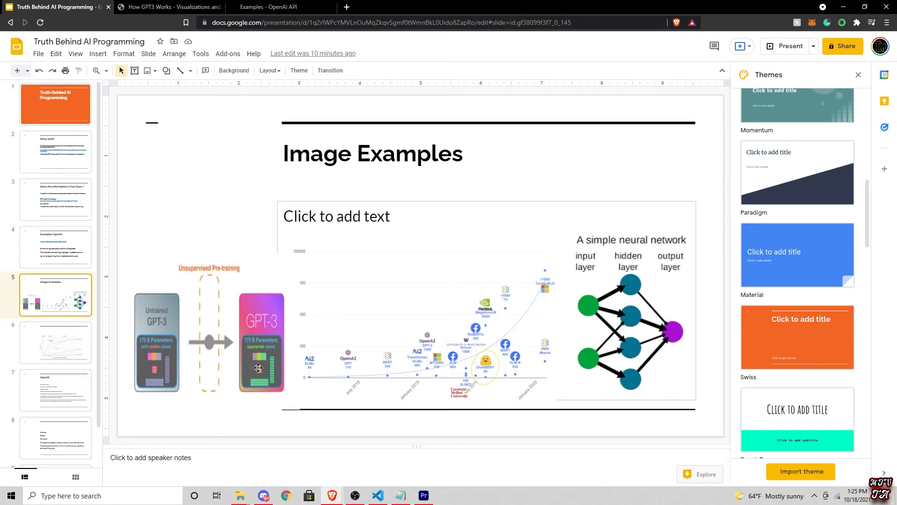
pyautogui.moveTo(247, 336)
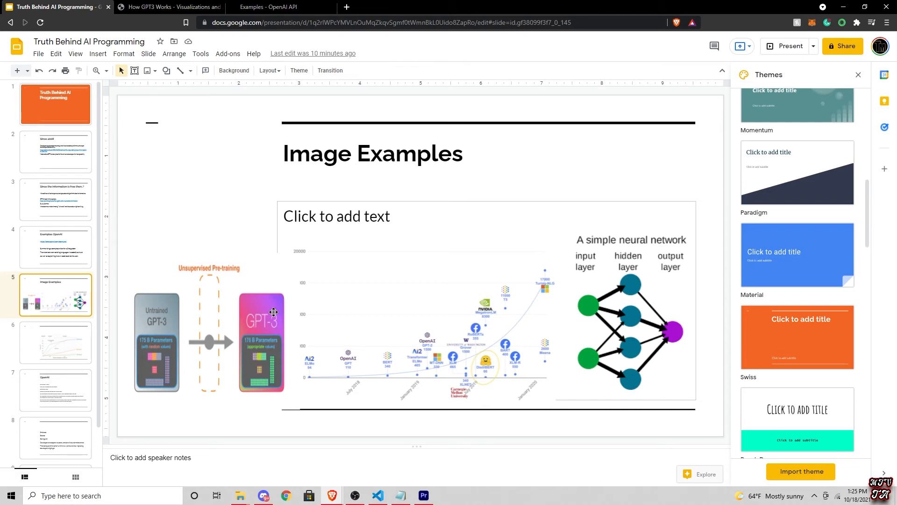
pyautogui.moveTo(274, 309)
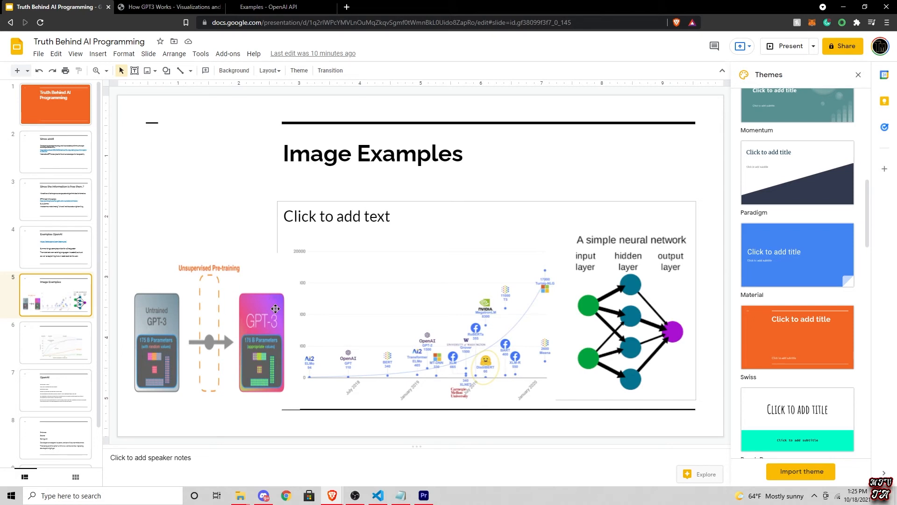
pyautogui.moveTo(277, 307)
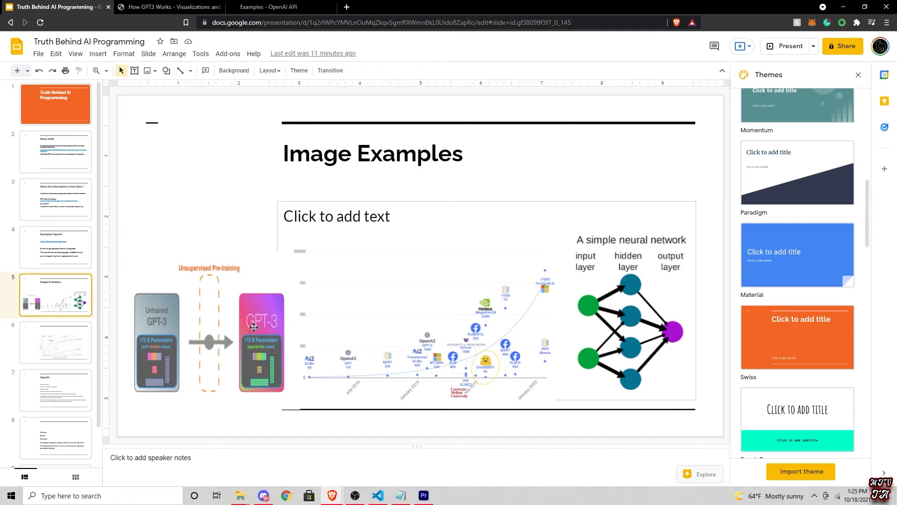
pyautogui.moveTo(240, 325)
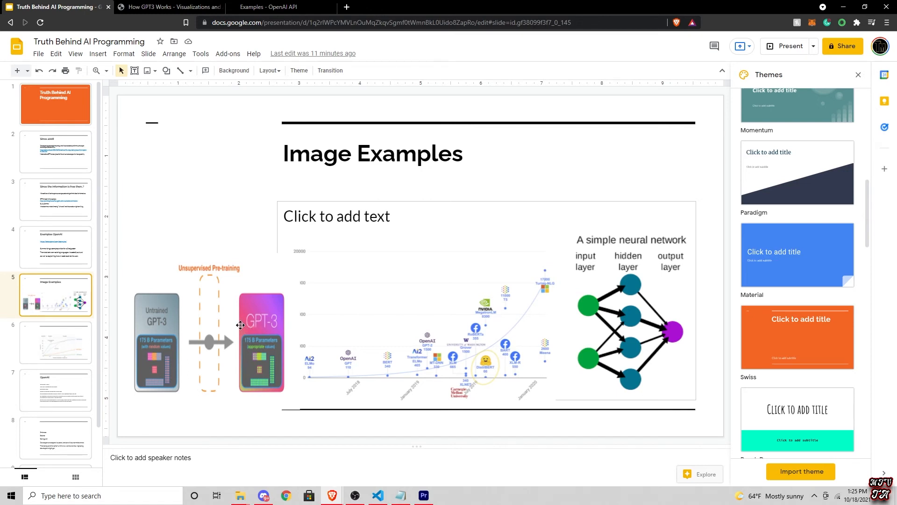
pyautogui.moveTo(426, 333)
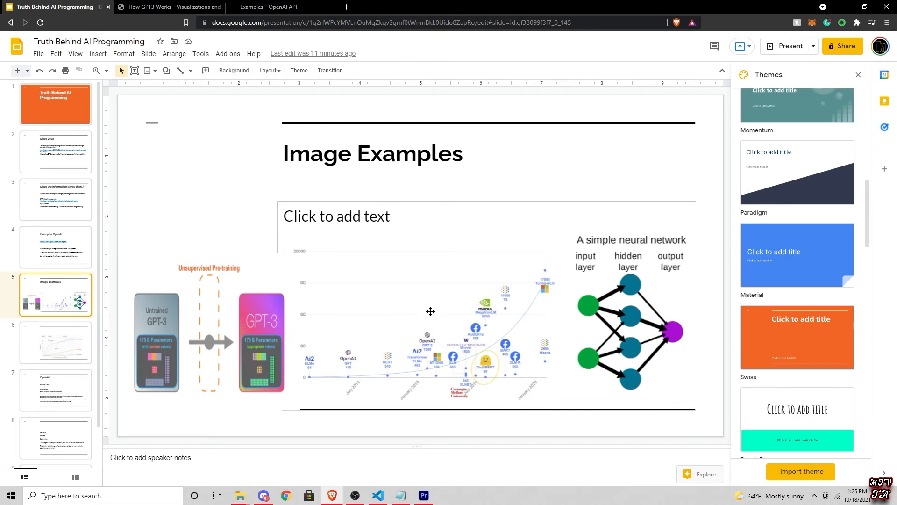
pyautogui.moveTo(613, 319)
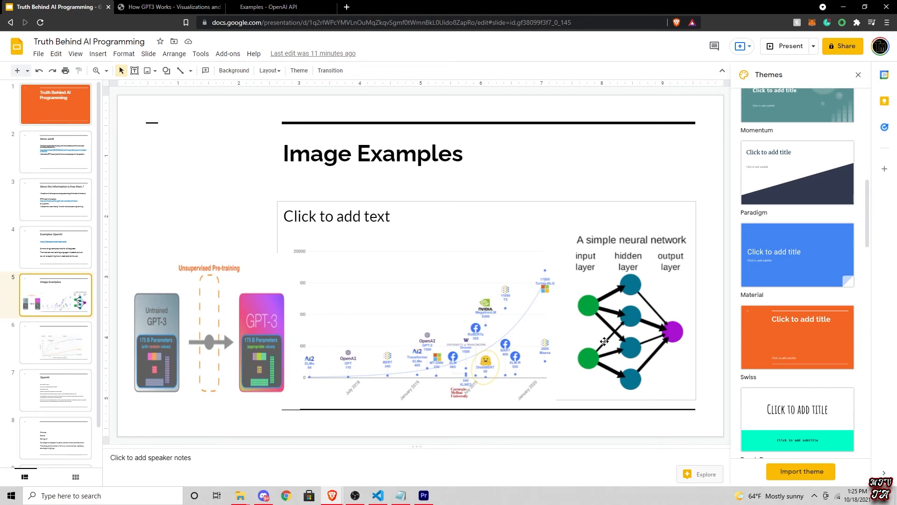
pyautogui.moveTo(616, 334)
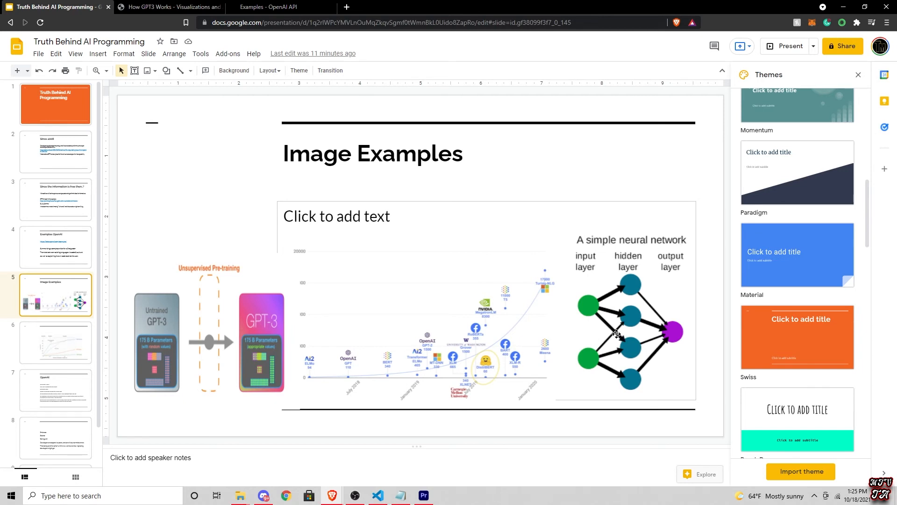
pyautogui.moveTo(610, 332)
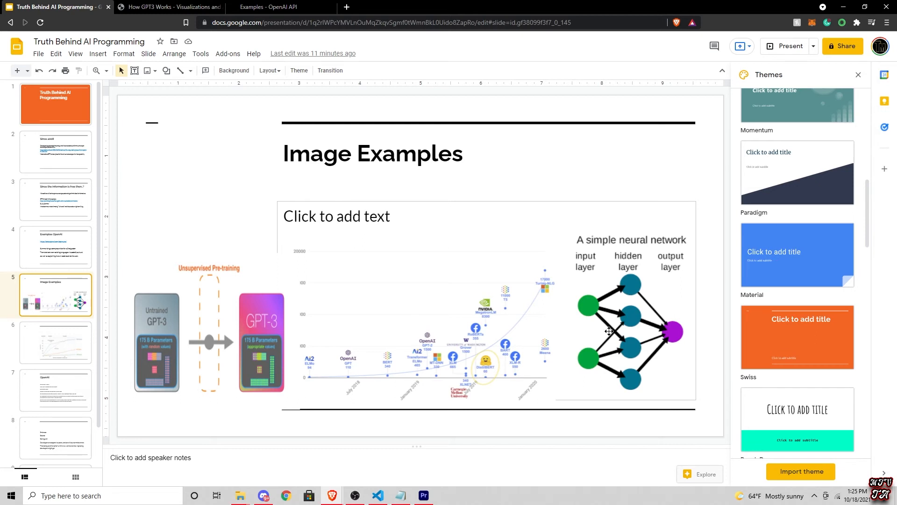
pyautogui.moveTo(478, 325)
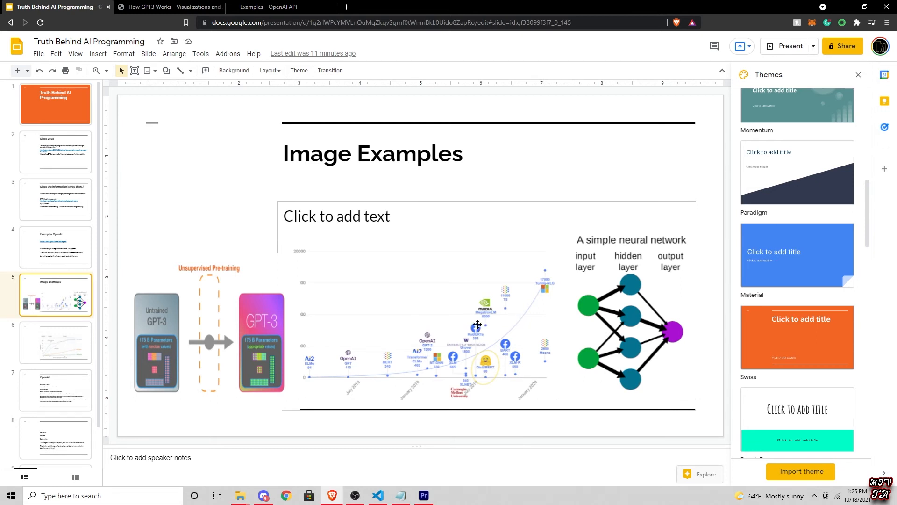
pyautogui.moveTo(638, 327)
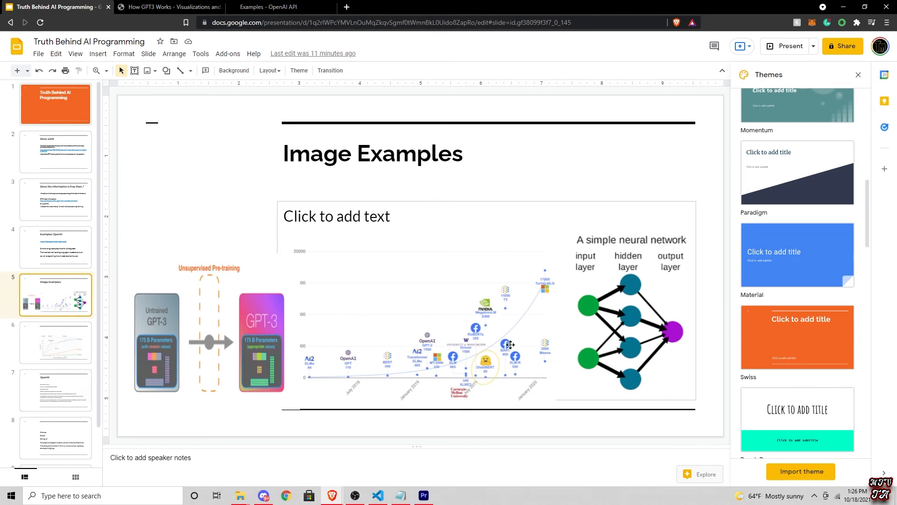
pyautogui.moveTo(298, 369)
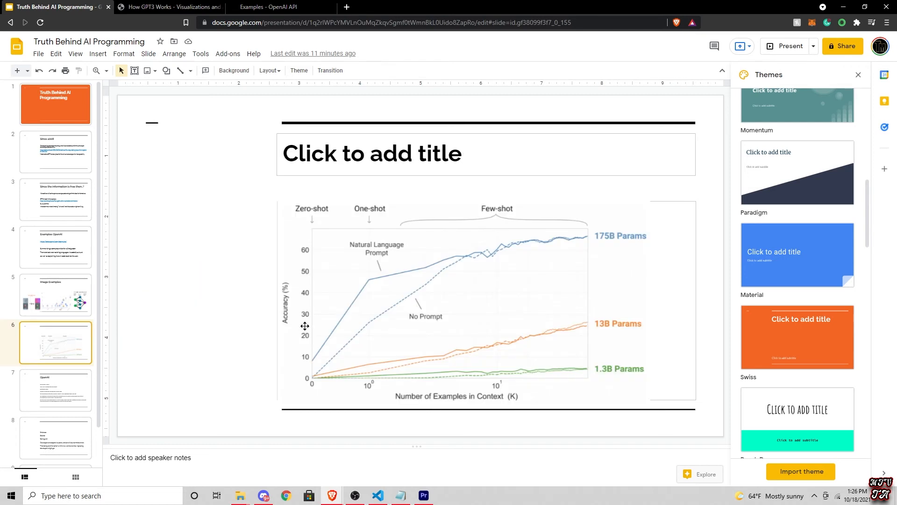
pyautogui.moveTo(409, 280)
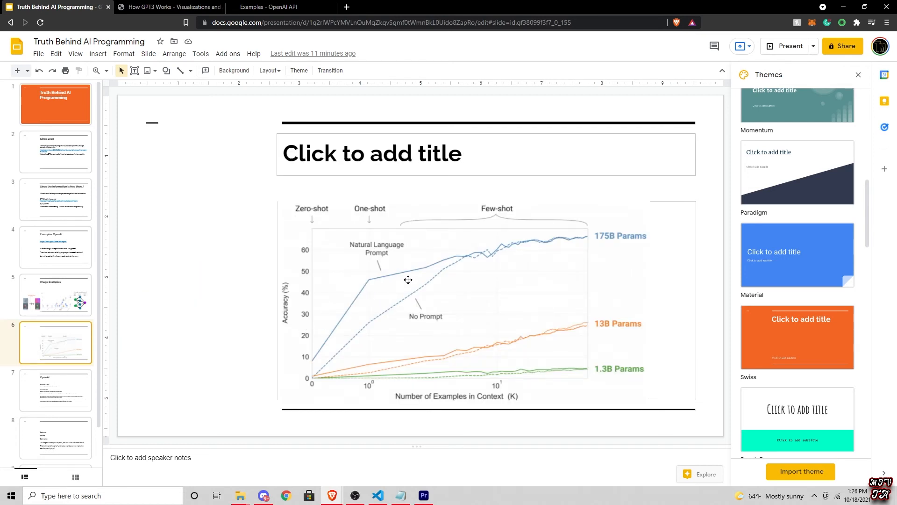
pyautogui.moveTo(616, 264)
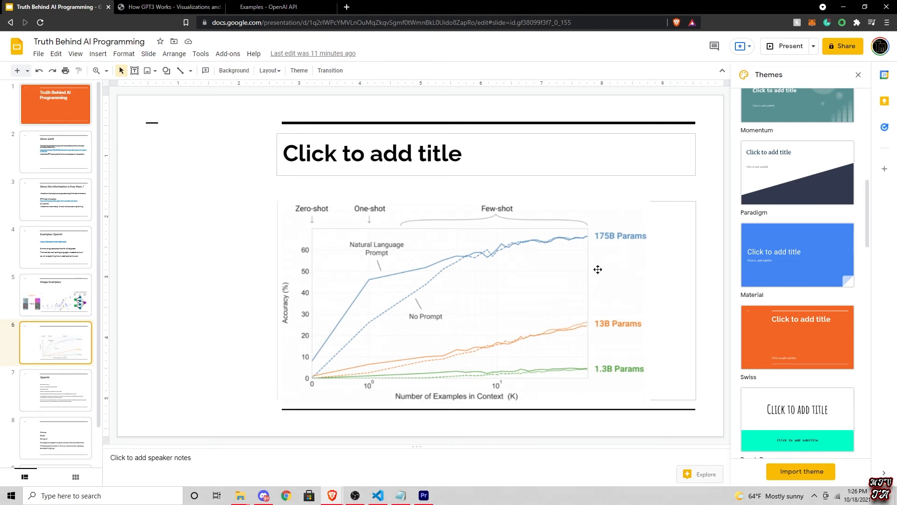
pyautogui.moveTo(545, 341)
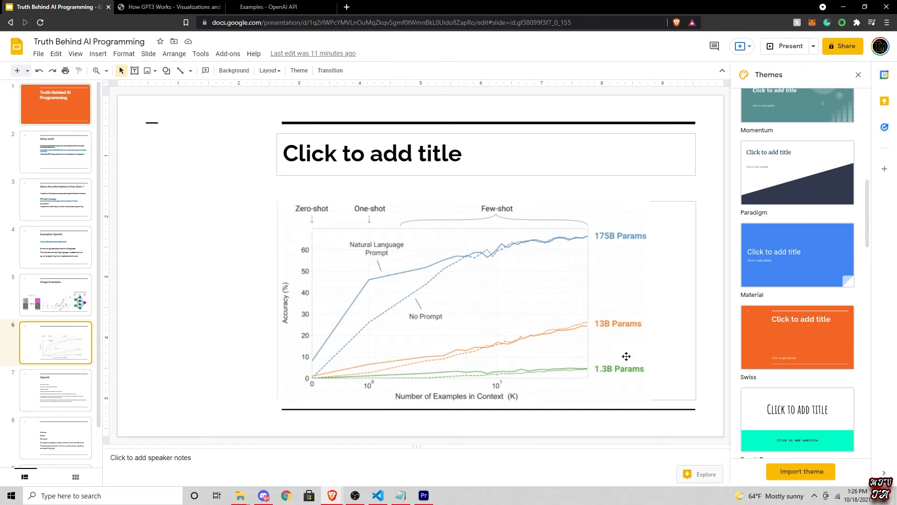
pyautogui.moveTo(670, 230)
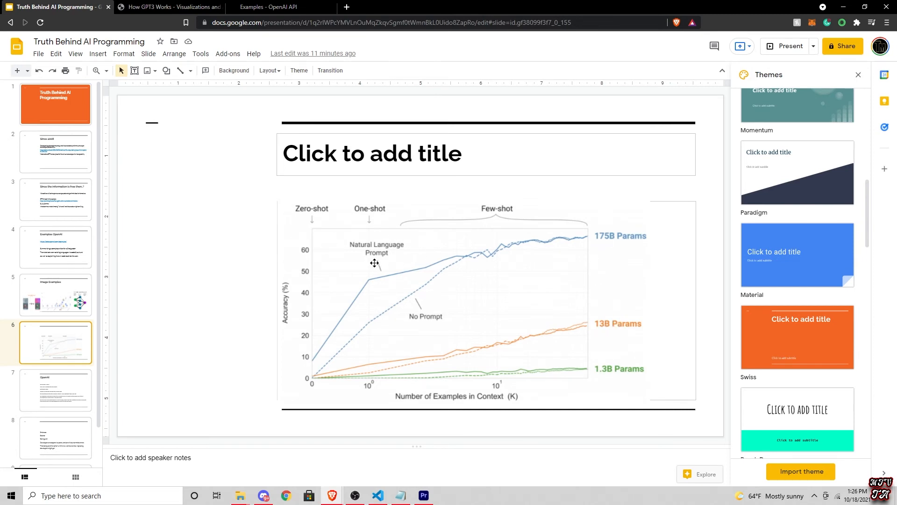
pyautogui.moveTo(544, 343)
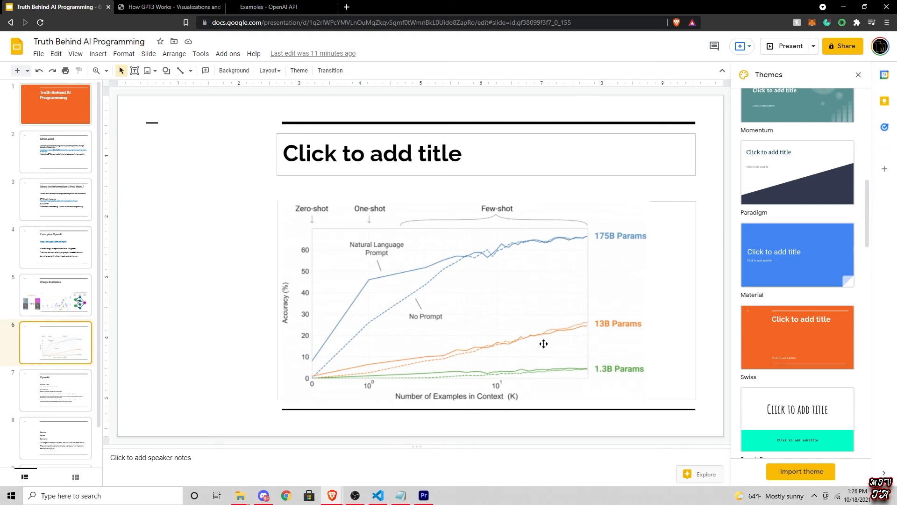
pyautogui.moveTo(544, 360)
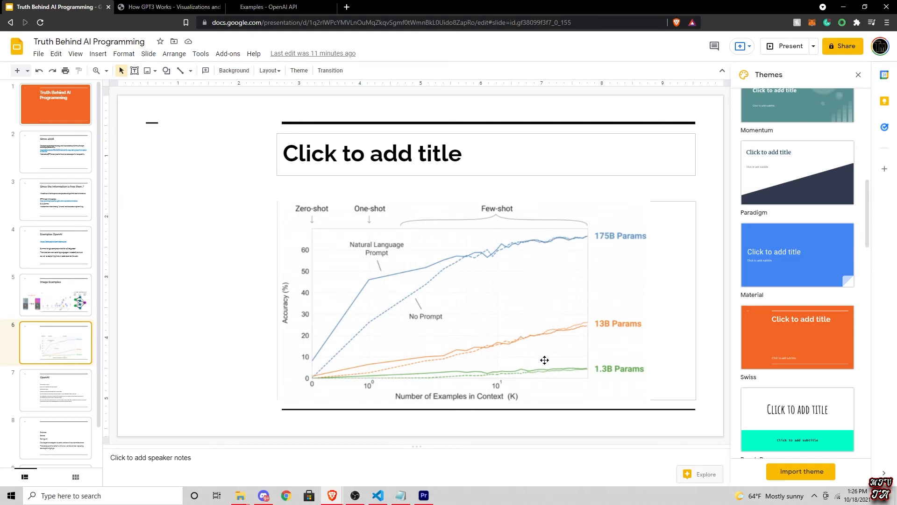
pyautogui.moveTo(390, 334)
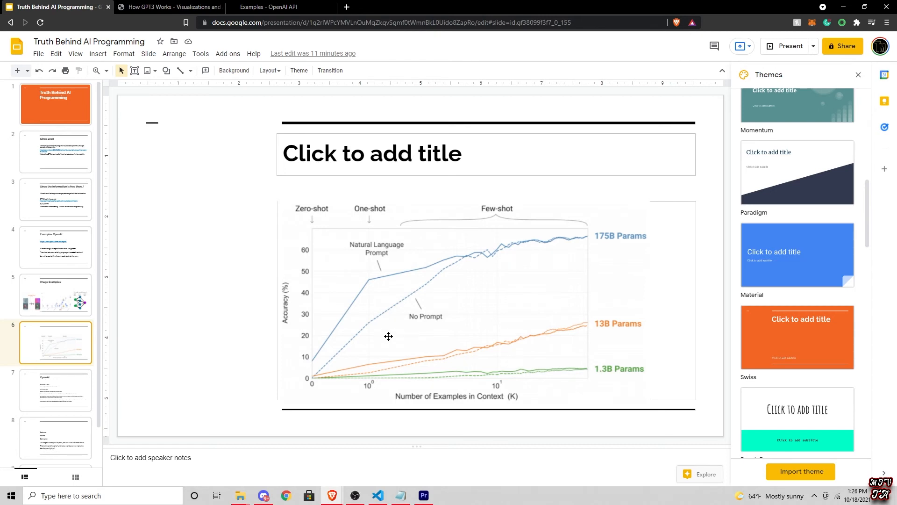
pyautogui.moveTo(559, 302)
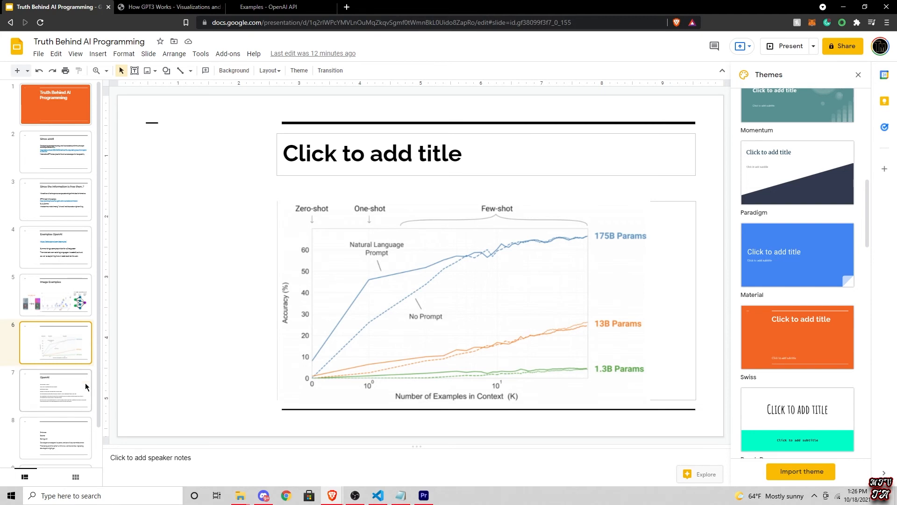
pyautogui.click(55, 343)
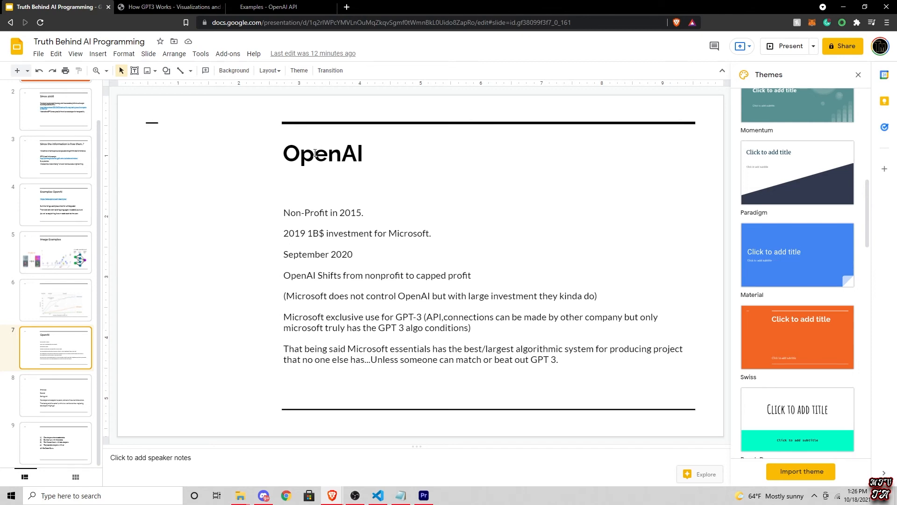
pyautogui.moveTo(376, 233)
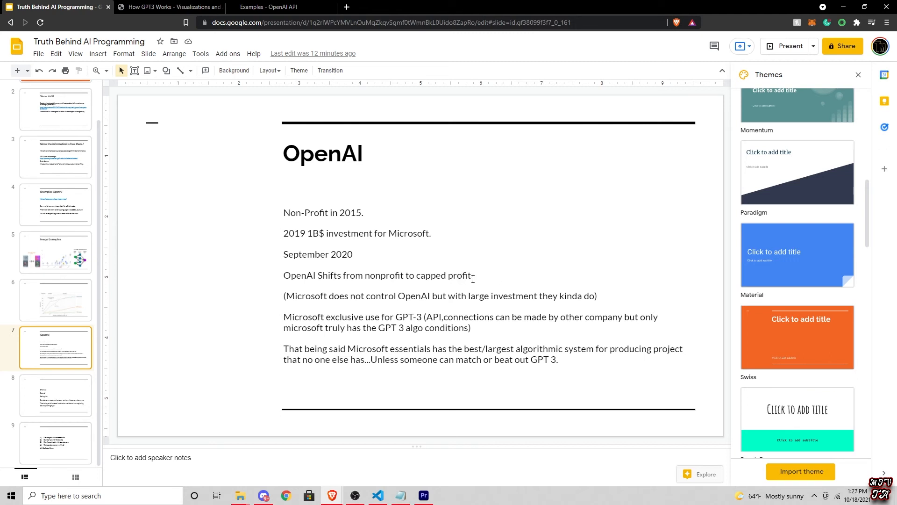
# Step: Select the OpenAI history text block on the slide and deselect it without changes
pyautogui.click(378, 275)
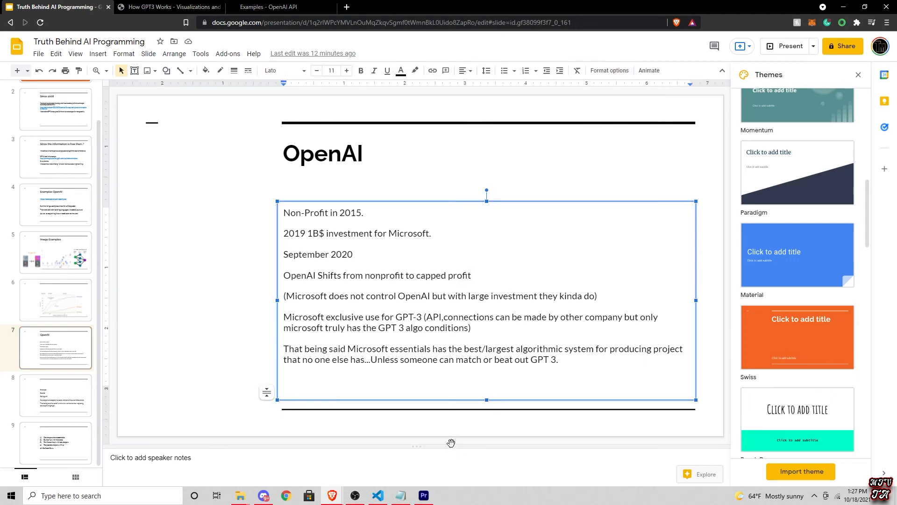
pyautogui.click(413, 422)
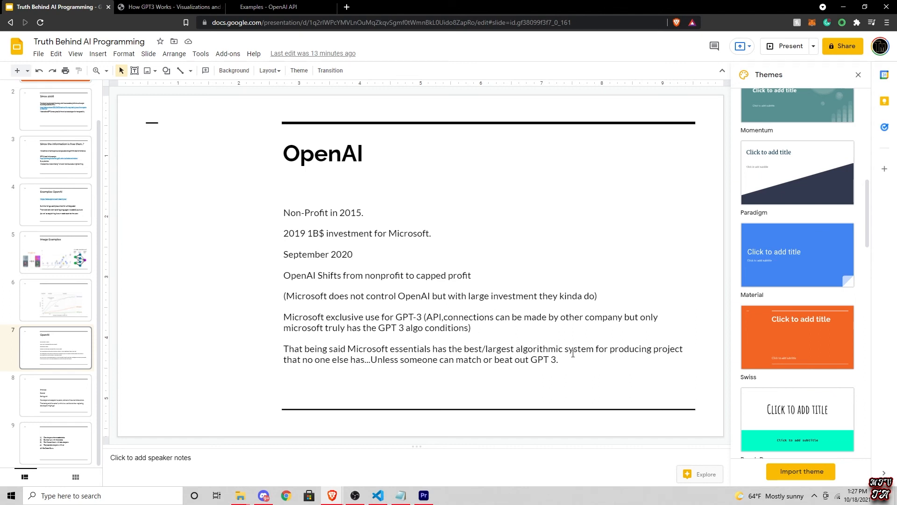
pyautogui.moveTo(621, 343)
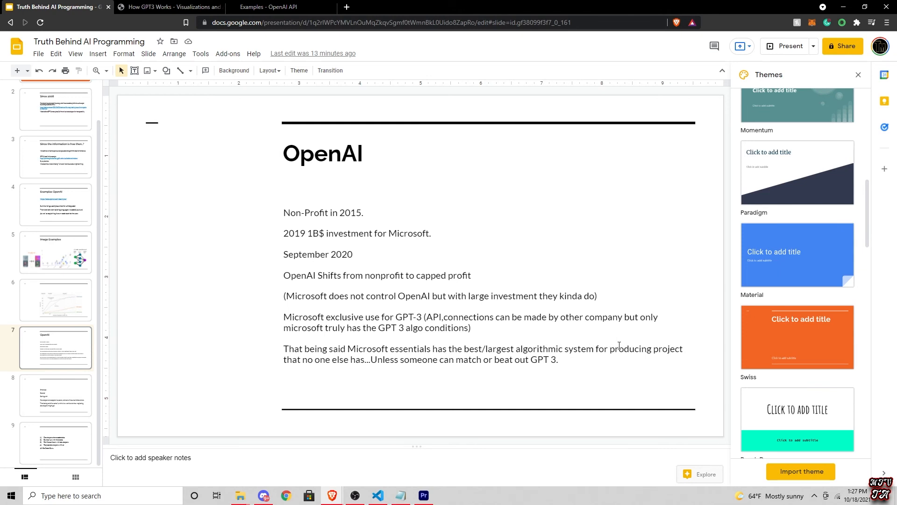
pyautogui.moveTo(588, 329)
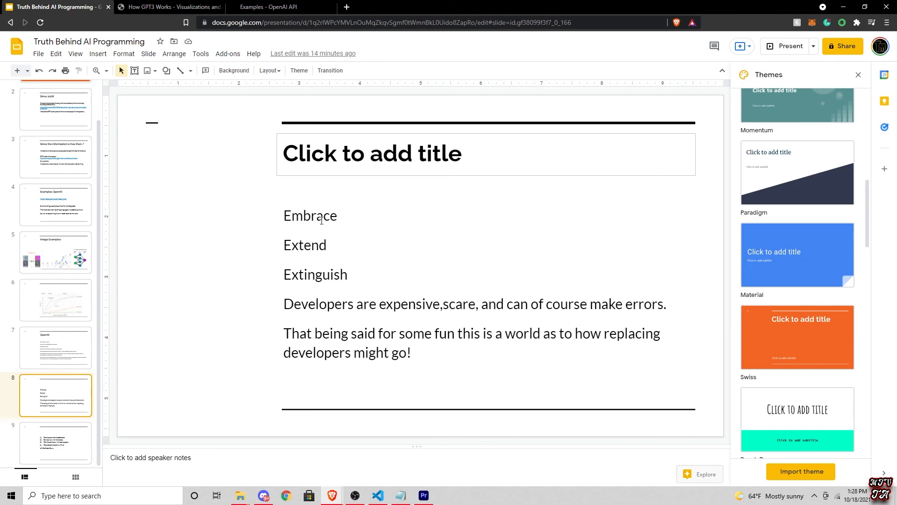
pyautogui.moveTo(292, 250)
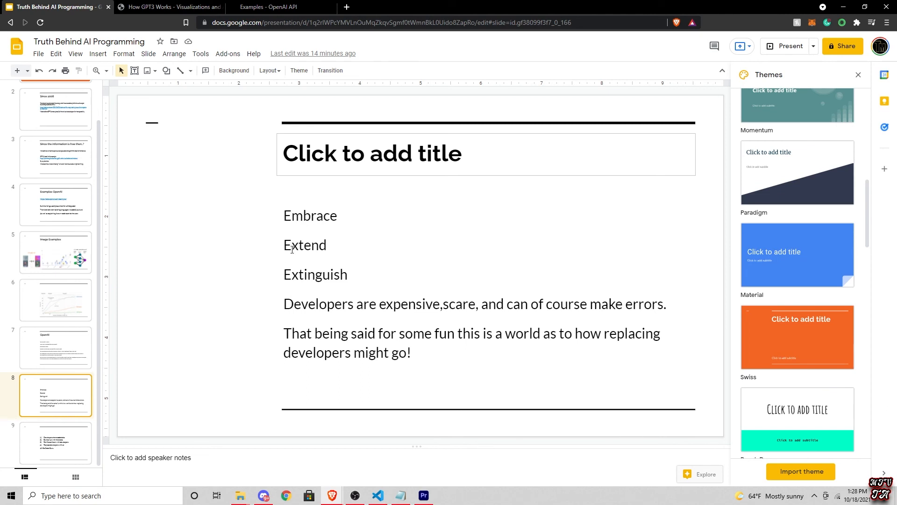
pyautogui.moveTo(302, 251)
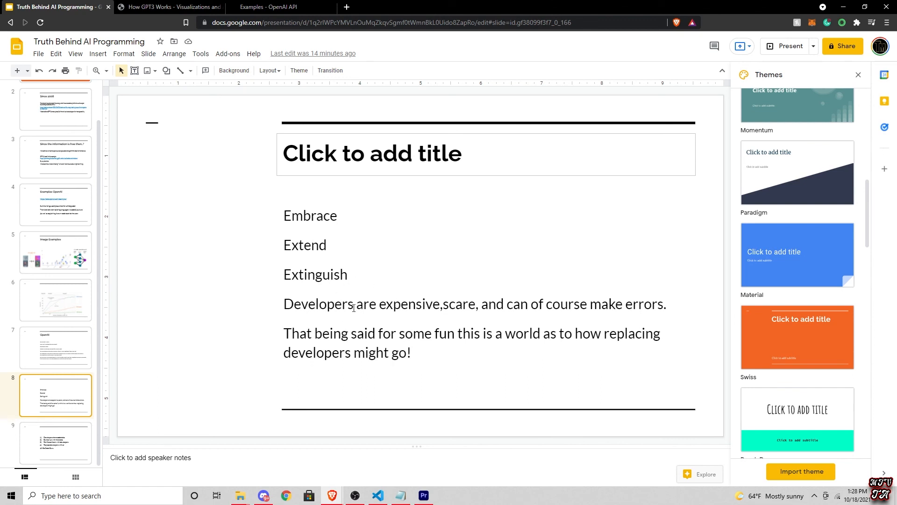
pyautogui.moveTo(517, 322)
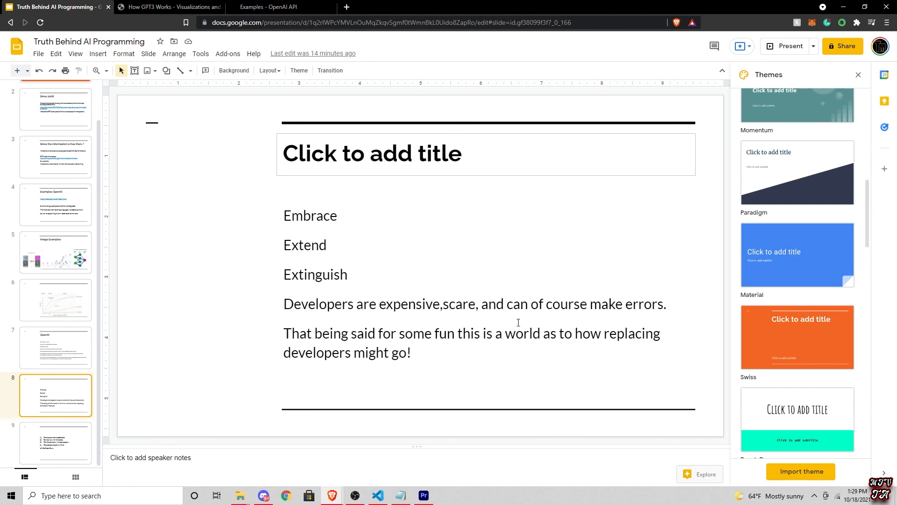
pyautogui.moveTo(496, 320)
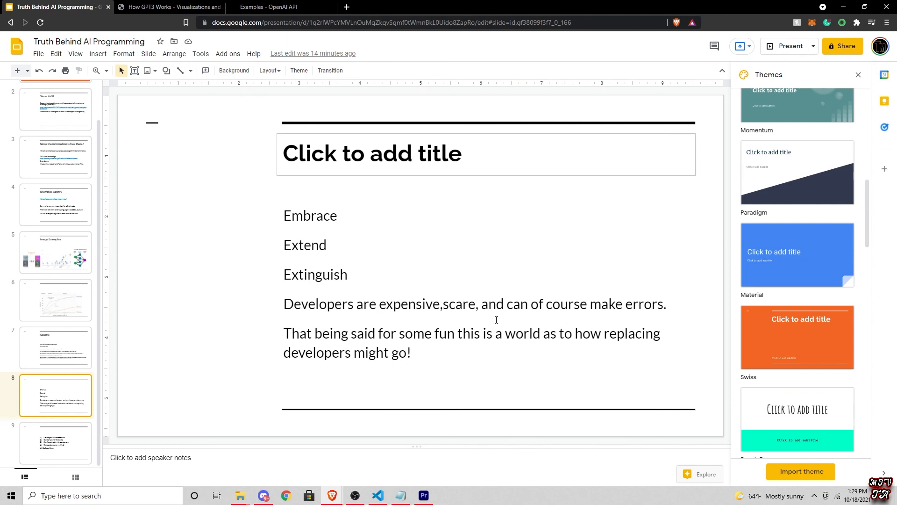
pyautogui.moveTo(613, 330)
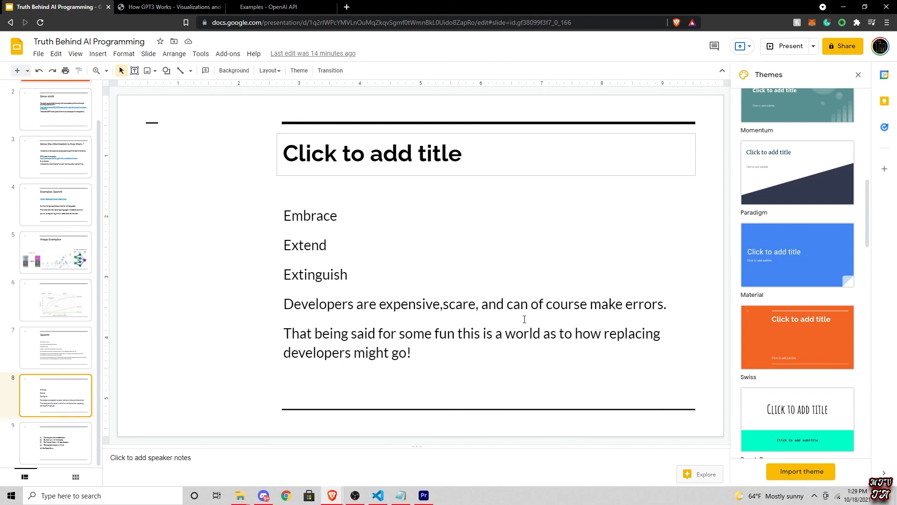
pyautogui.moveTo(300, 320)
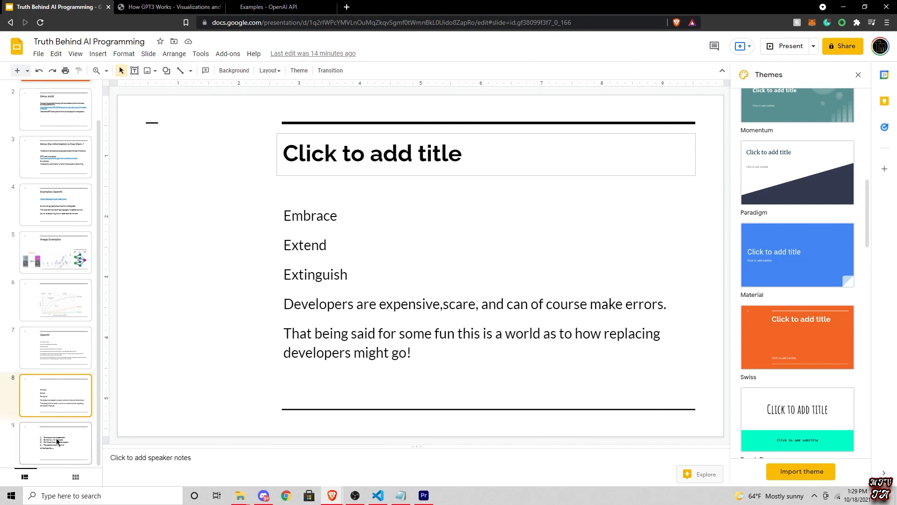
# Step: Show slide 9 with the four-step replace-developers plan and 'AWS=Code Guru.'
pyautogui.click(55, 443)
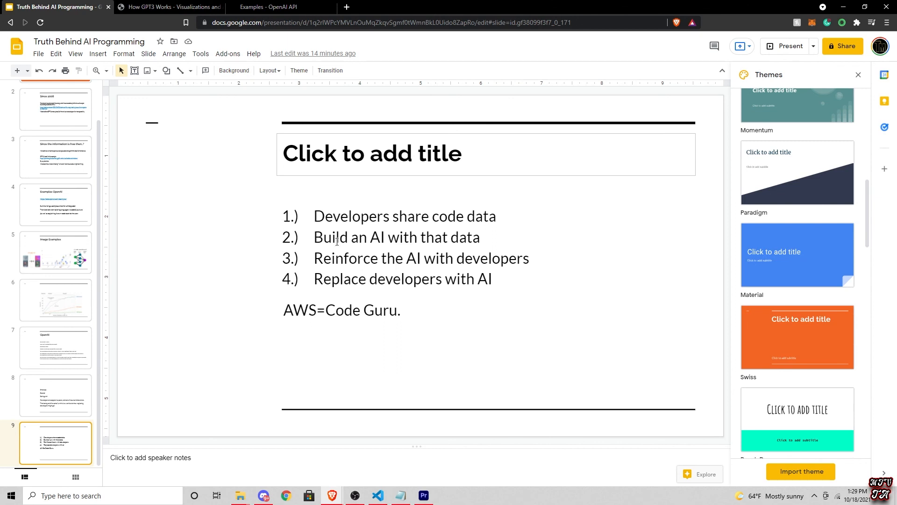
pyautogui.moveTo(315, 193)
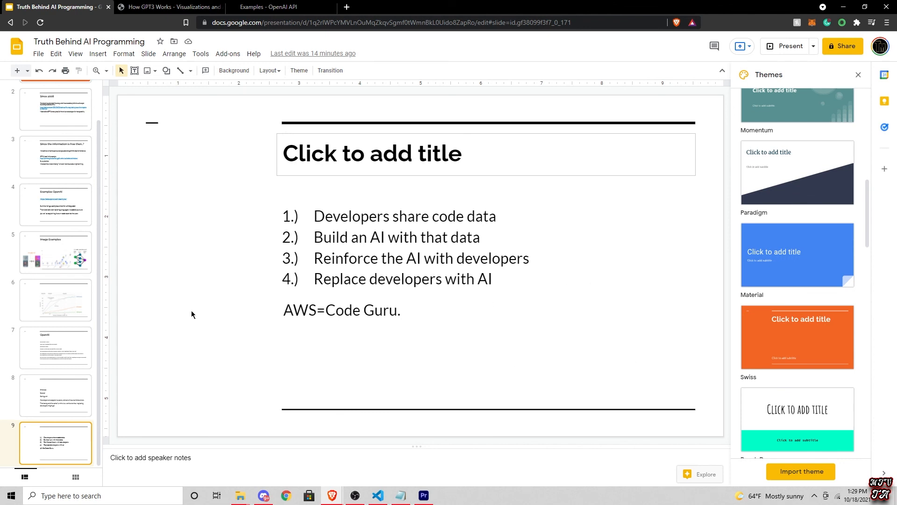
pyautogui.moveTo(224, 286)
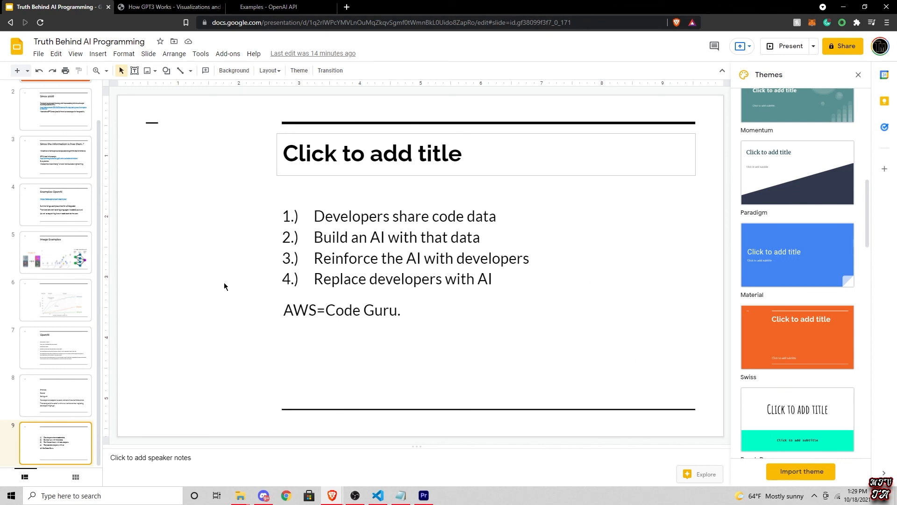
pyautogui.moveTo(269, 245)
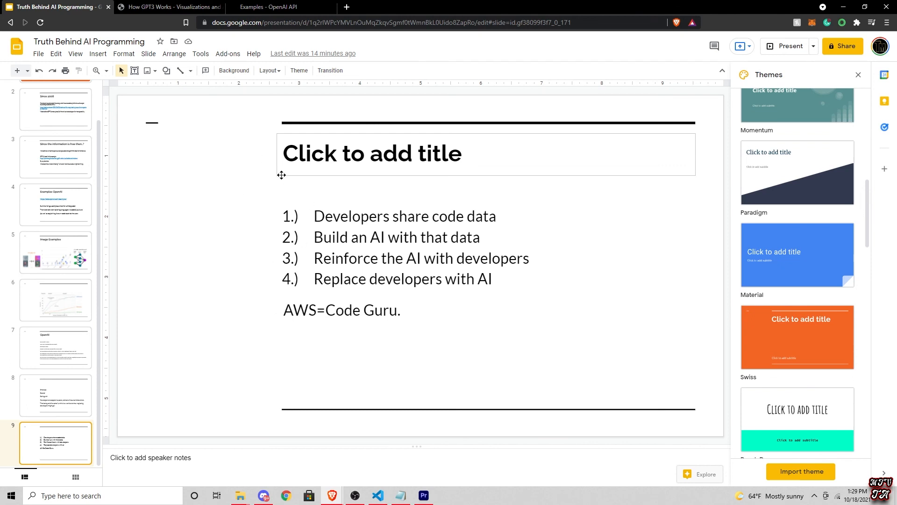
pyautogui.moveTo(300, 175)
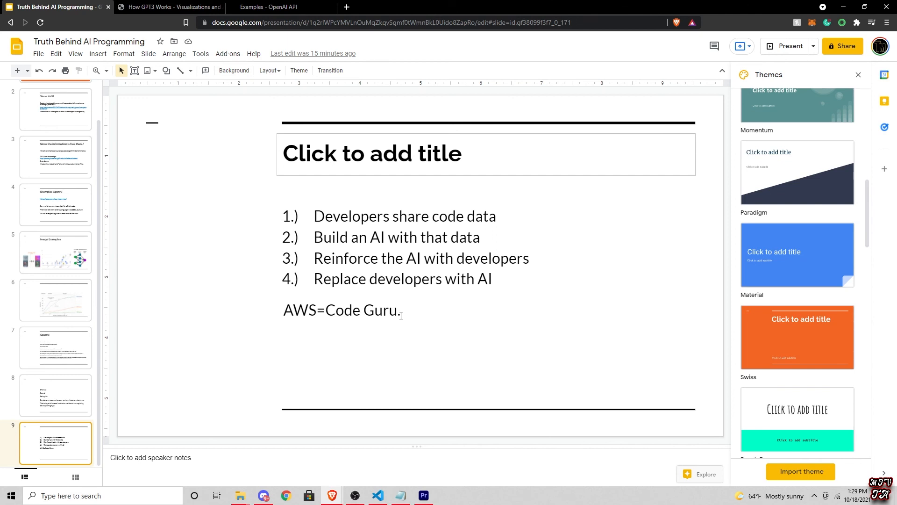
# Step: Select the four-step plan text on slide 9, then the slide 8 thumbnail in the filmstrip
pyautogui.click(401, 258)
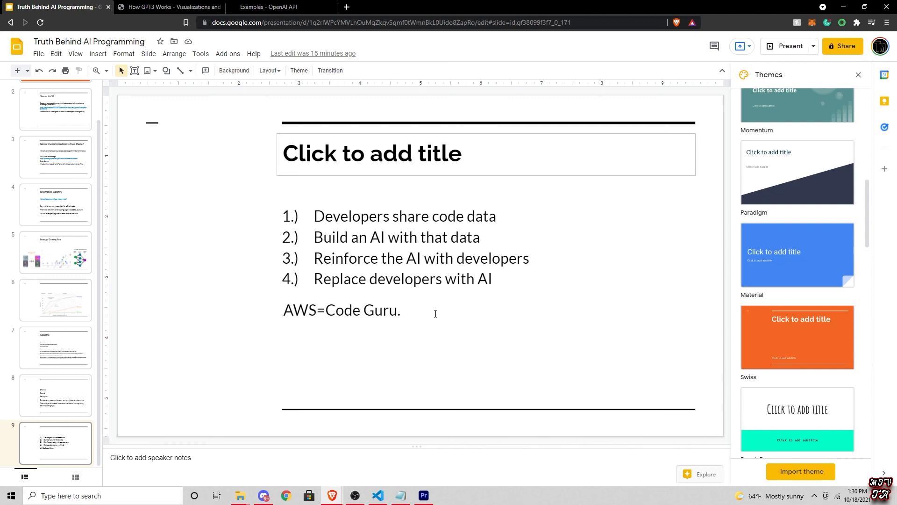
pyautogui.moveTo(432, 312)
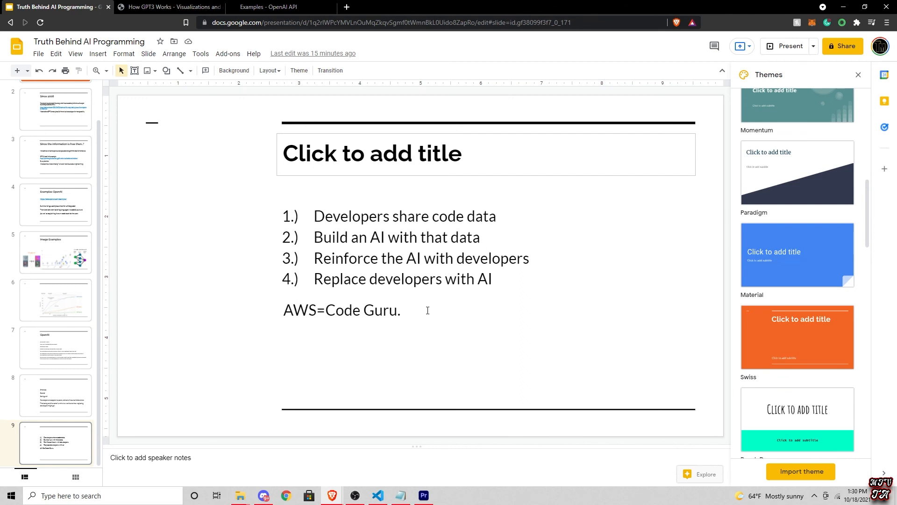
pyautogui.moveTo(509, 285)
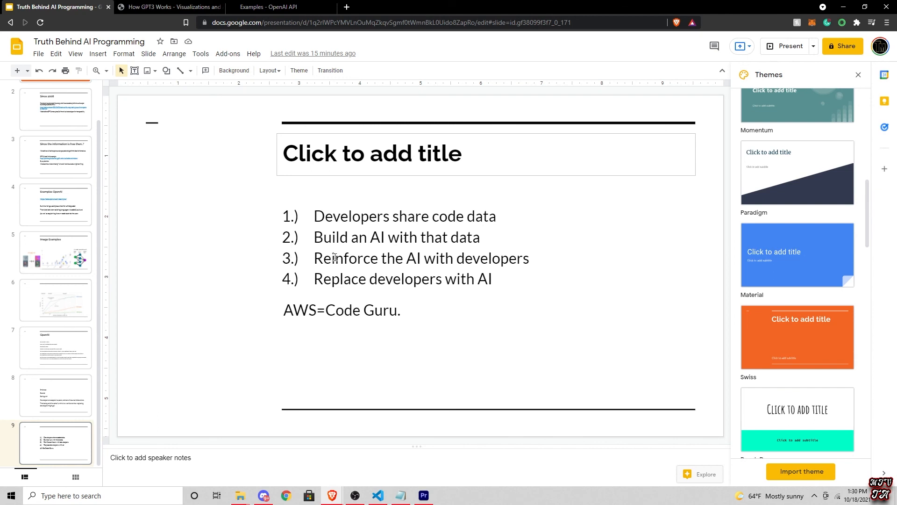
pyautogui.moveTo(271, 261)
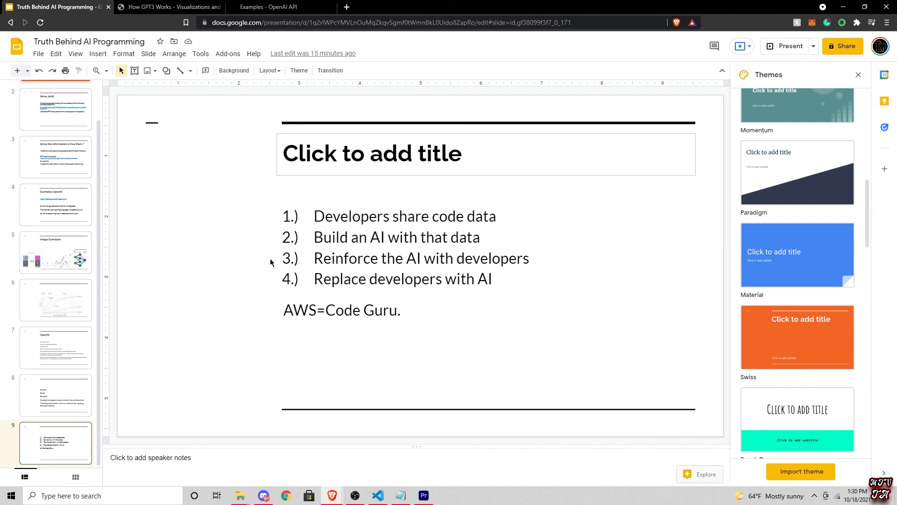
pyautogui.moveTo(389, 259)
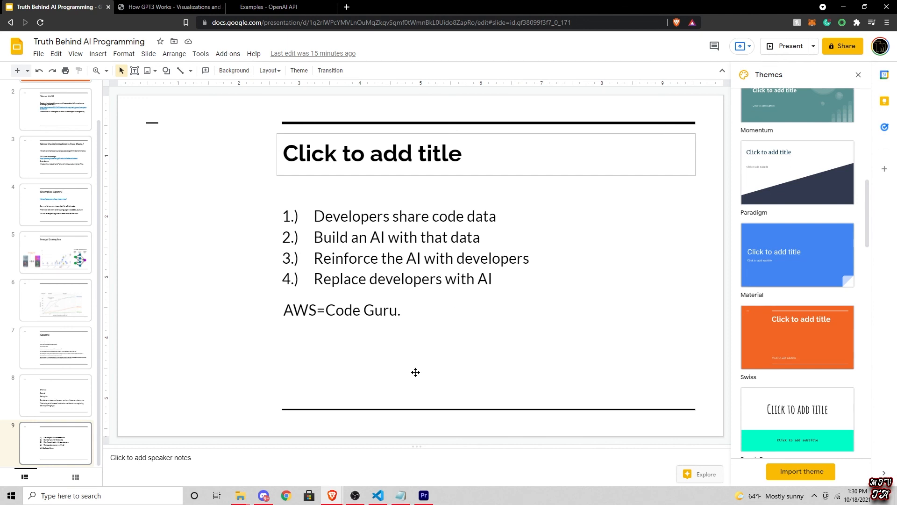
pyautogui.moveTo(65, 434)
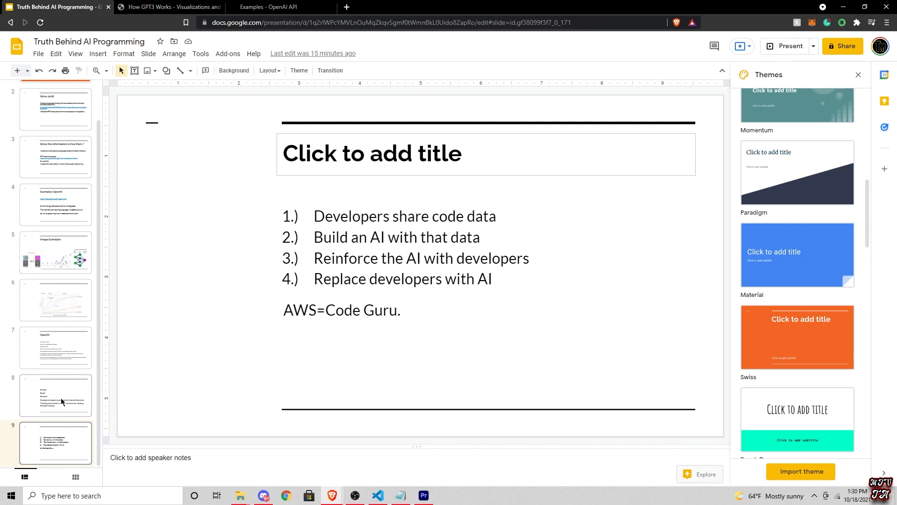
pyautogui.moveTo(54, 399)
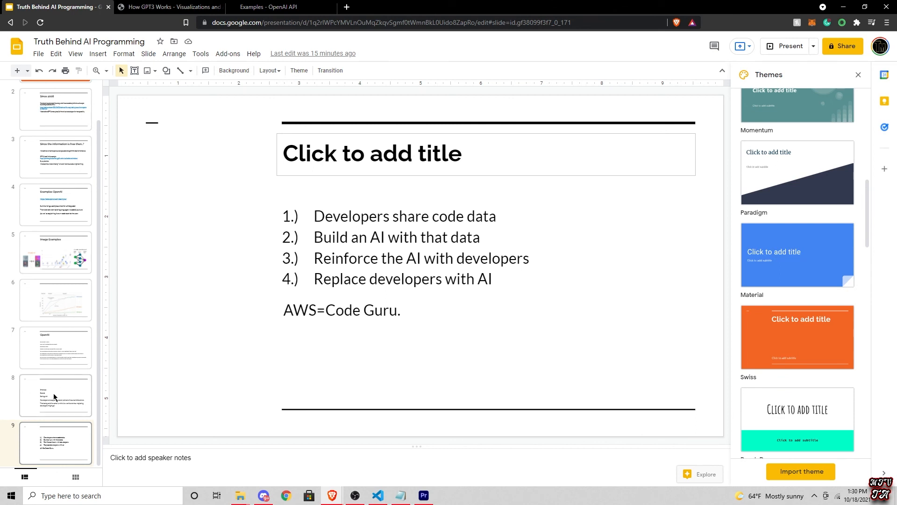
pyautogui.click(55, 394)
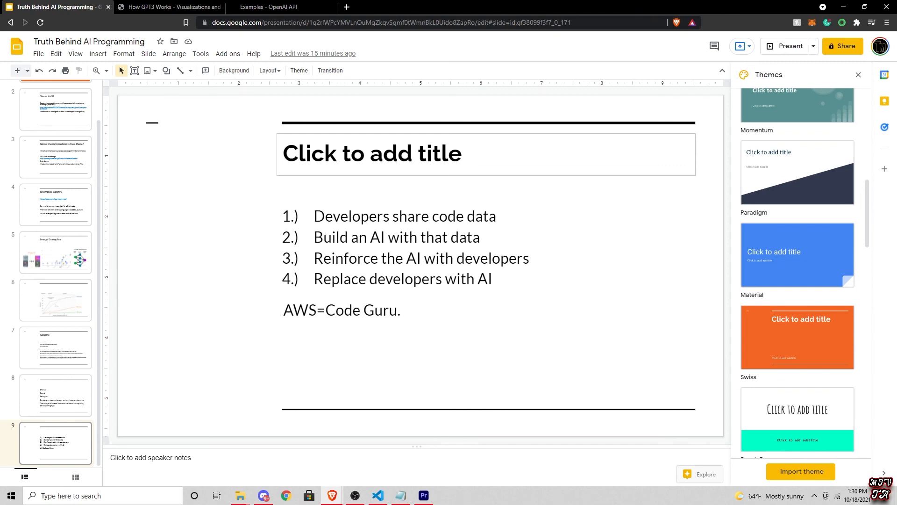